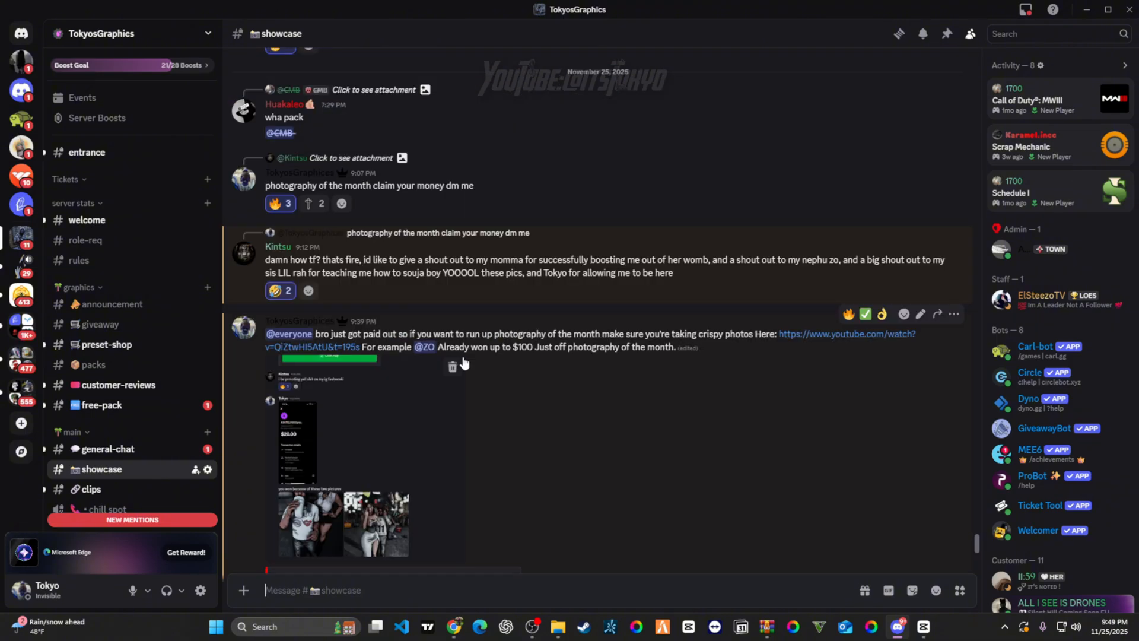
{"action": "mouse_move", "coordinate": [594, 376]}
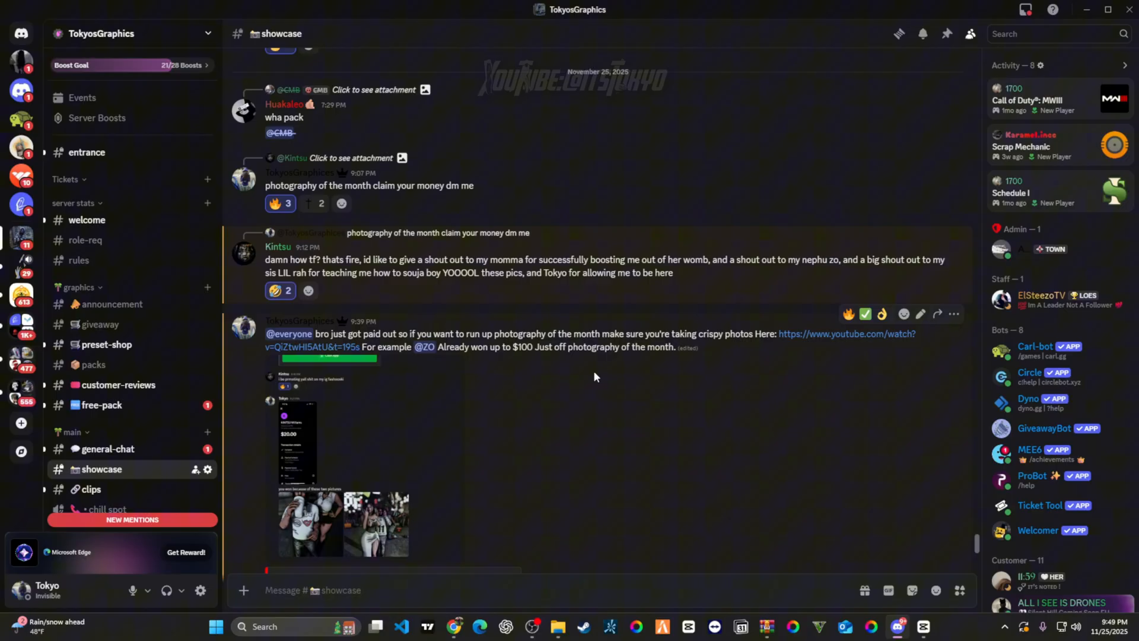
Browse the #showcase channel and view the character-with-duffel-bag photo full-size
{"action": "scroll", "scroll_direction": "down", "scroll_amount": 3}
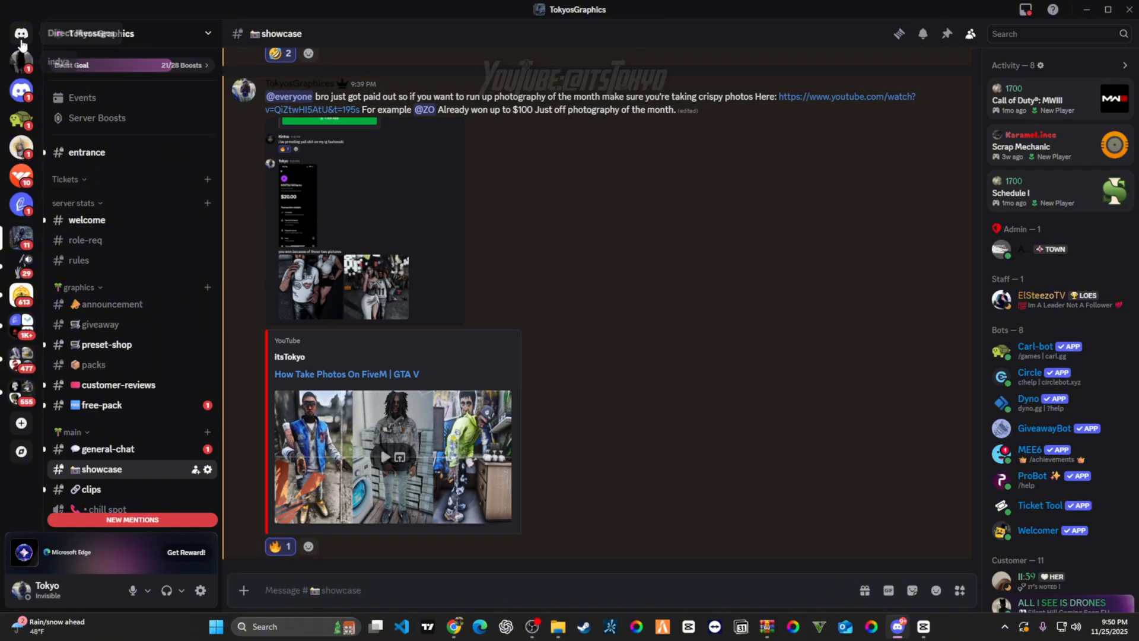
{"action": "left_click", "coordinate": [20, 33]}
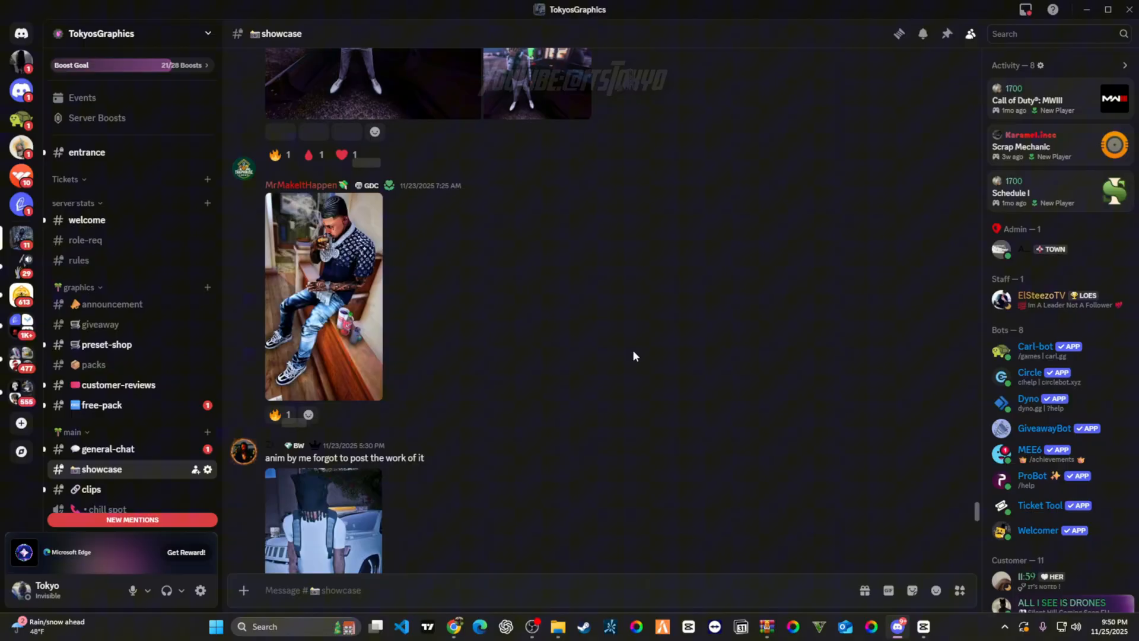
{"action": "left_click", "coordinate": [323, 520]}
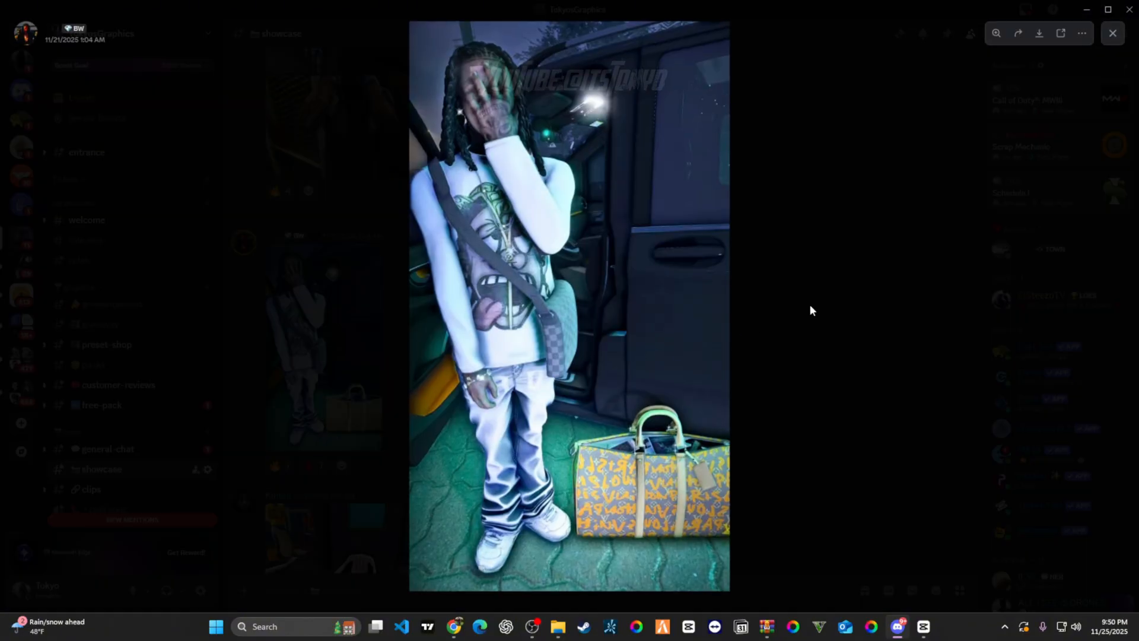
{"action": "left_click", "coordinate": [1112, 33]}
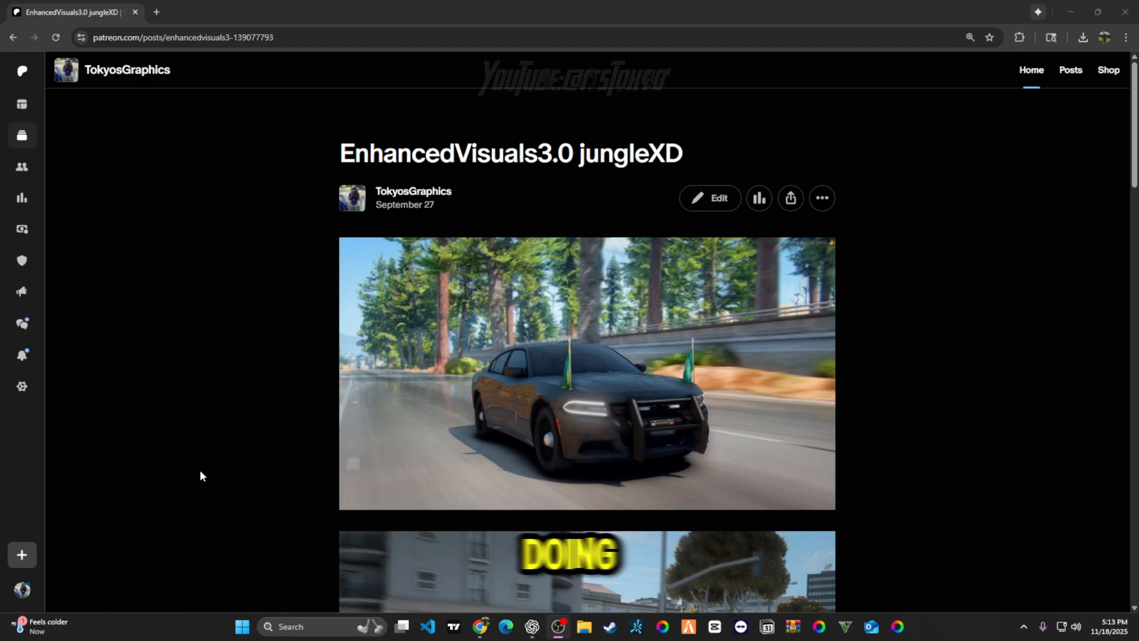
Download the EnhancedVisualsXD3.0.txt attachment from the jungleXD Patreon post
{"action": "scroll", "scroll_direction": "down", "scroll_amount": 3}
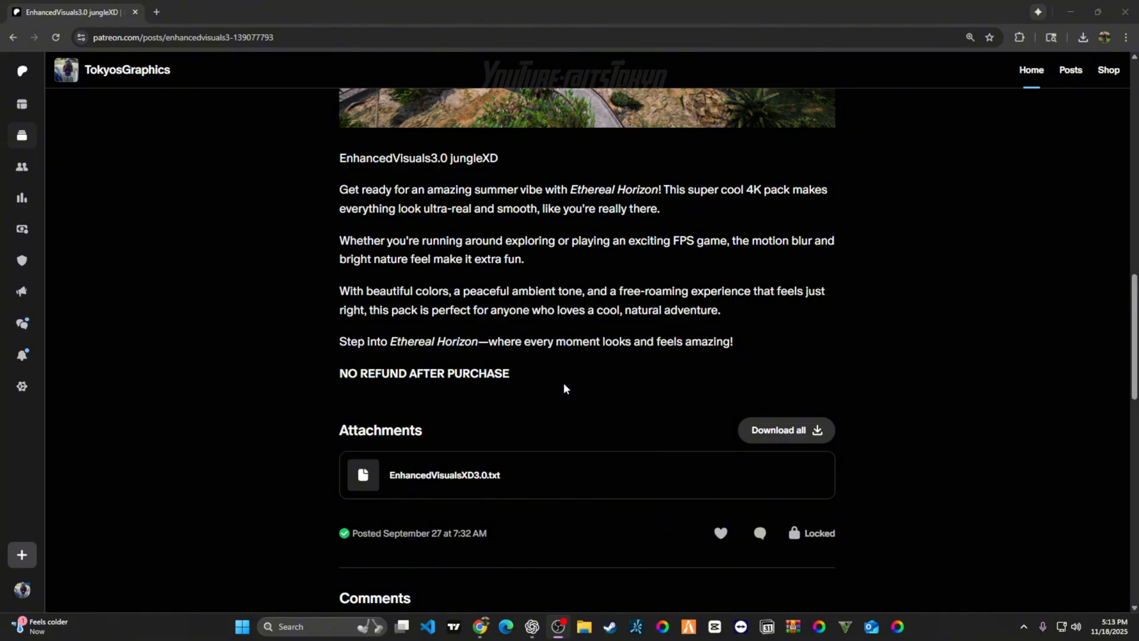
{"action": "scroll", "scroll_direction": "down", "scroll_amount": 3}
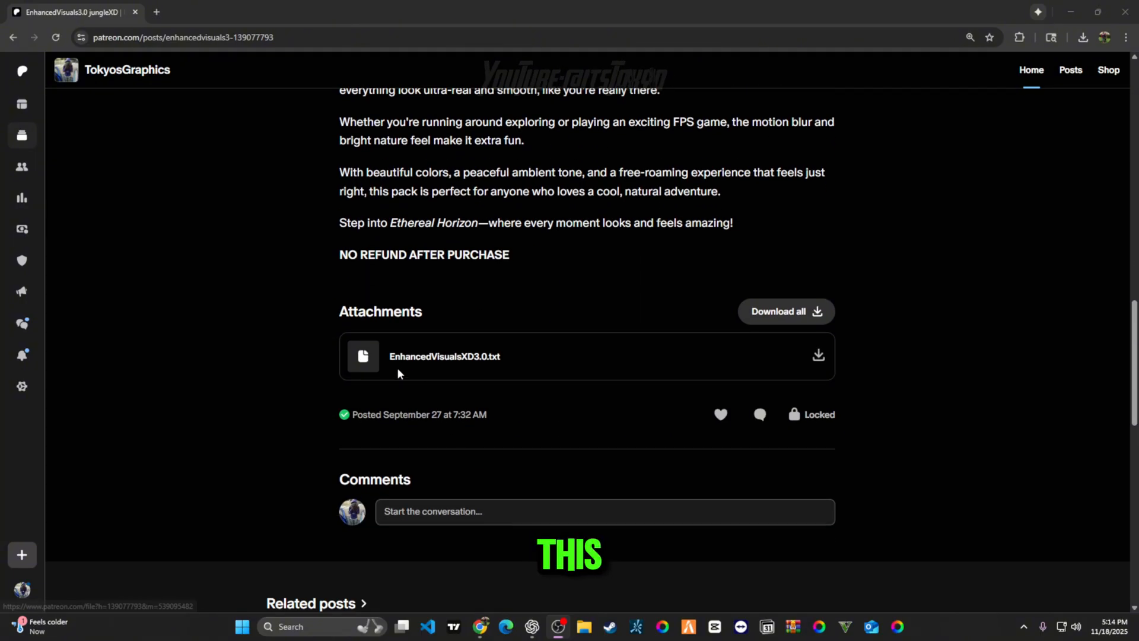
{"action": "mouse_move", "coordinate": [427, 373]}
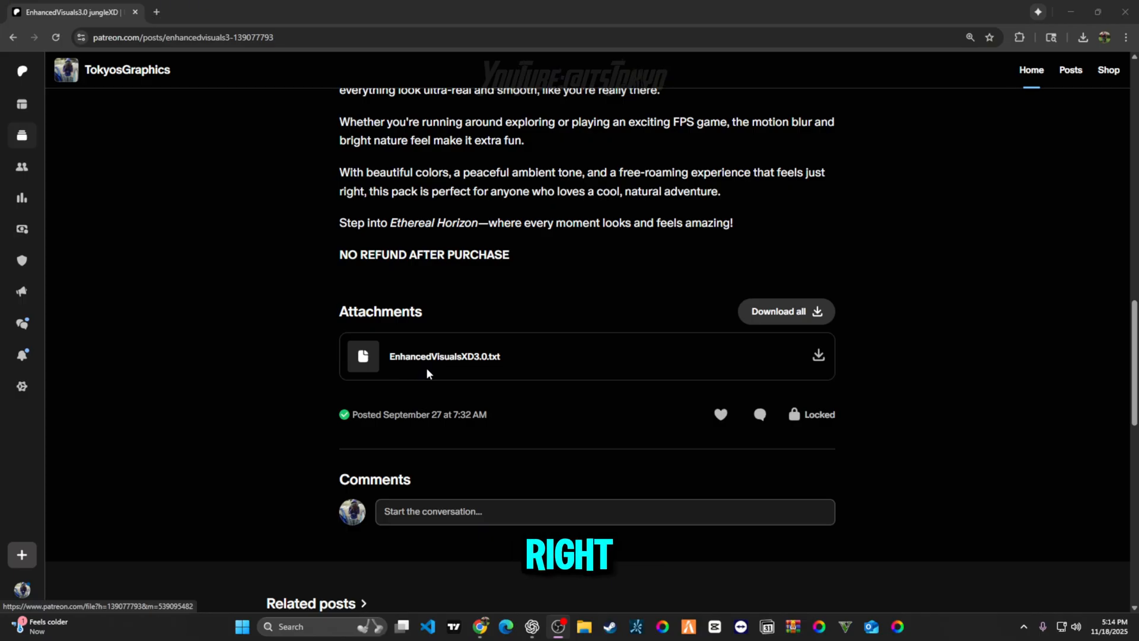
{"action": "left_click", "coordinate": [817, 356]}
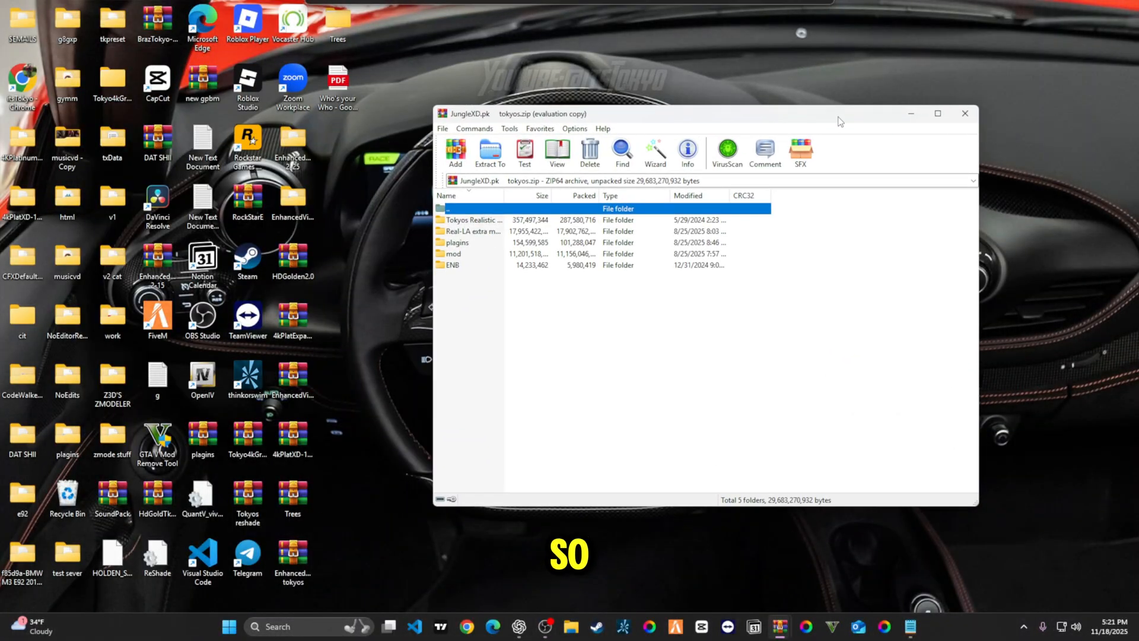
{"action": "mouse_move", "coordinate": [529, 588]}
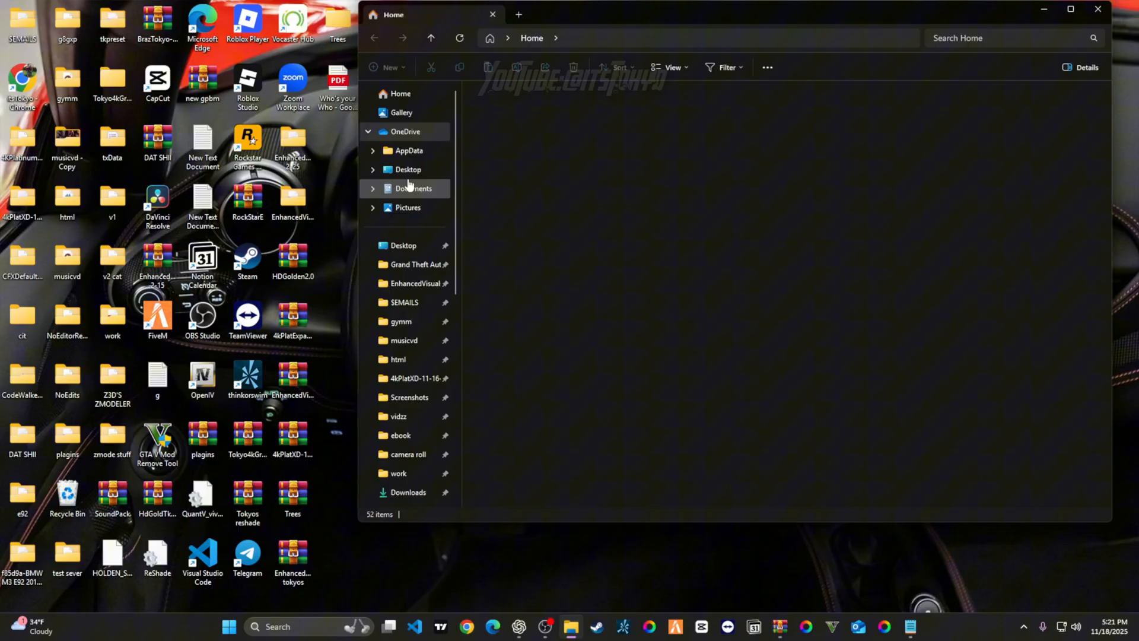
Open the JungleXD.pk tokyos archive from the Downloads folder in WinRAR
{"action": "left_click", "coordinate": [400, 92]}
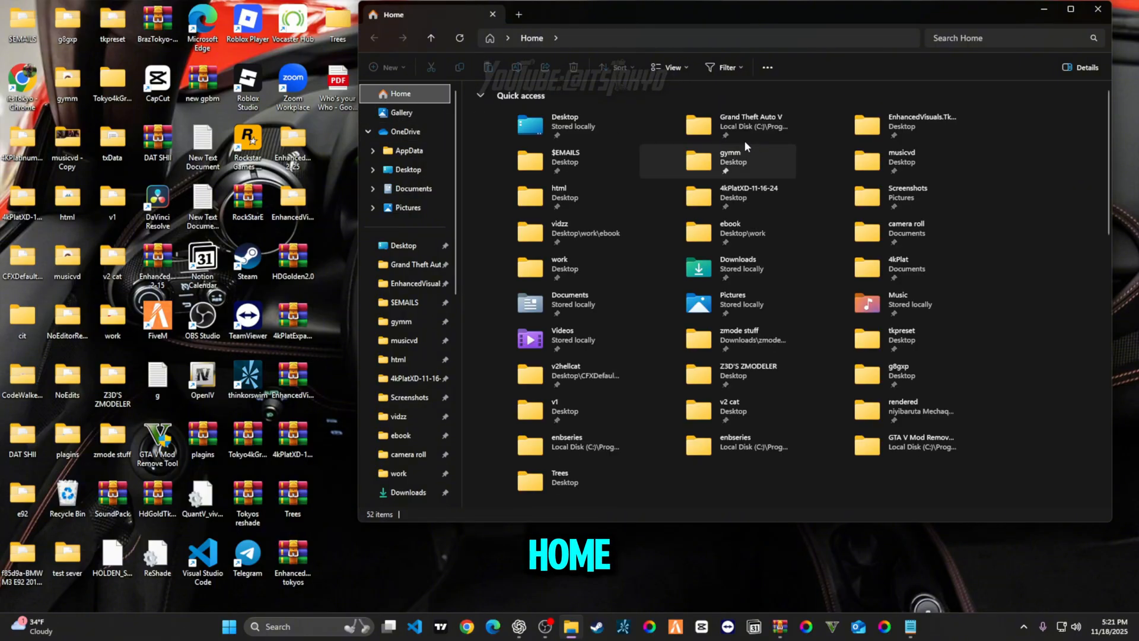
{"action": "left_click", "coordinate": [737, 263]}
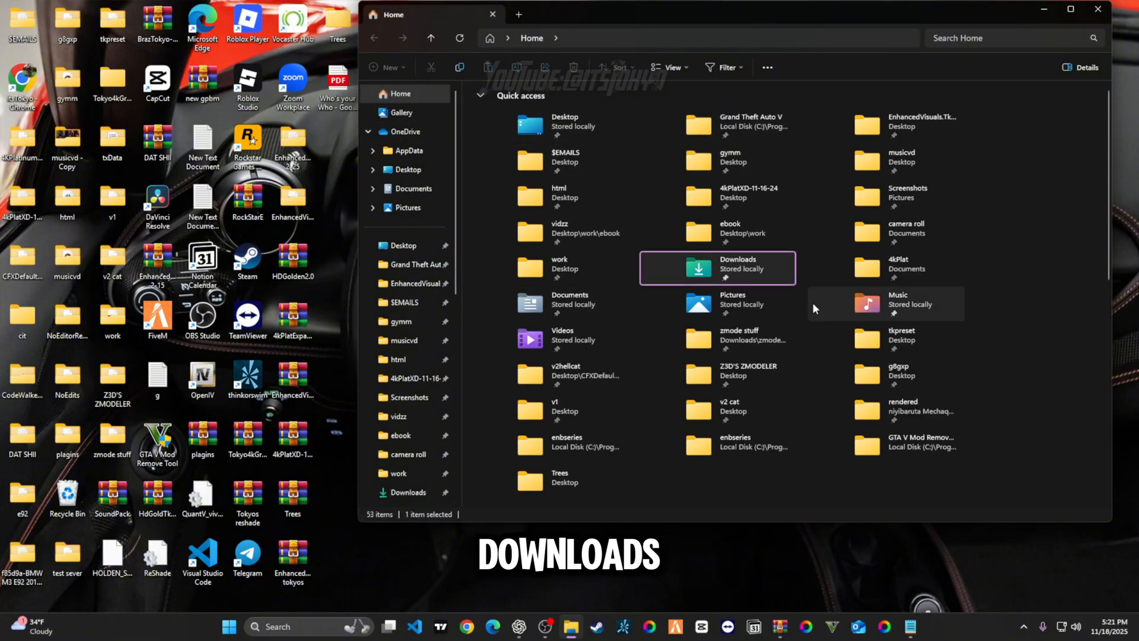
{"action": "double_click", "coordinate": [738, 267]}
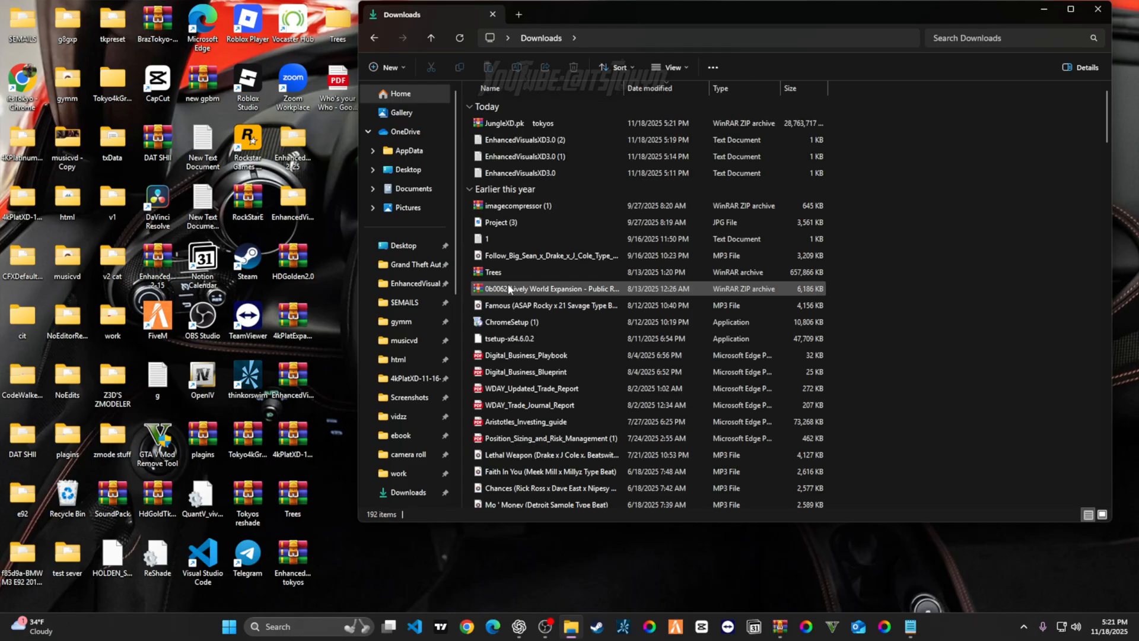
{"action": "left_click", "coordinate": [541, 122]}
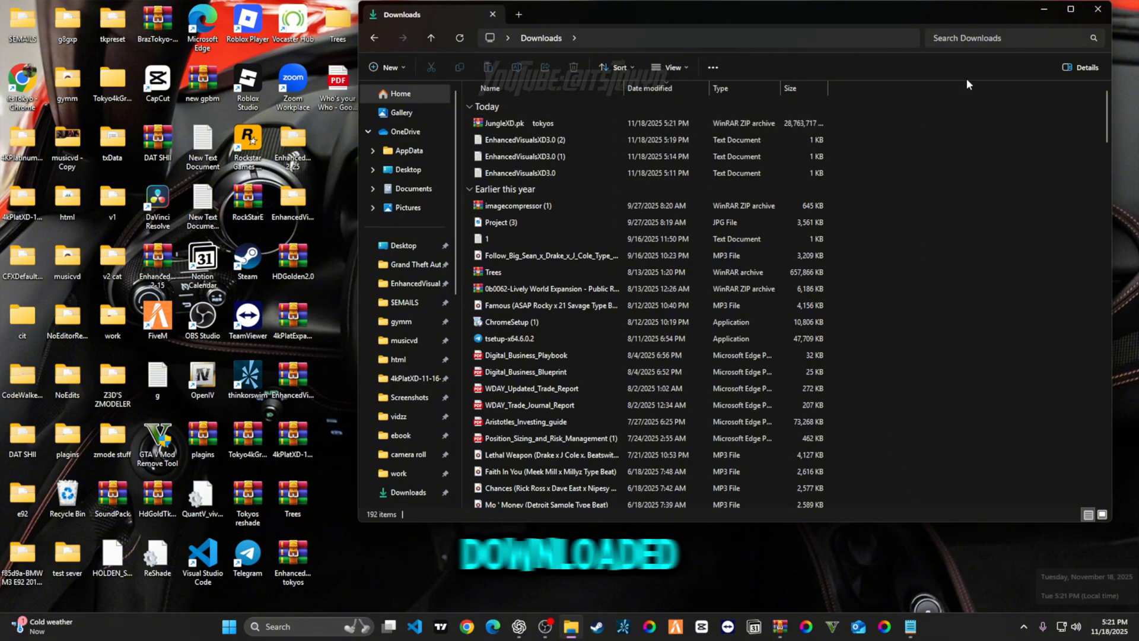
{"action": "double_click", "coordinate": [501, 122]}
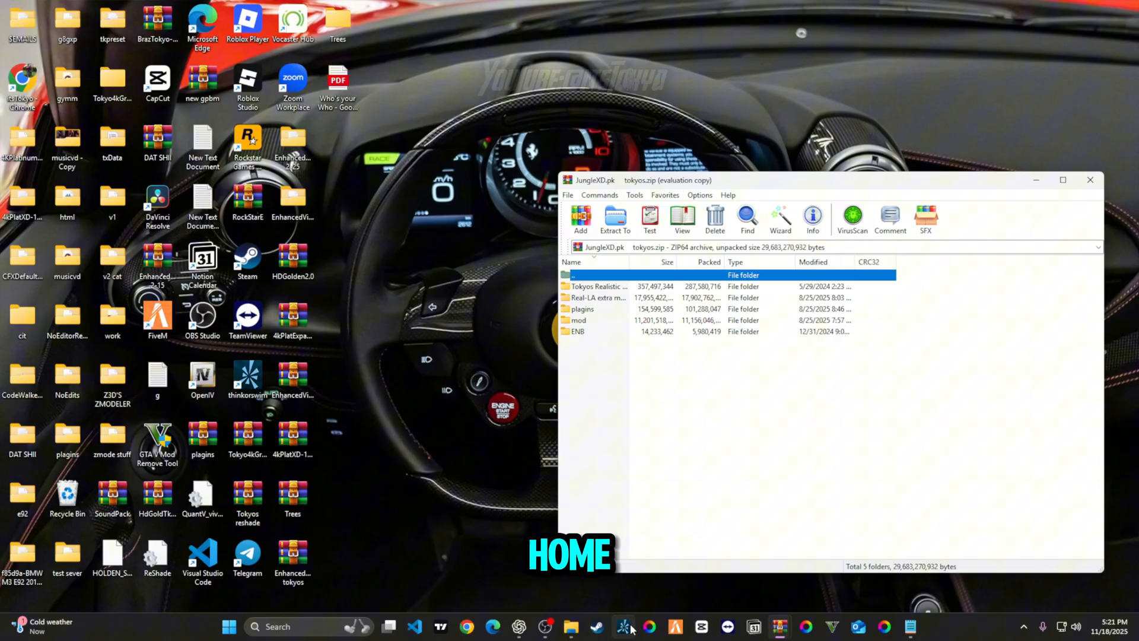
Bring up Steam from the taskbar
{"action": "left_click", "coordinate": [571, 626]}
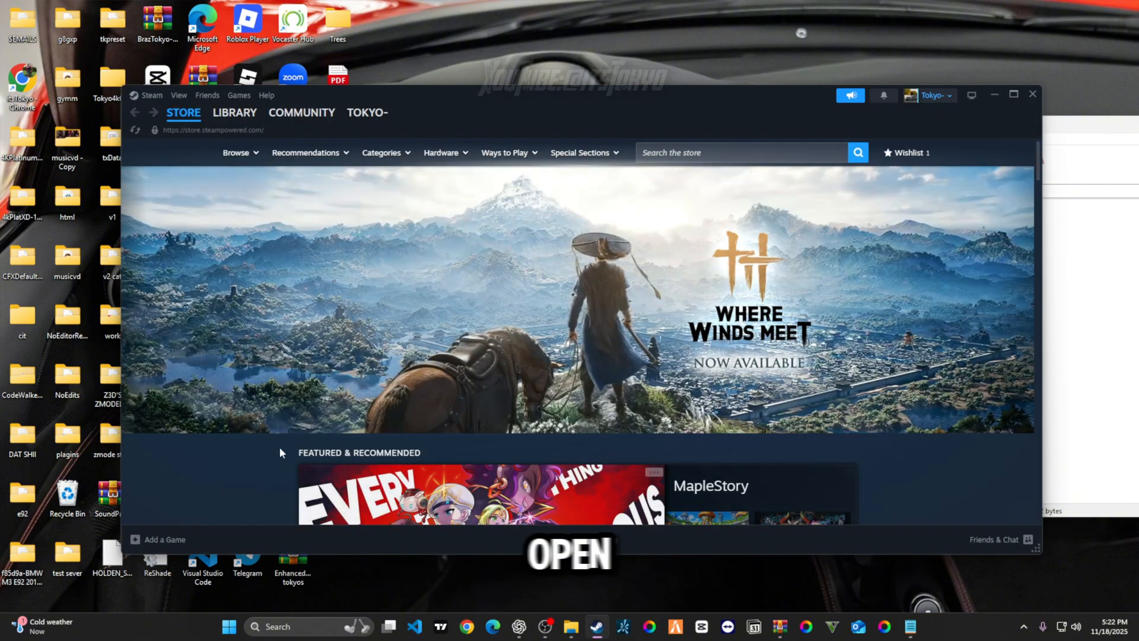
Open Grand Theft Auto V Legacy's properties from the Steam library
{"action": "left_click", "coordinate": [234, 113]}
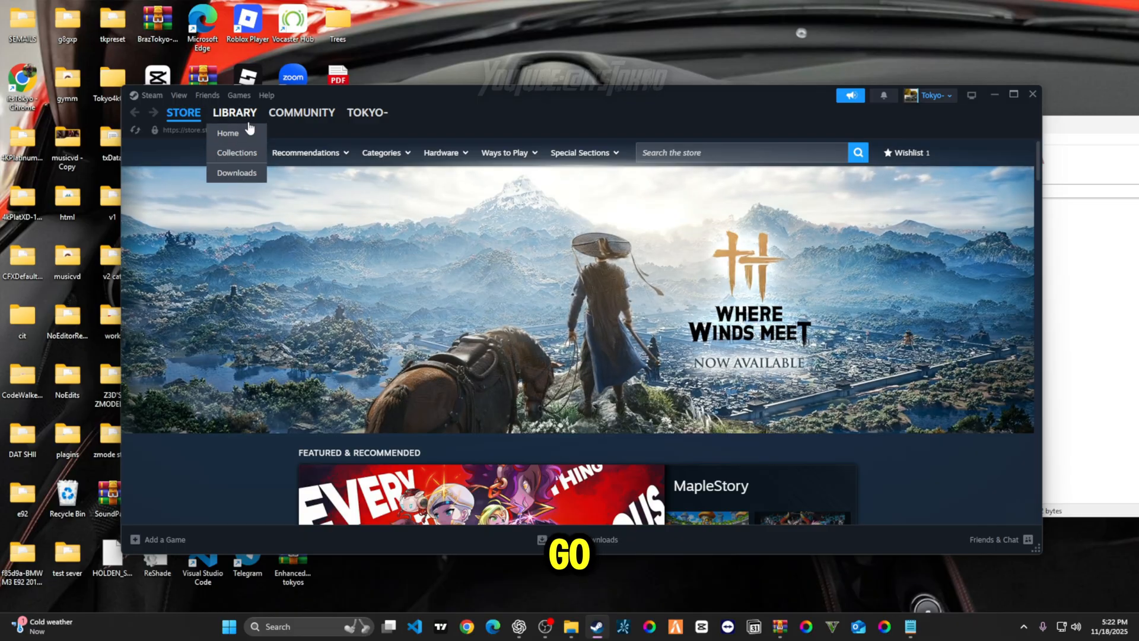
{"action": "left_click", "coordinate": [234, 112]}
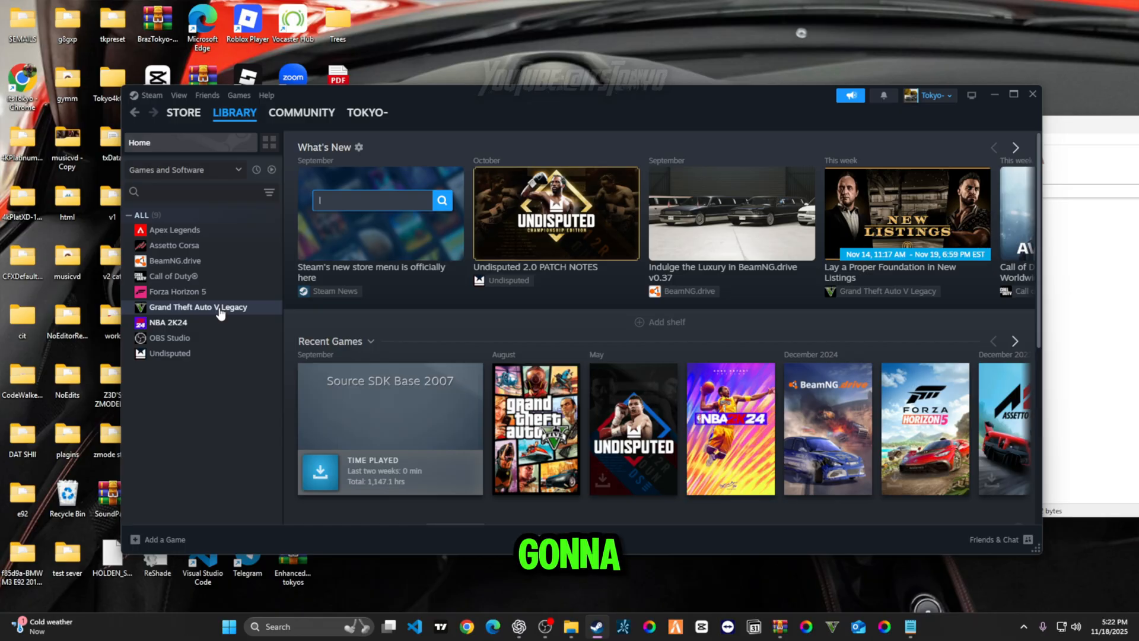
{"action": "right_click", "coordinate": [198, 306]}
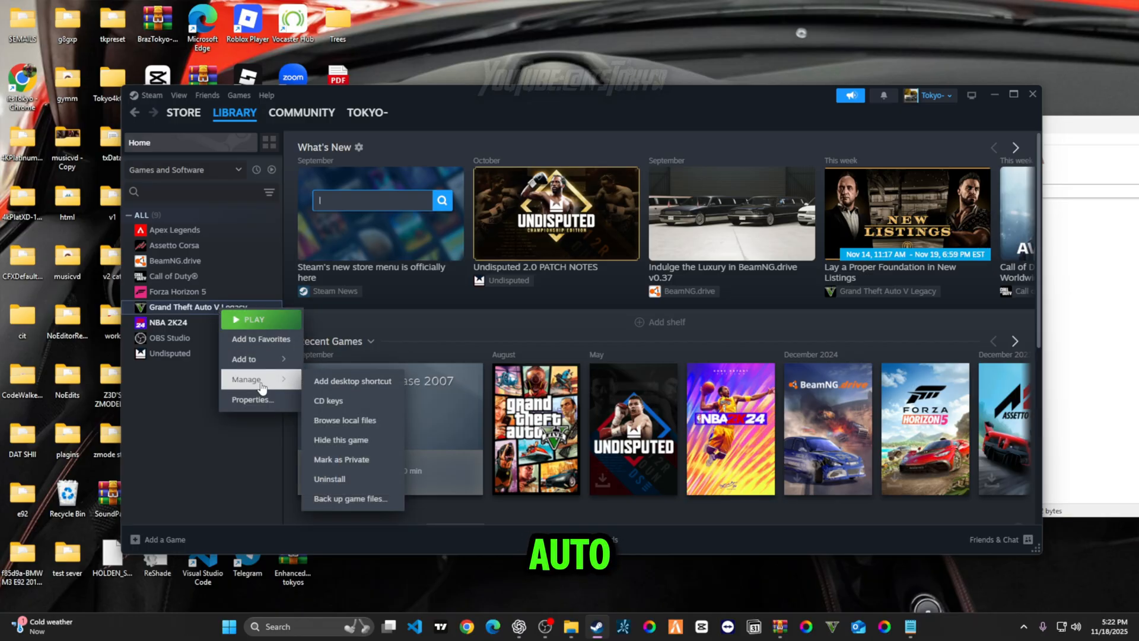
{"action": "mouse_move", "coordinate": [259, 399]}
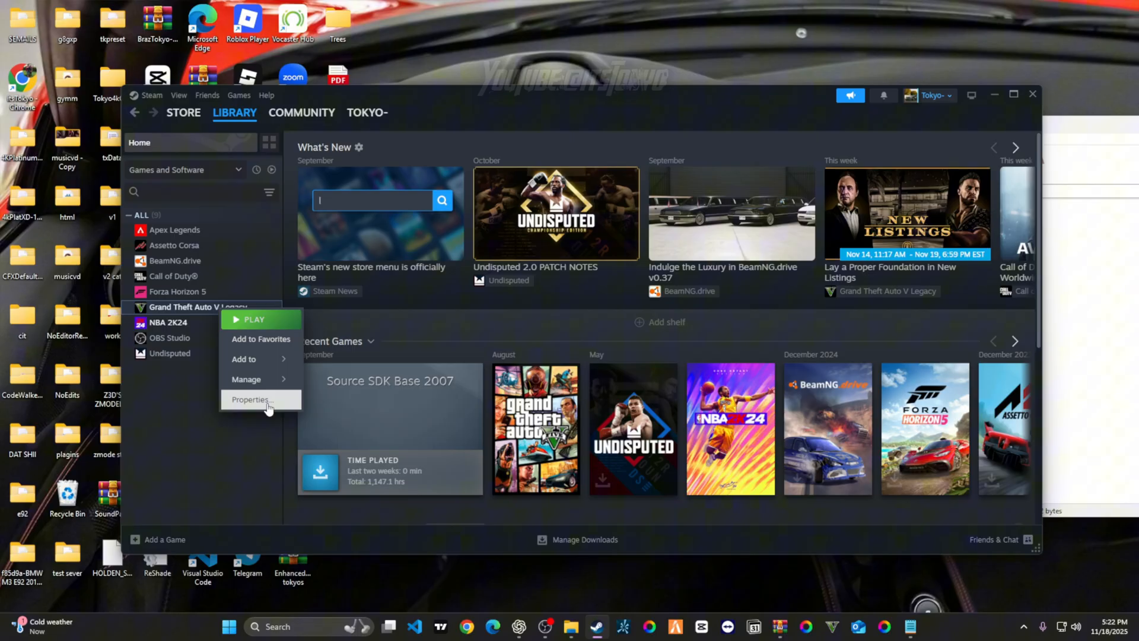
{"action": "left_click", "coordinate": [249, 400]}
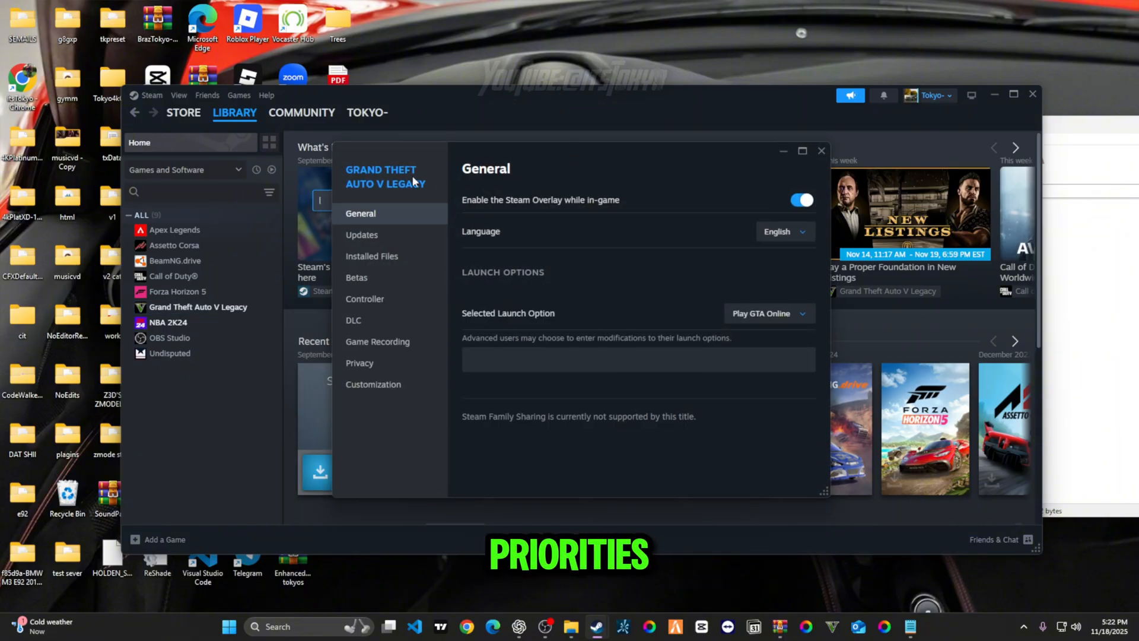
{"action": "mouse_move", "coordinate": [177, 338]}
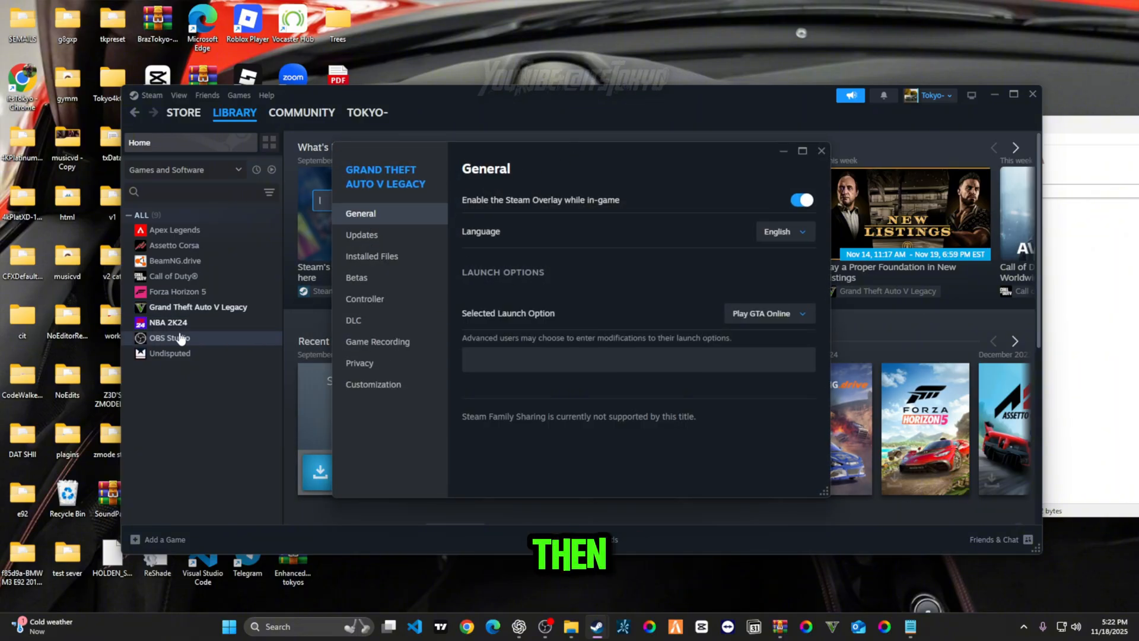
{"action": "mouse_move", "coordinate": [405, 238]}
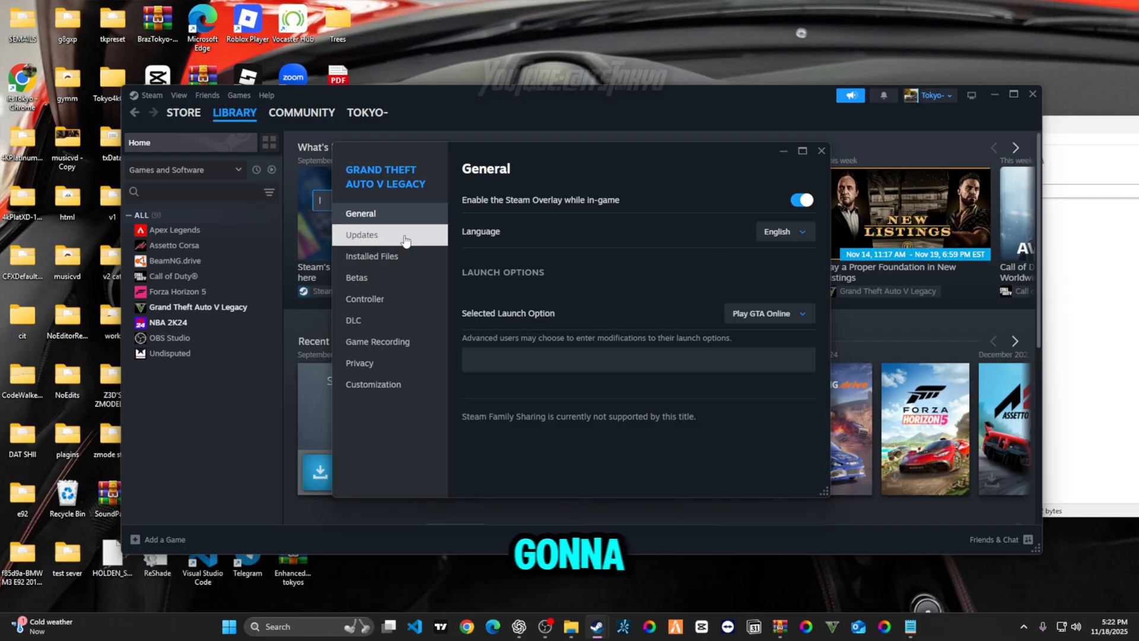
Verify the integrity of the game's installed files
{"action": "left_click", "coordinate": [371, 257]}
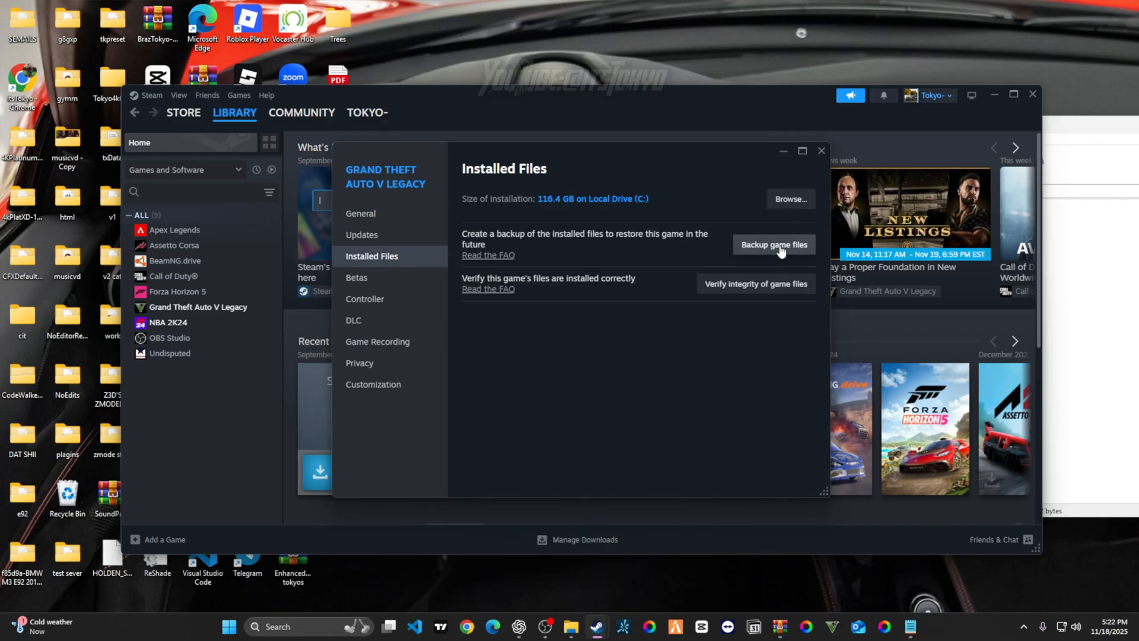
{"action": "mouse_move", "coordinate": [755, 284]}
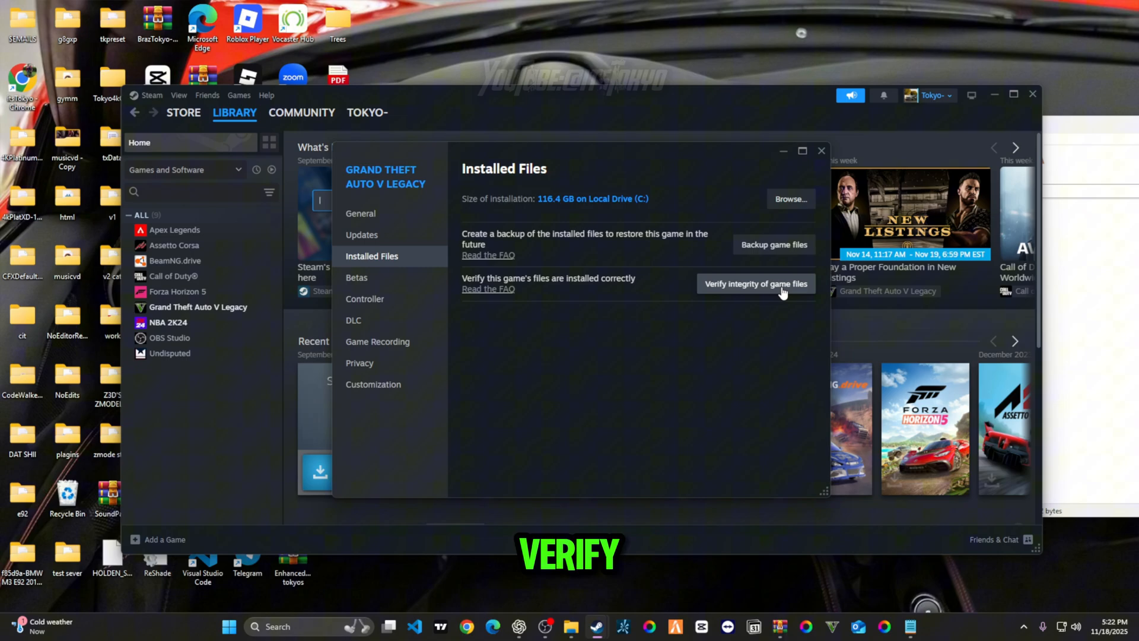
{"action": "left_click", "coordinate": [755, 283]}
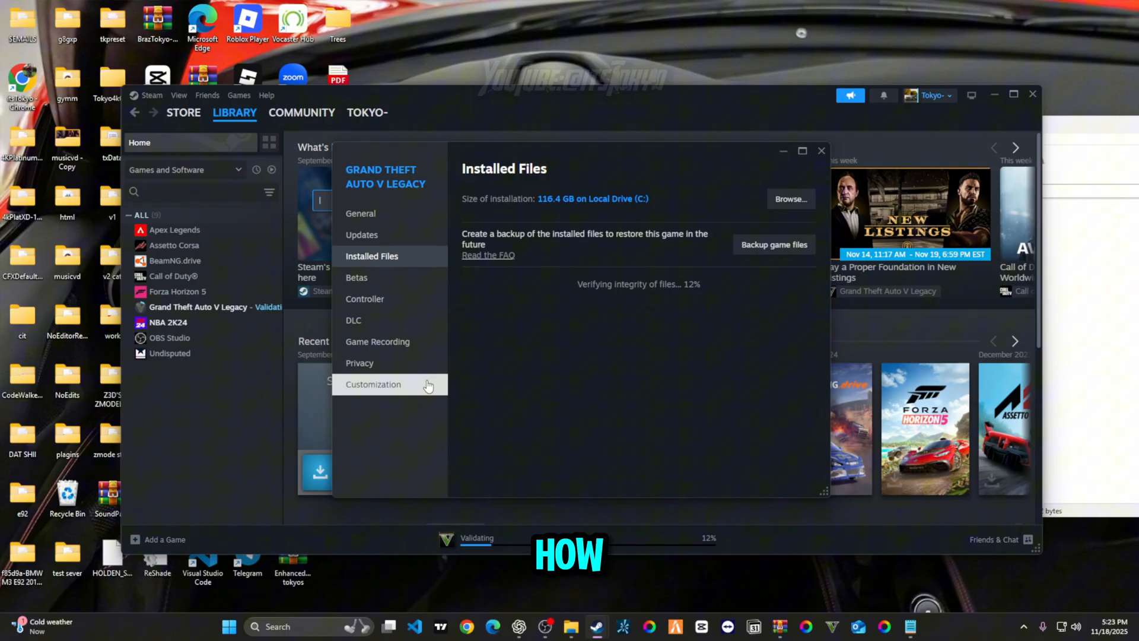
{"action": "mouse_move", "coordinate": [386, 517]}
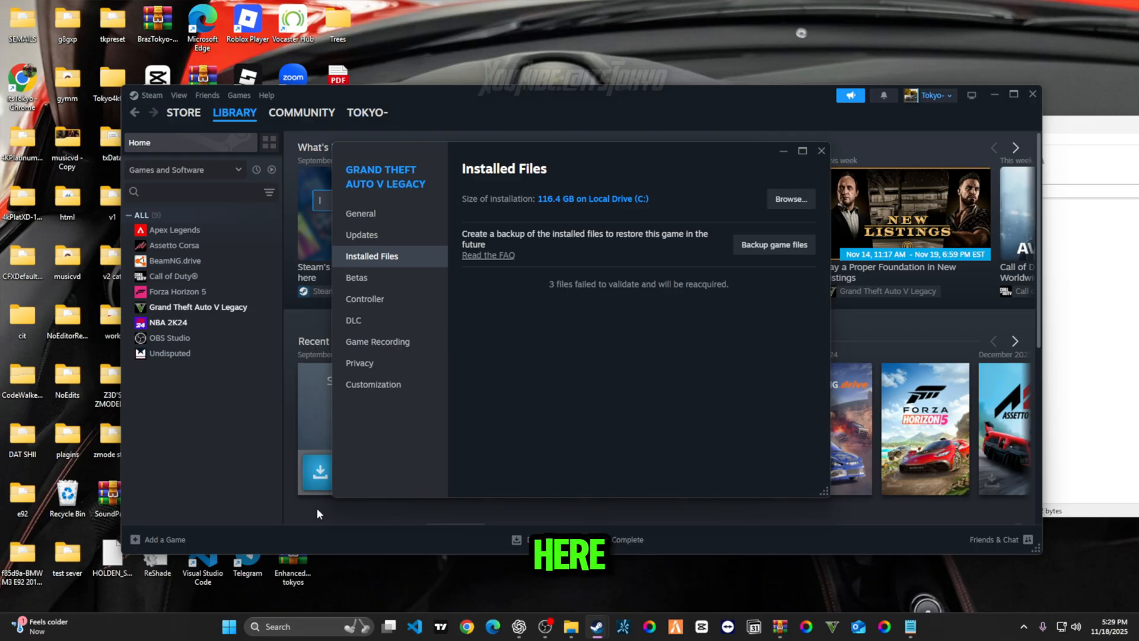
Run a second integrity check validating all 612 files, then close the properties window
{"action": "left_click", "coordinate": [362, 234]}
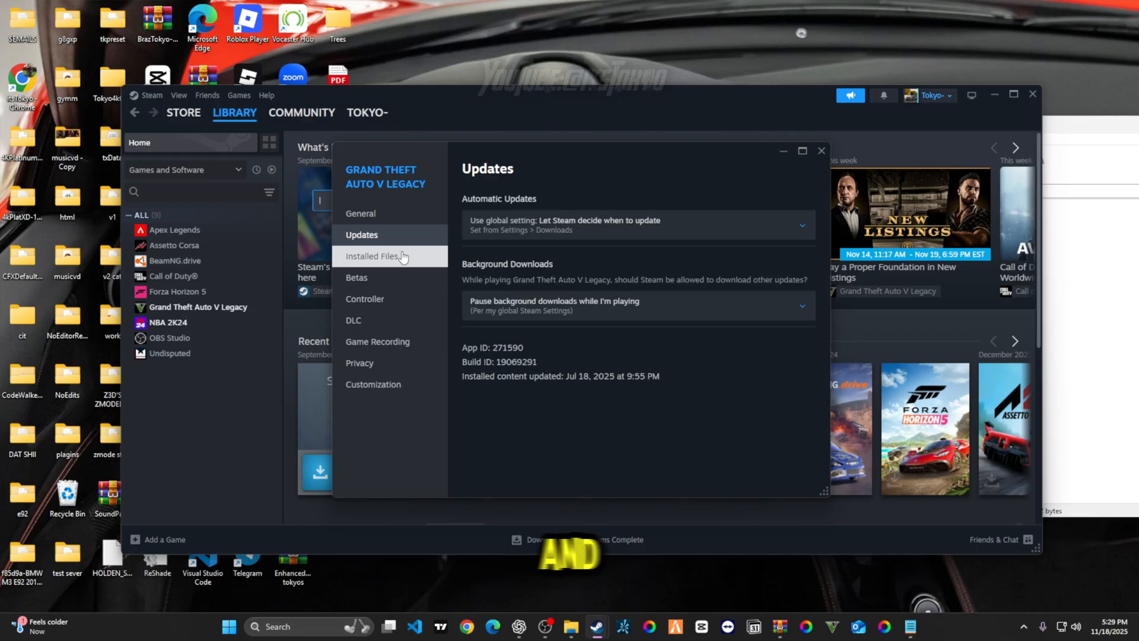
{"action": "left_click", "coordinate": [371, 256]}
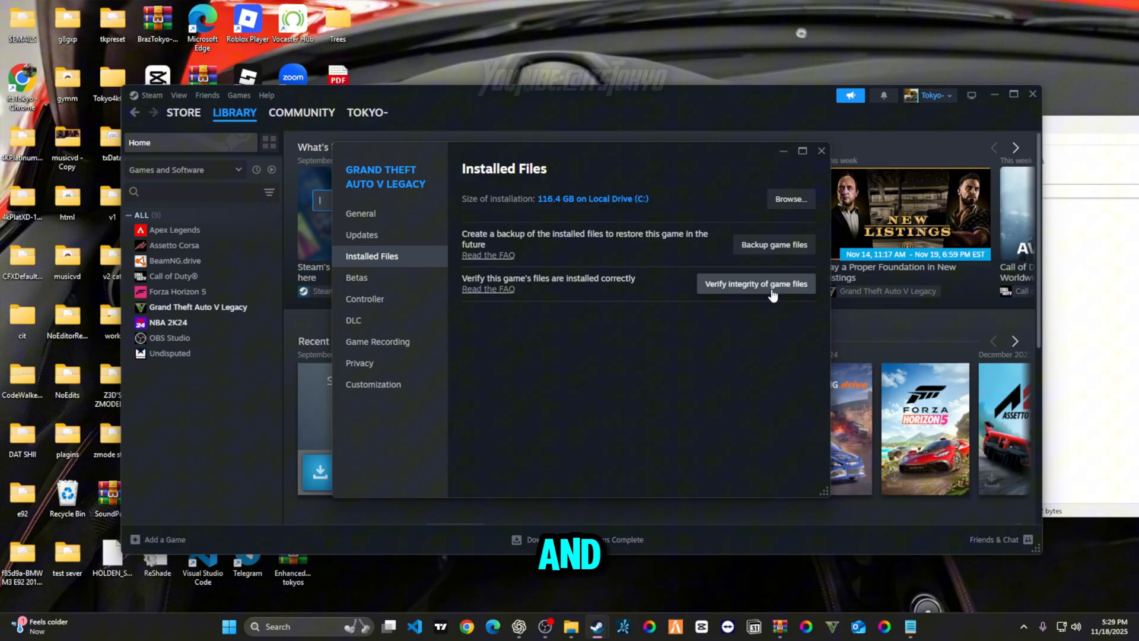
{"action": "mouse_move", "coordinate": [759, 296]}
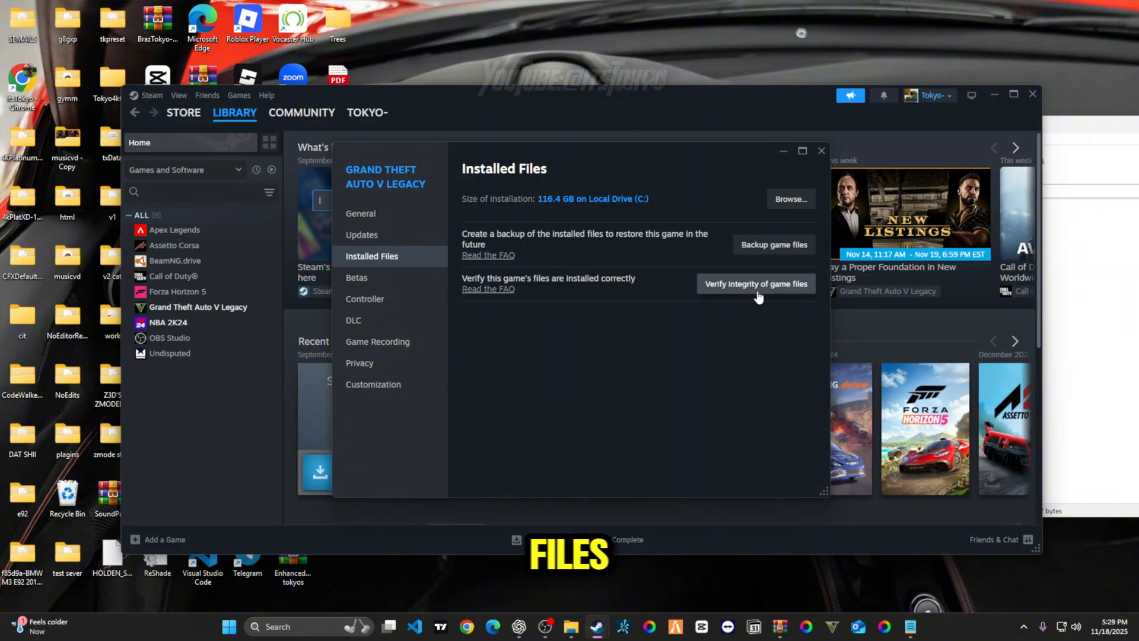
{"action": "left_click", "coordinate": [755, 283]}
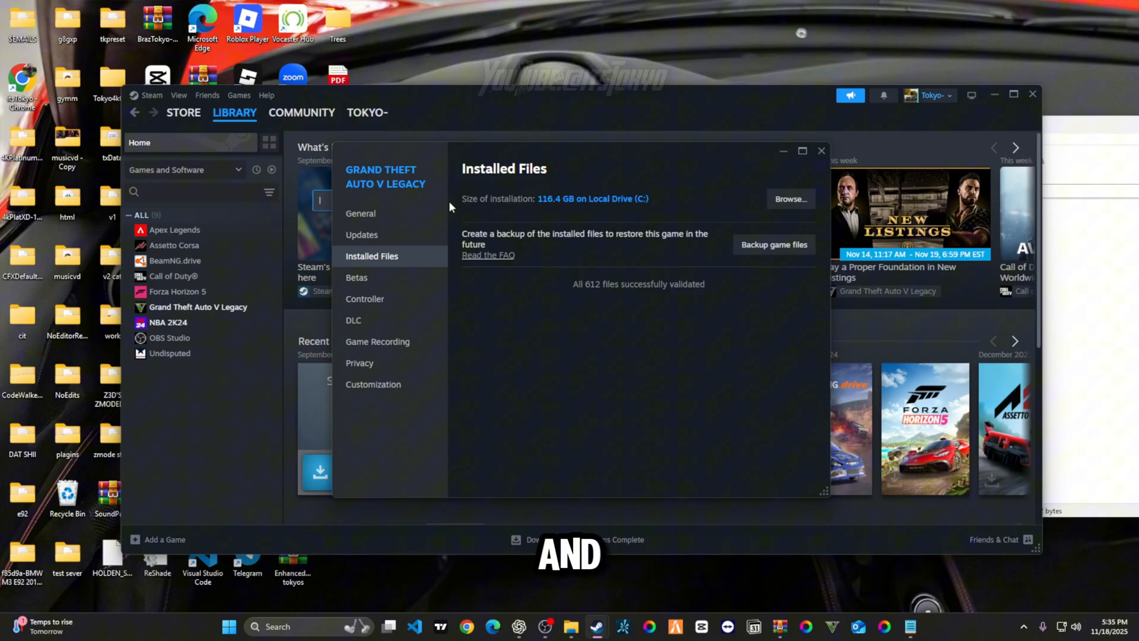
{"action": "left_click", "coordinate": [821, 151]}
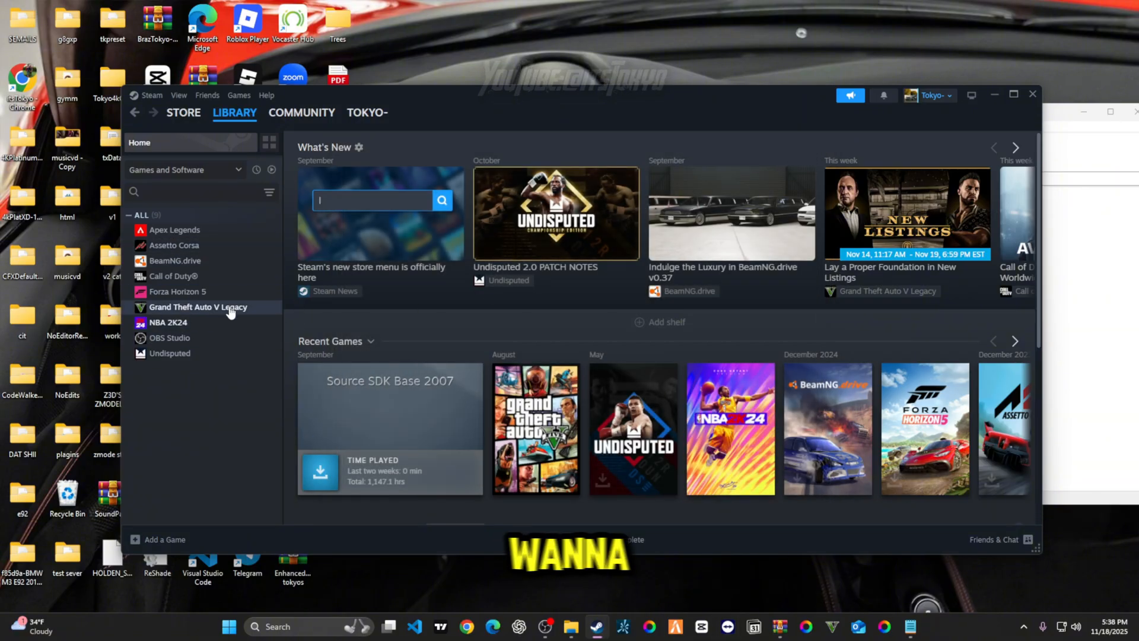
Launch Grand Theft Auto V Legacy, stop it, confirm the exit and minimise Steam
{"action": "left_click", "coordinate": [198, 306]}
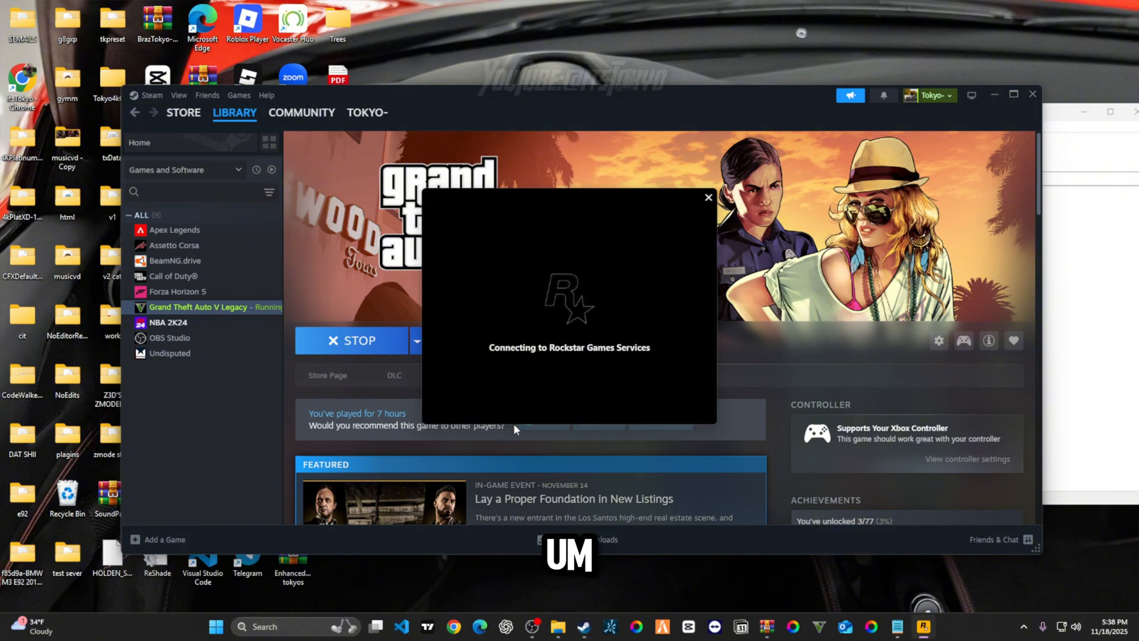
{"action": "left_click", "coordinate": [707, 198]}
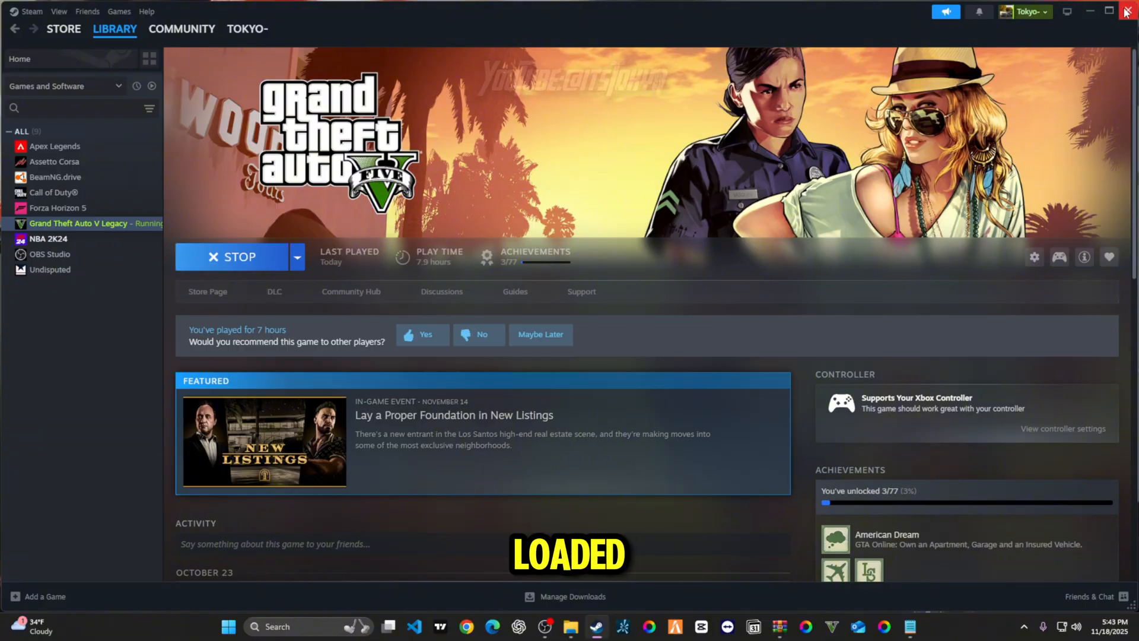
{"action": "left_click", "coordinate": [232, 256]}
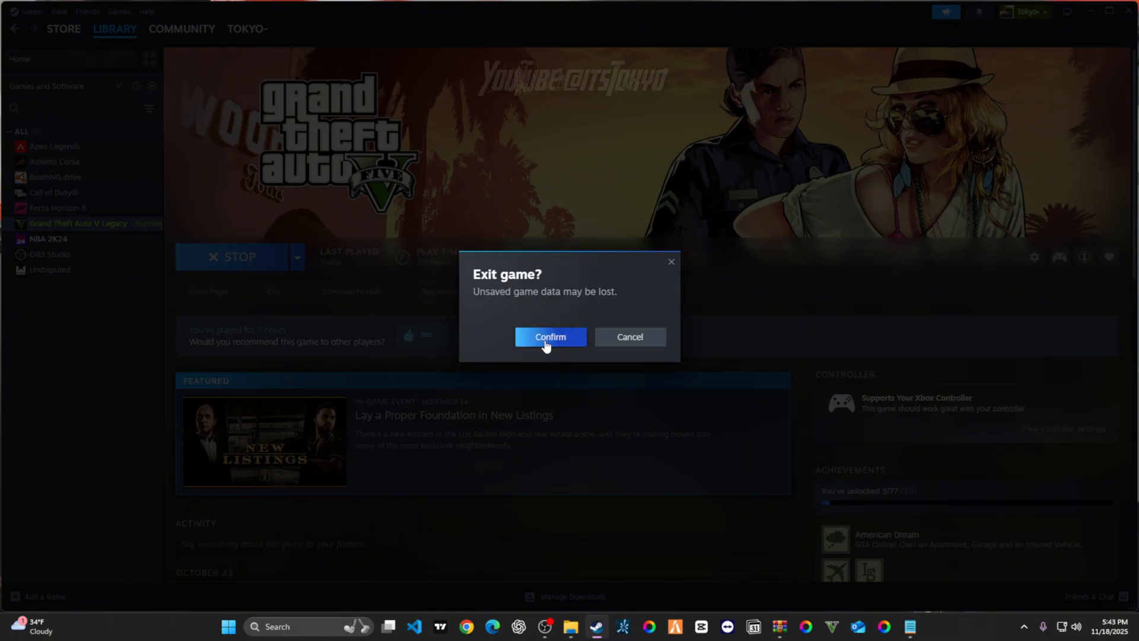
{"action": "left_click", "coordinate": [549, 336]}
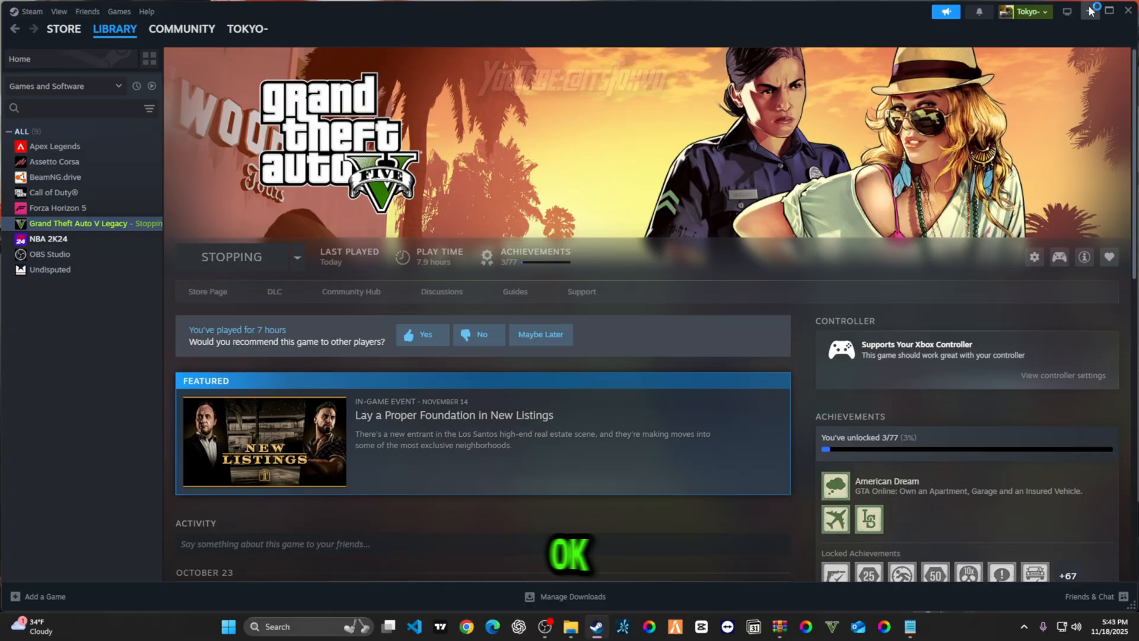
{"action": "left_click", "coordinate": [1083, 11]}
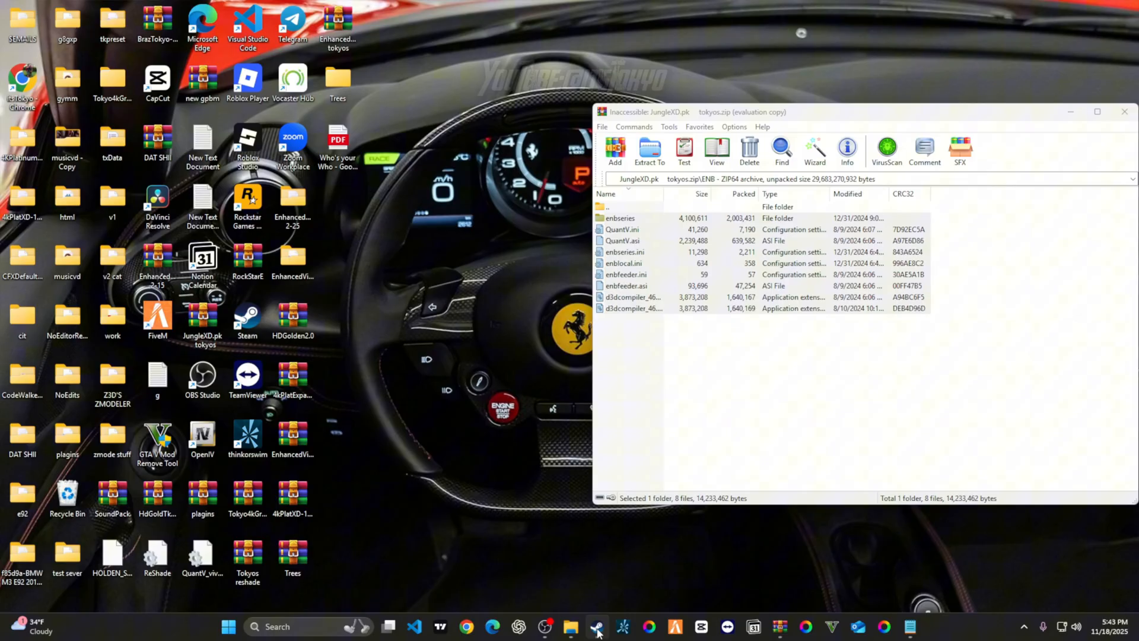
Browse Grand Theft Auto V Legacy's local files from the Steam library
{"action": "right_click", "coordinate": [472, 338]}
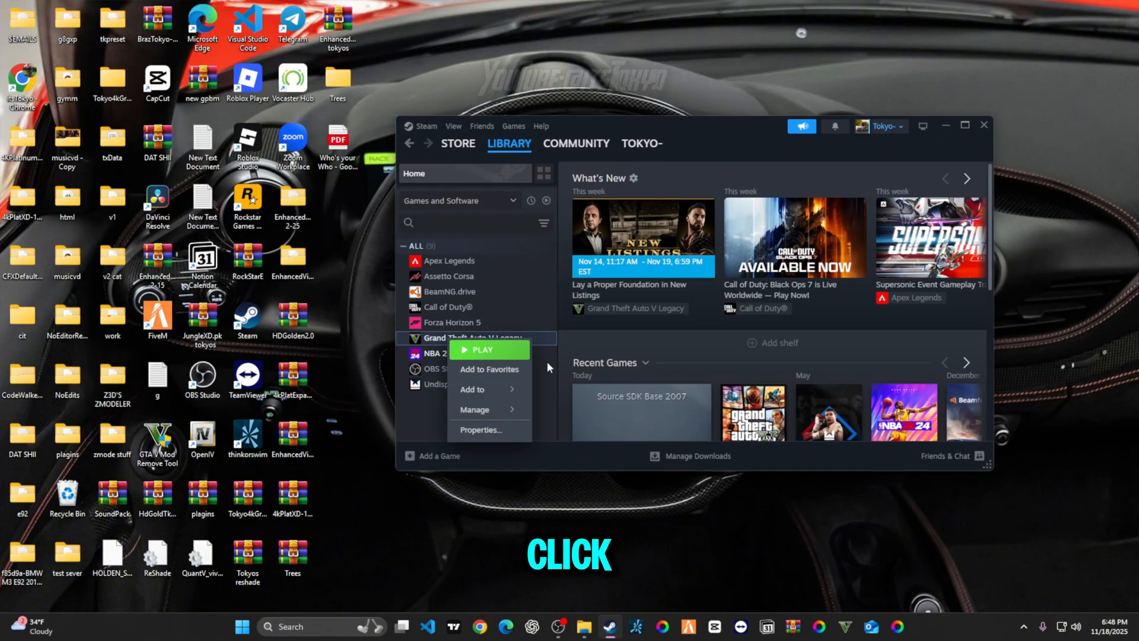
{"action": "left_click", "coordinate": [574, 338]}
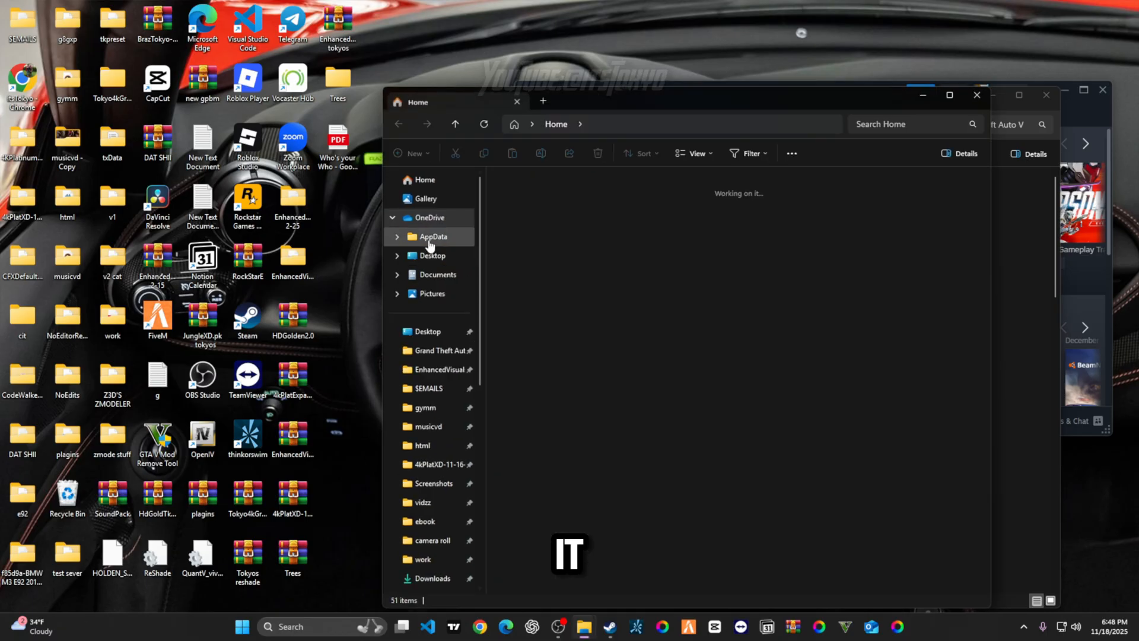
Open the JungleXD.pk tokyos archive from Downloads in WinRAR and dismiss the trial notice
{"action": "left_click", "coordinate": [432, 236]}
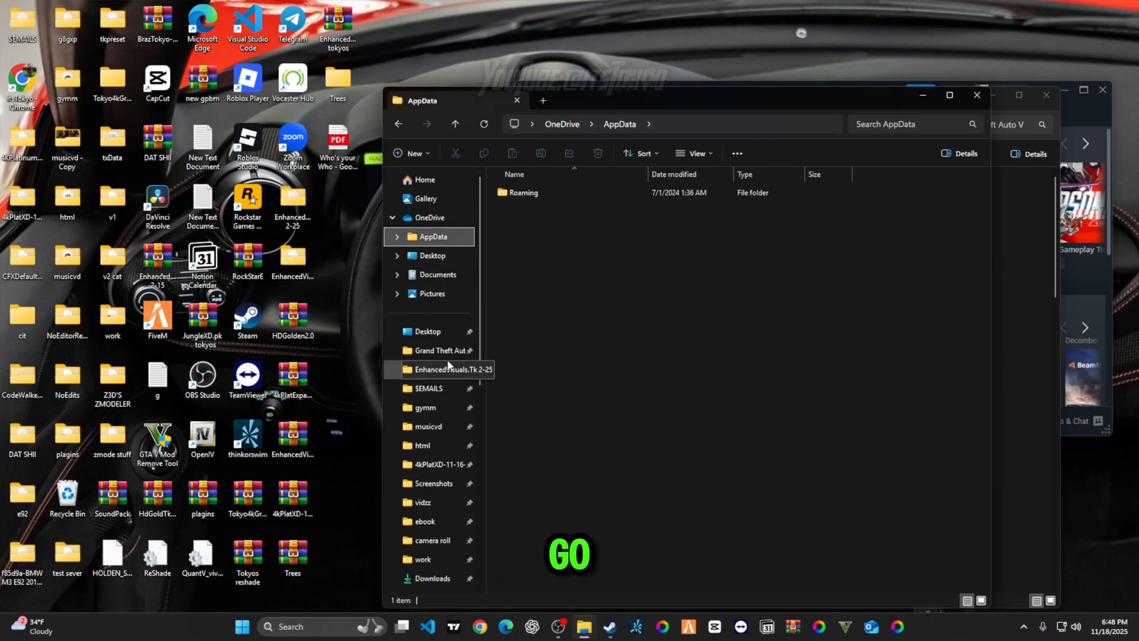
{"action": "left_click", "coordinate": [431, 578]}
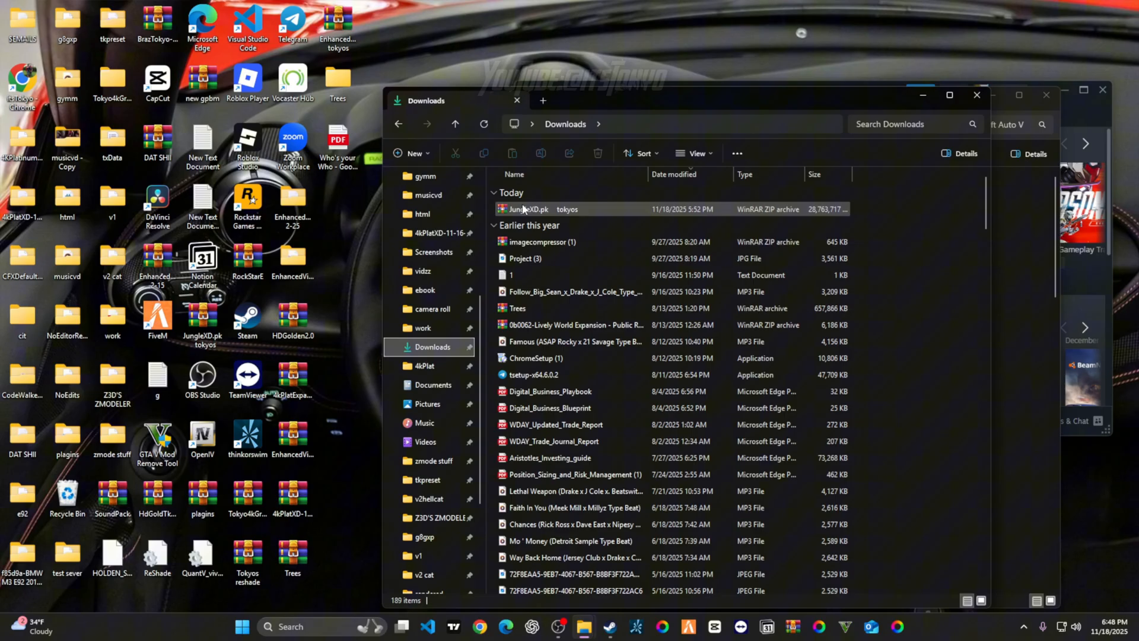
{"action": "double_click", "coordinate": [529, 209]}
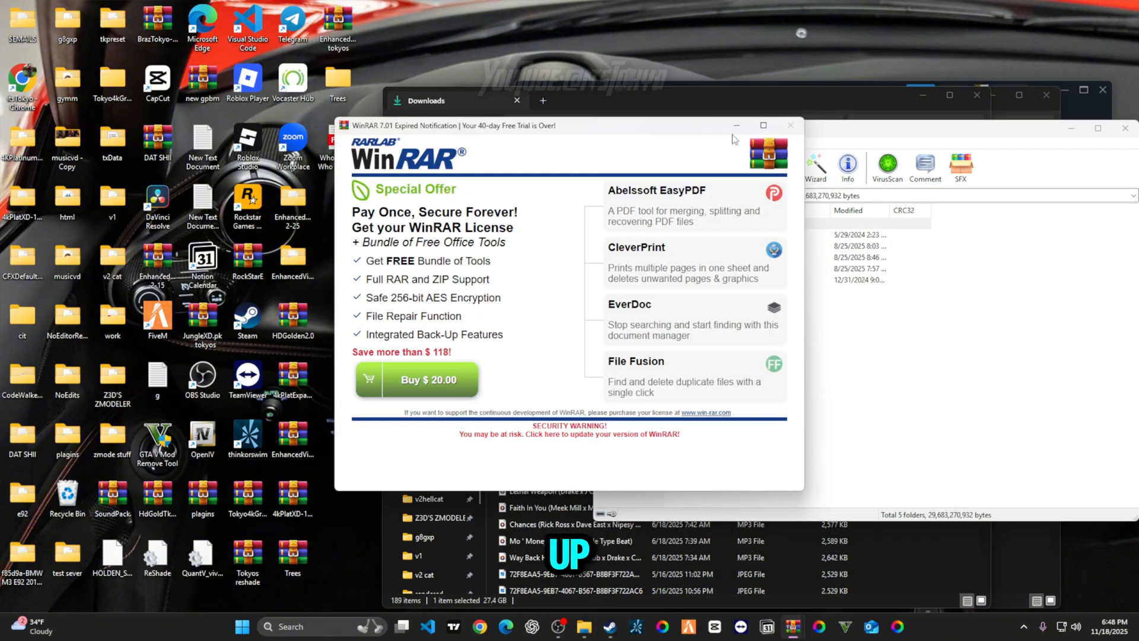
{"action": "left_click", "coordinate": [790, 125]}
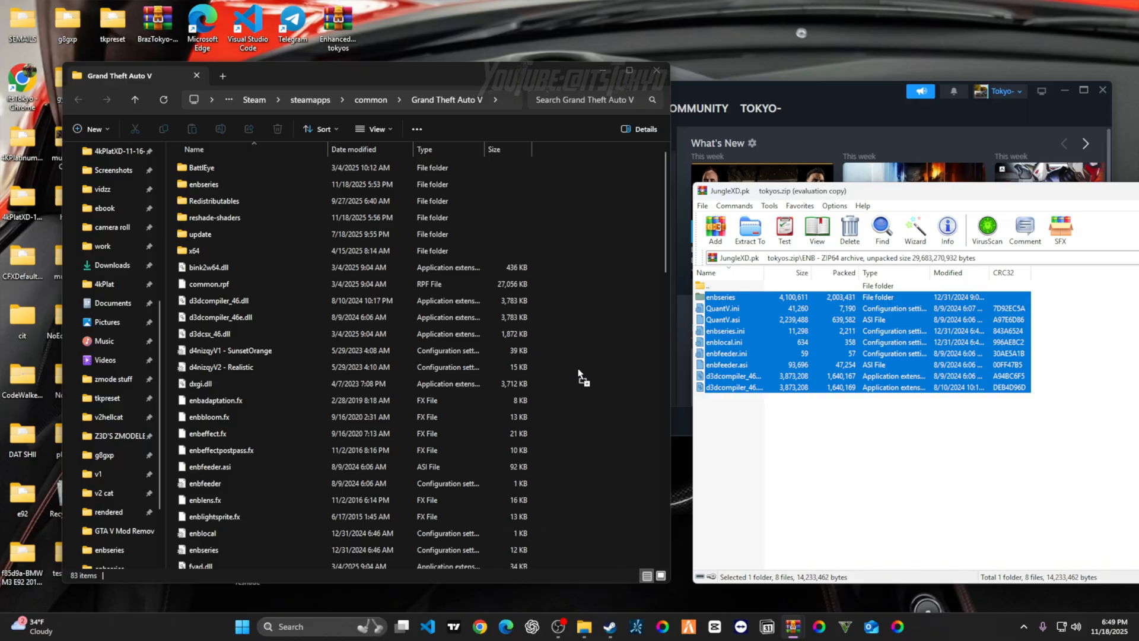
Move the pack's ENB files into the GTA V folder and target GTA5.exe in ReShade Setup
{"action": "left_click", "coordinate": [748, 229]}
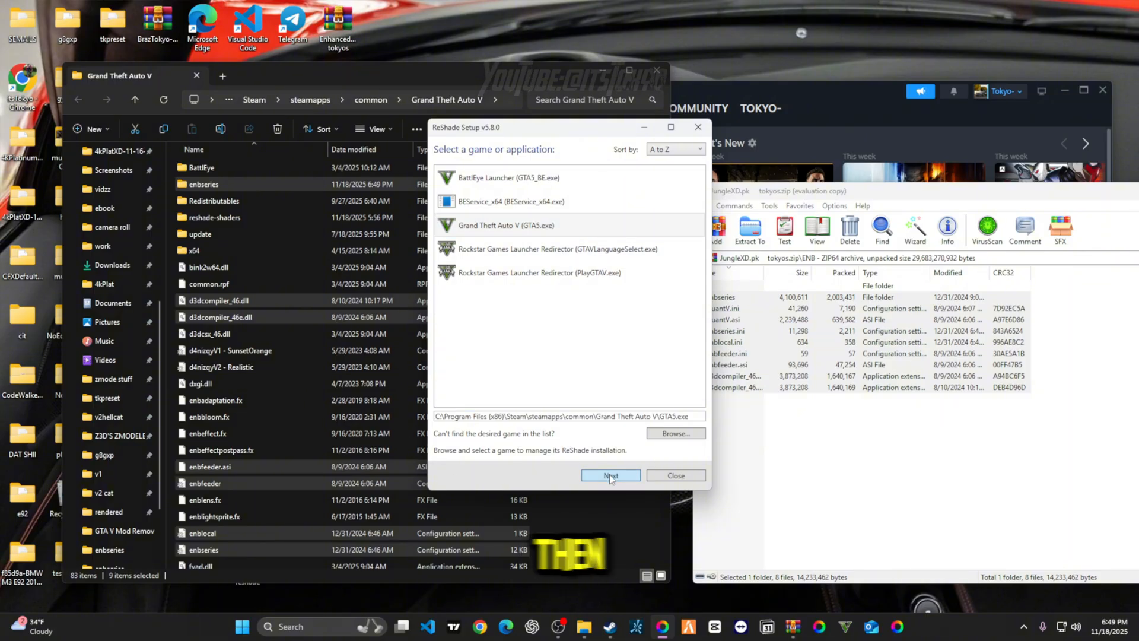
Update the existing ReShade installation for Grand Theft Auto V and finish setup
{"action": "left_click", "coordinate": [610, 474]}
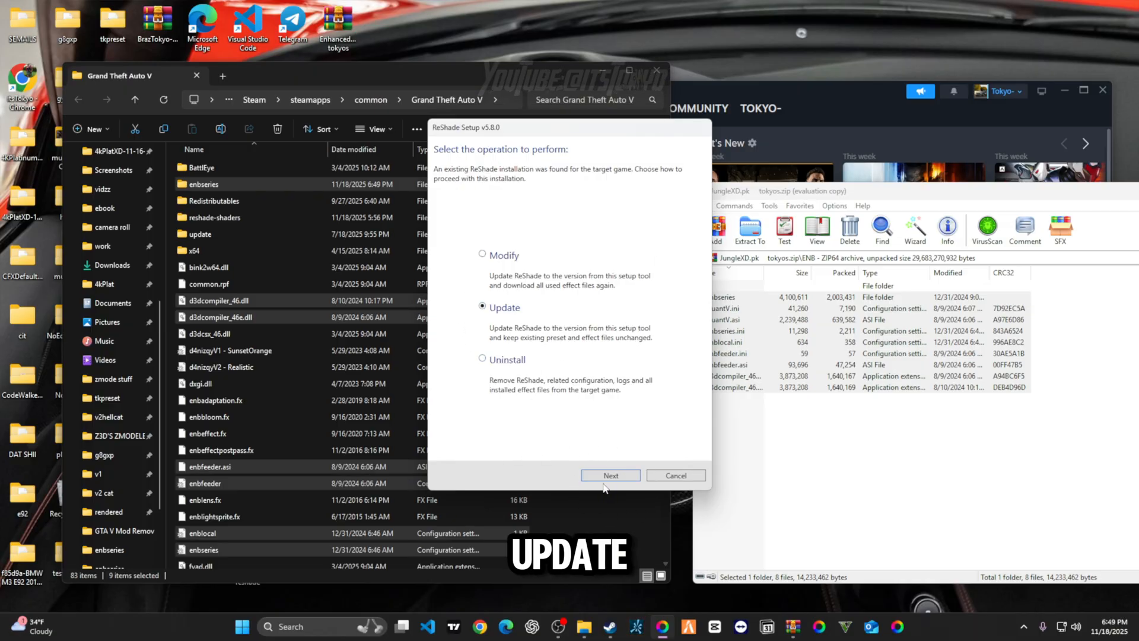
{"action": "left_click", "coordinate": [609, 475]}
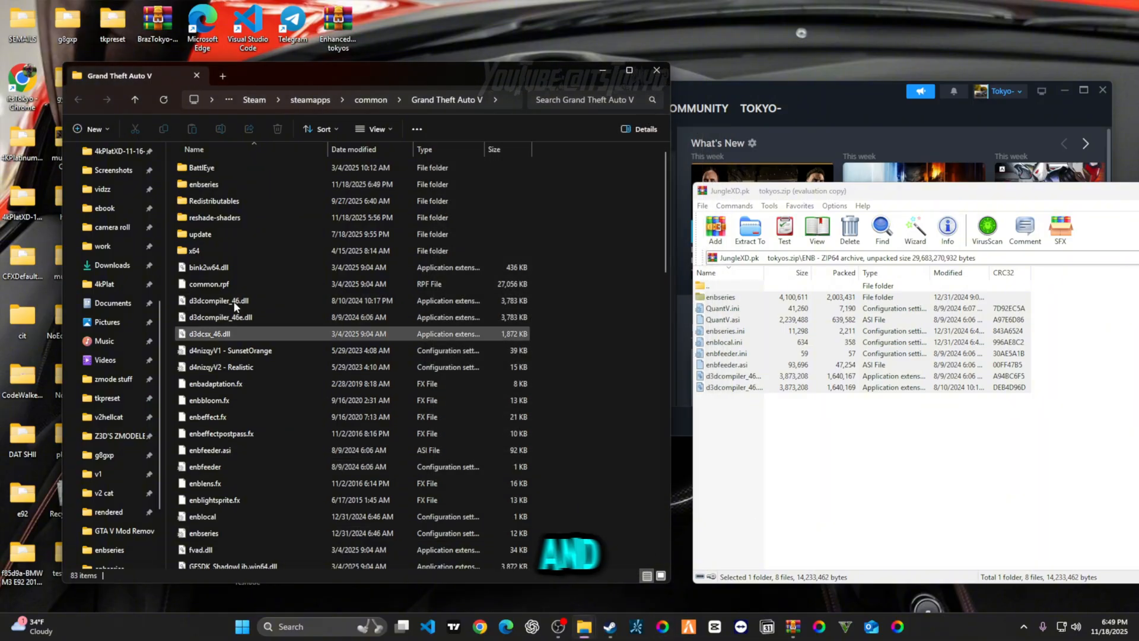
Select the copied ENB files in the Grand Theft Auto V folder
{"action": "left_click", "coordinate": [164, 98]}
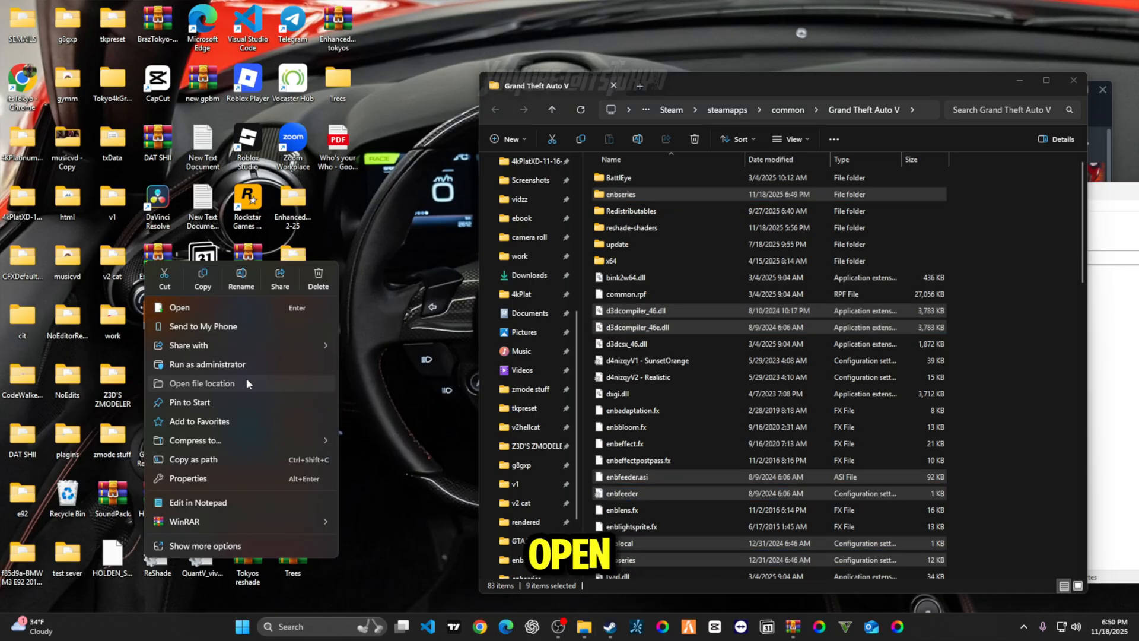
Navigate from the FiveM shortcut into FiveM Application Data's empty mods folder
{"action": "left_click", "coordinate": [202, 383]}
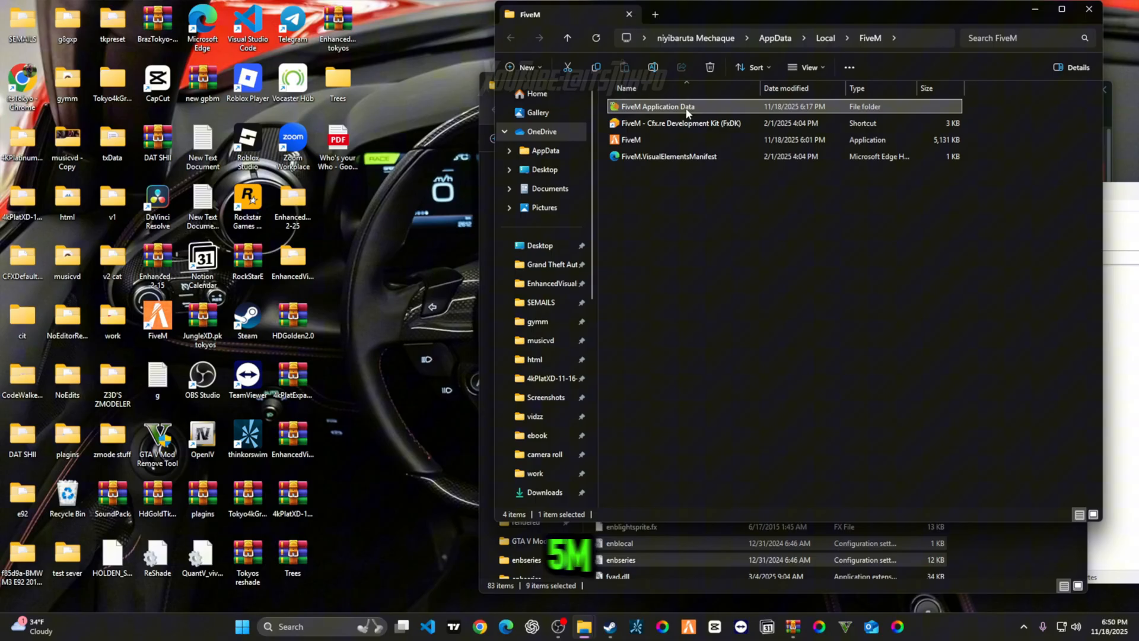
{"action": "double_click", "coordinate": [655, 106]}
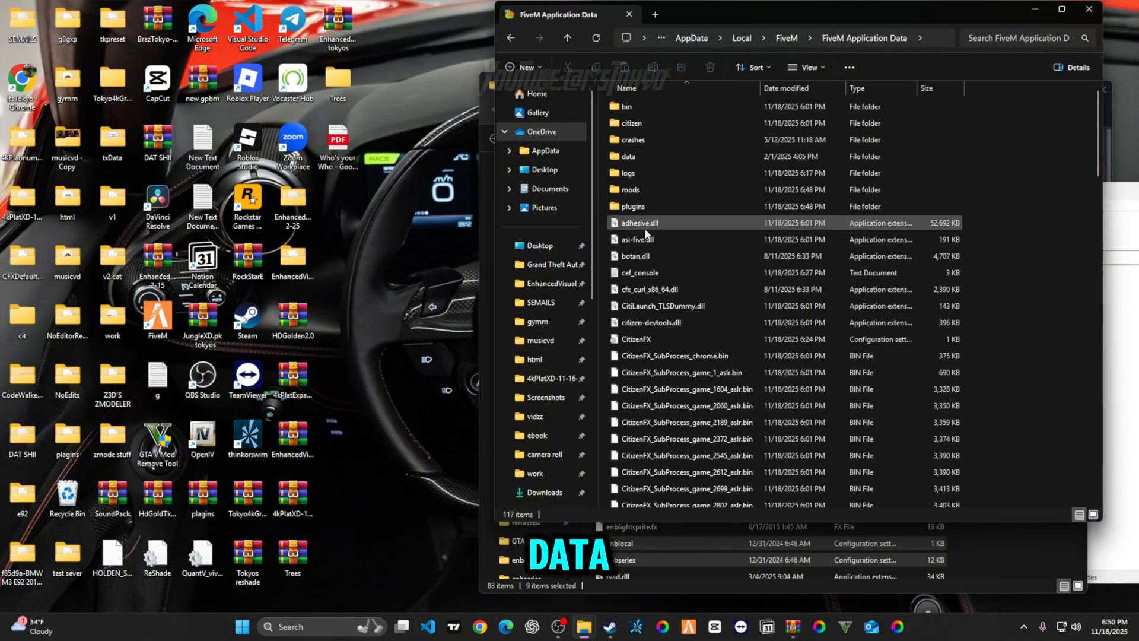
{"action": "double_click", "coordinate": [632, 205]}
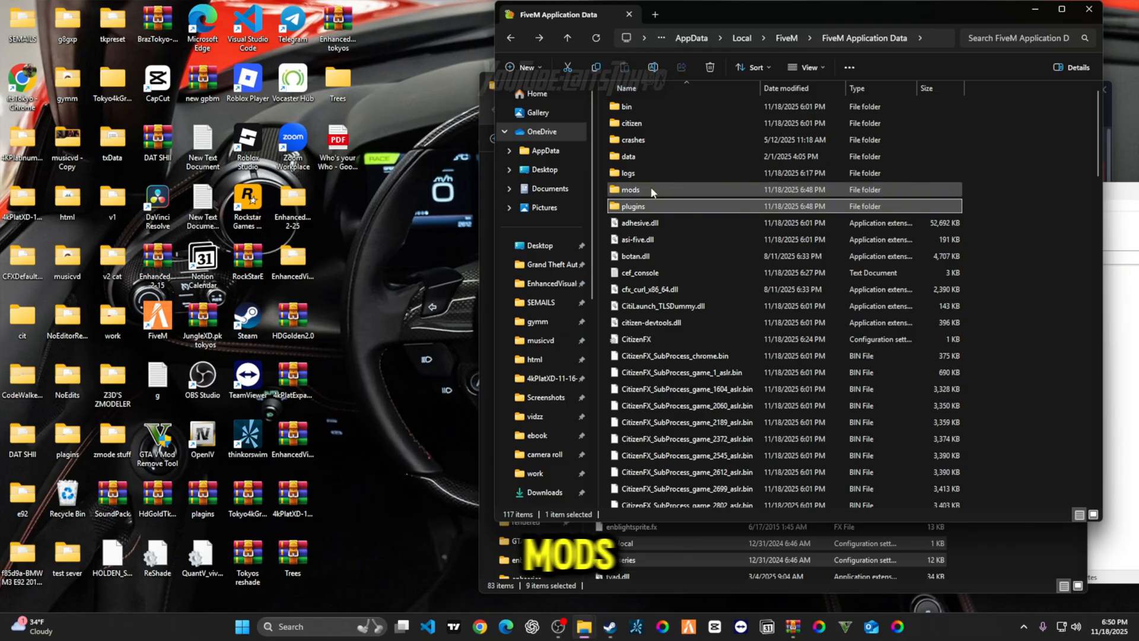
{"action": "double_click", "coordinate": [630, 190]}
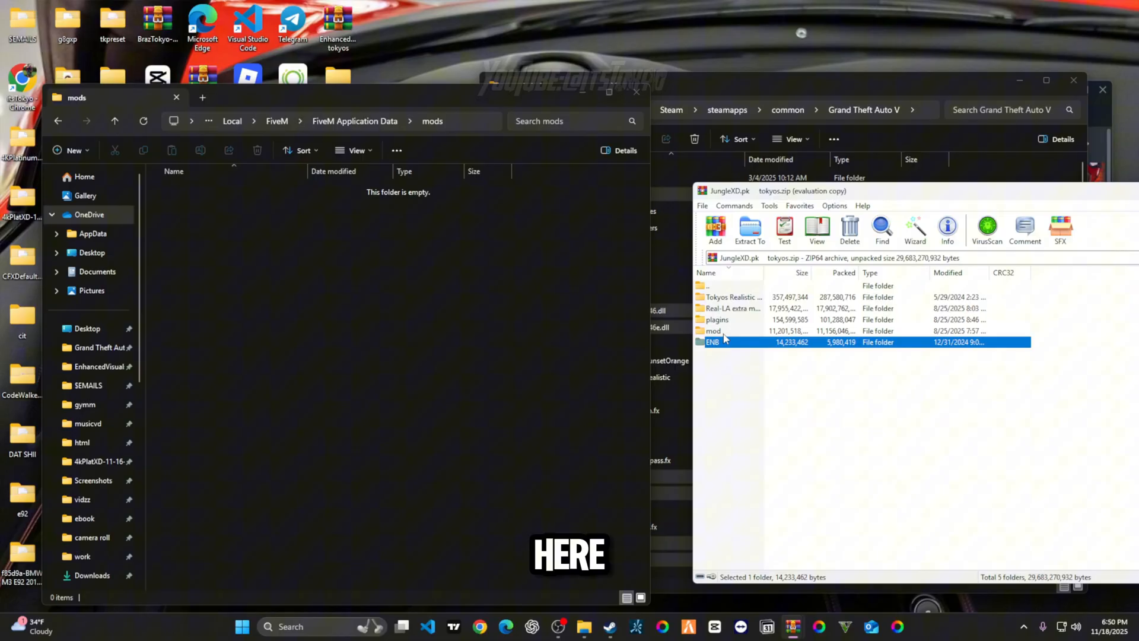
Copy the archive's mod folder files into FiveM's mods folder, then show the empty plugins folder
{"action": "double_click", "coordinate": [713, 331]}
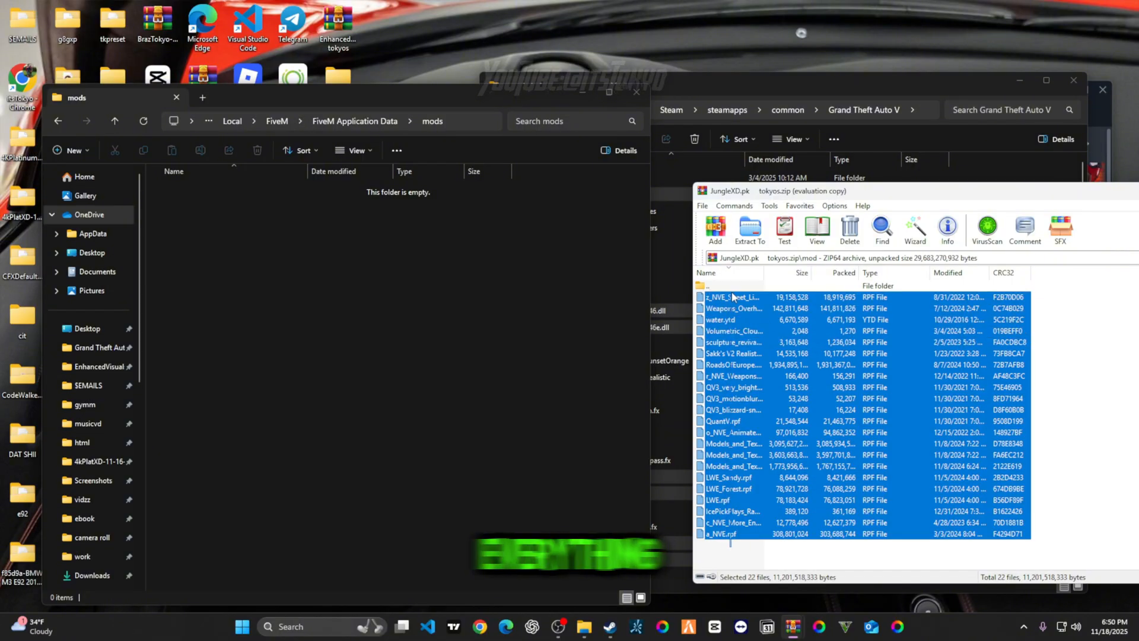
{"action": "left_click", "coordinate": [749, 229]}
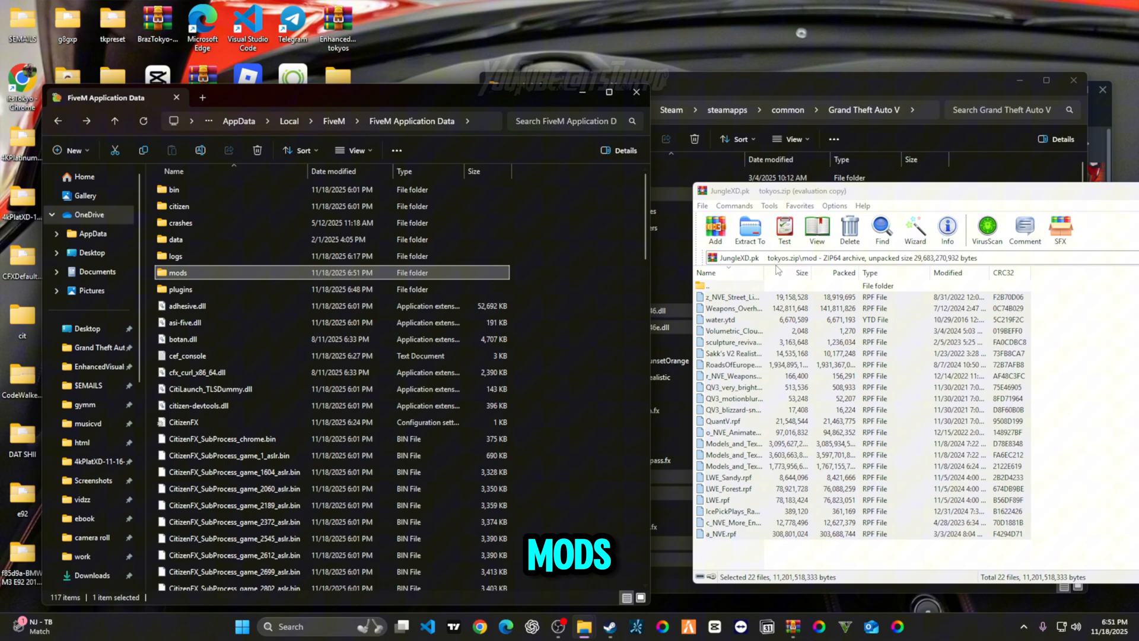
{"action": "double_click", "coordinate": [180, 289]}
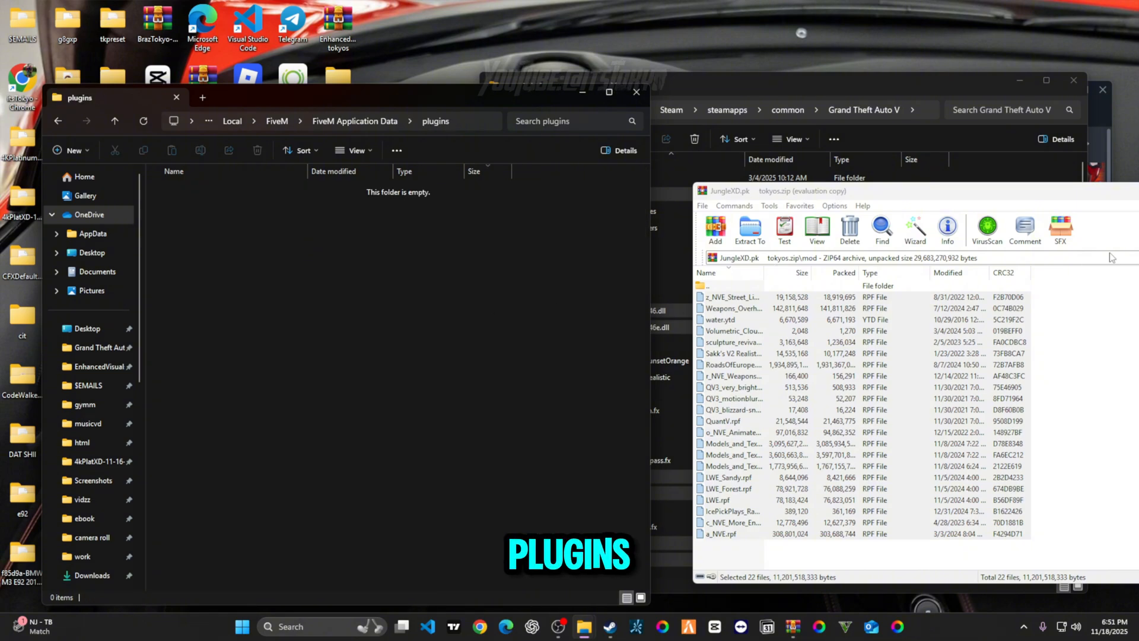
Move dxgi.dll, the ReShade files and ReShadePreset from the GTA V folder into FiveM's plugins
{"action": "left_click", "coordinate": [1101, 89]}
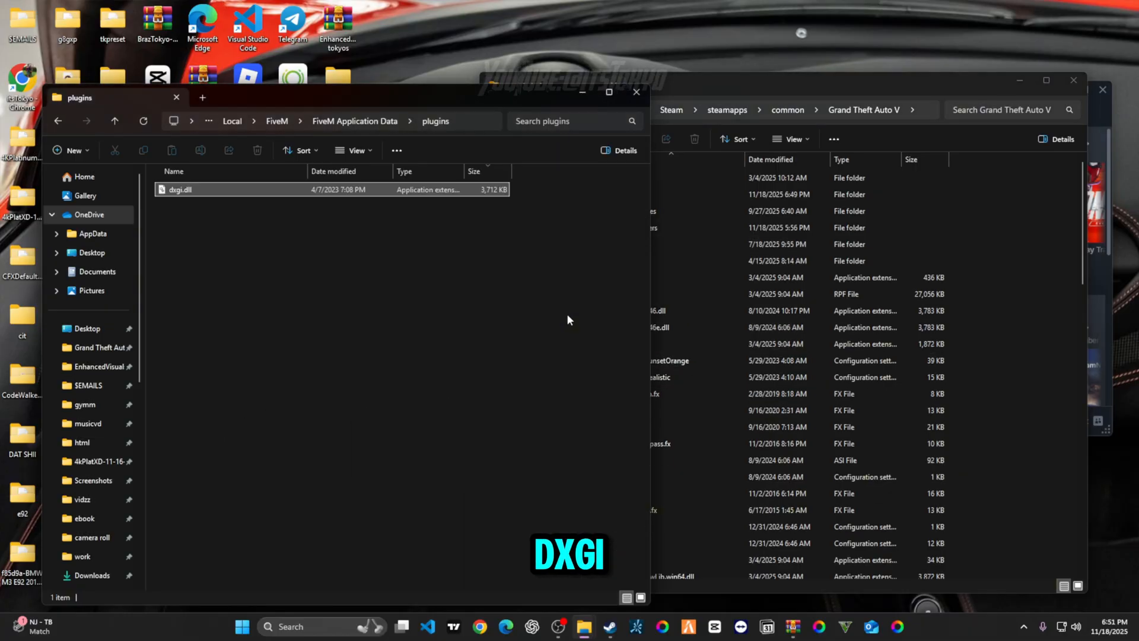
{"action": "left_click", "coordinate": [630, 227]}
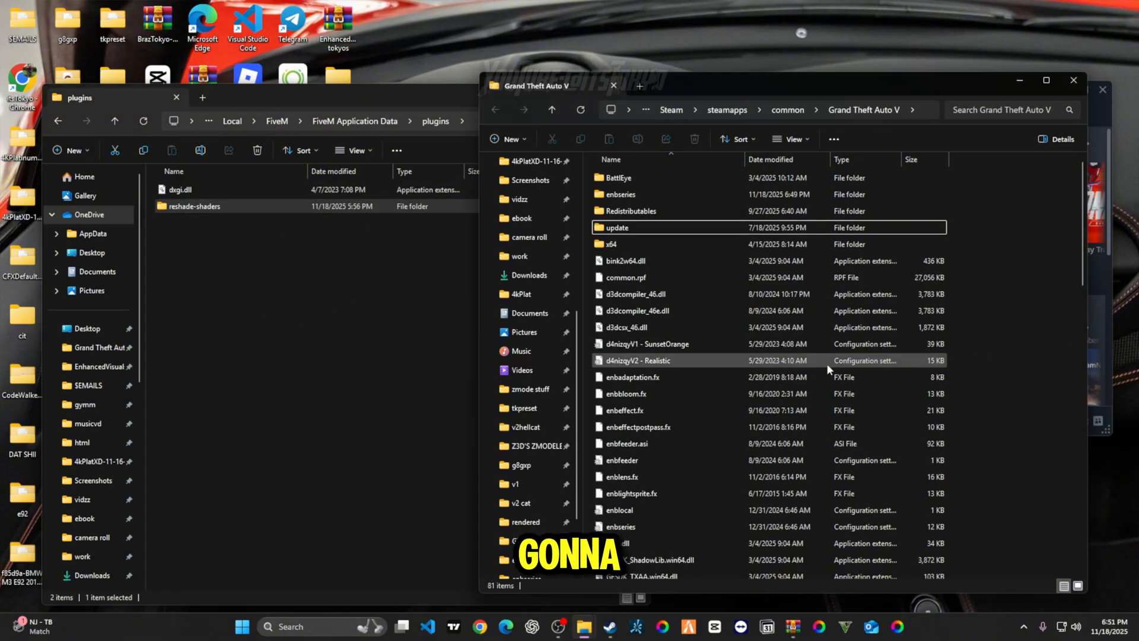
{"action": "scroll", "scroll_direction": "down", "scroll_amount": 3}
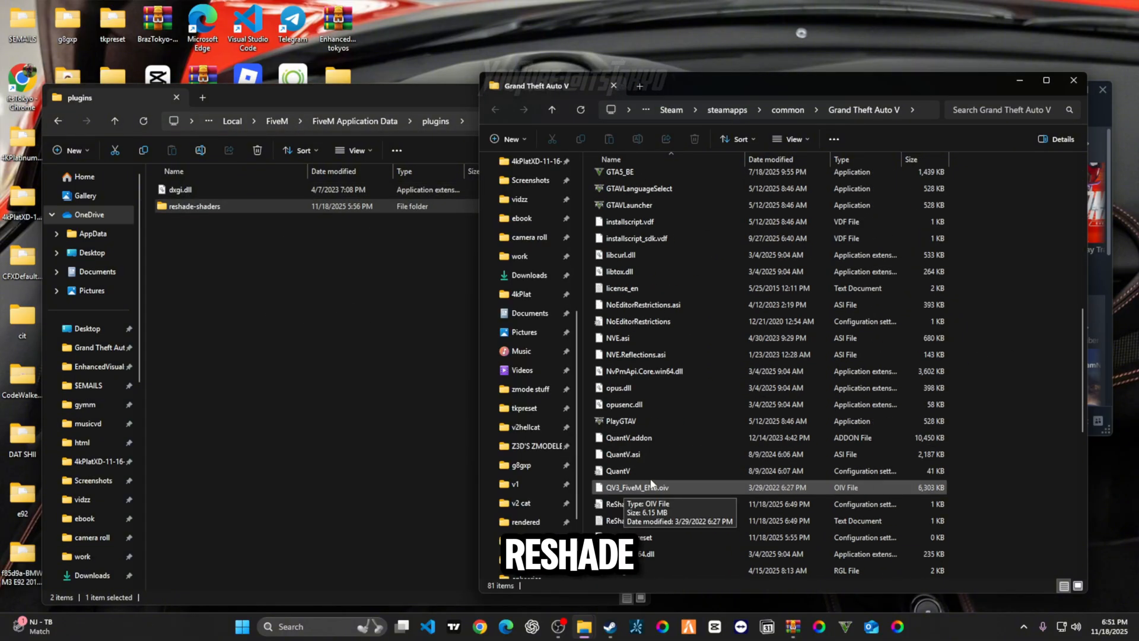
{"action": "left_click", "coordinate": [654, 536]}
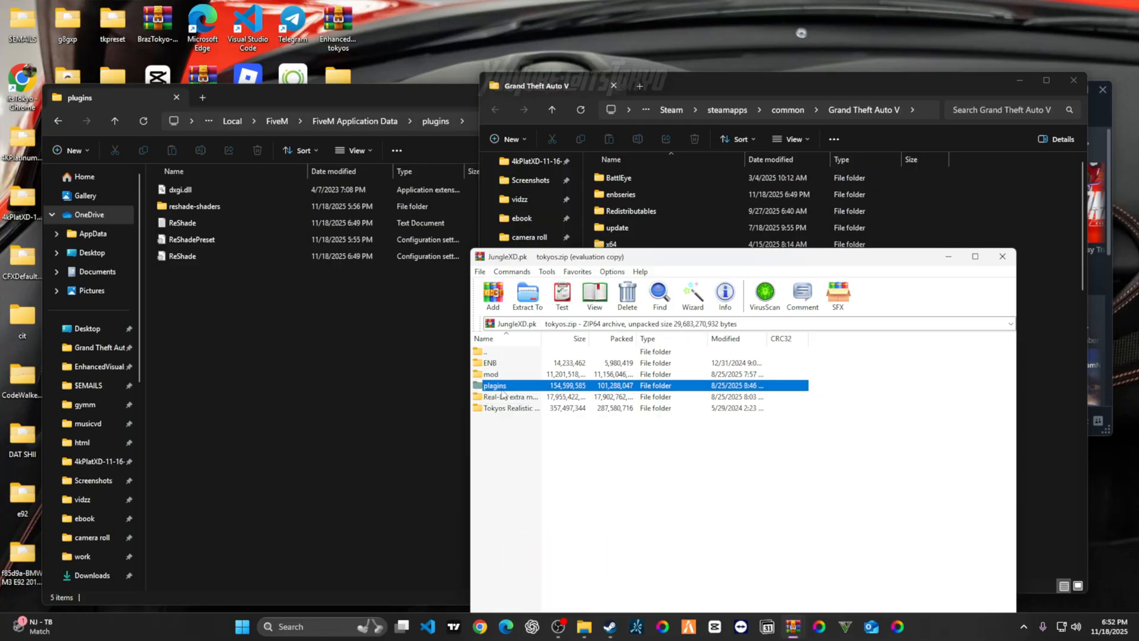
Extract all of the pack's plugins files into FiveM's plugins folder, replacing existing files
{"action": "double_click", "coordinate": [494, 385]}
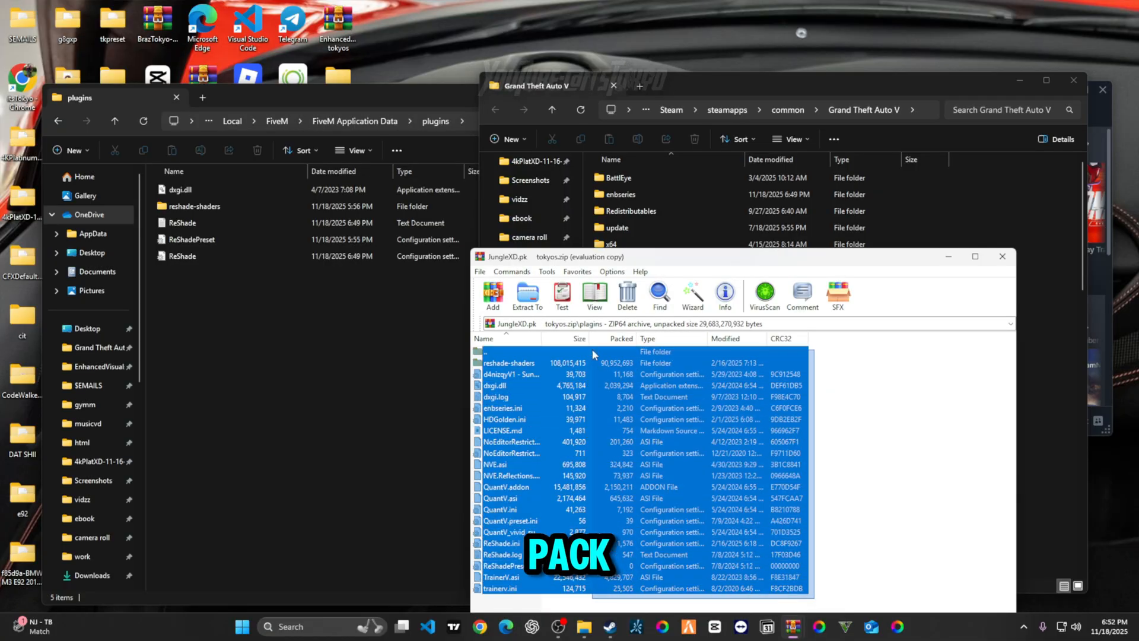
{"action": "left_click", "coordinate": [527, 295]}
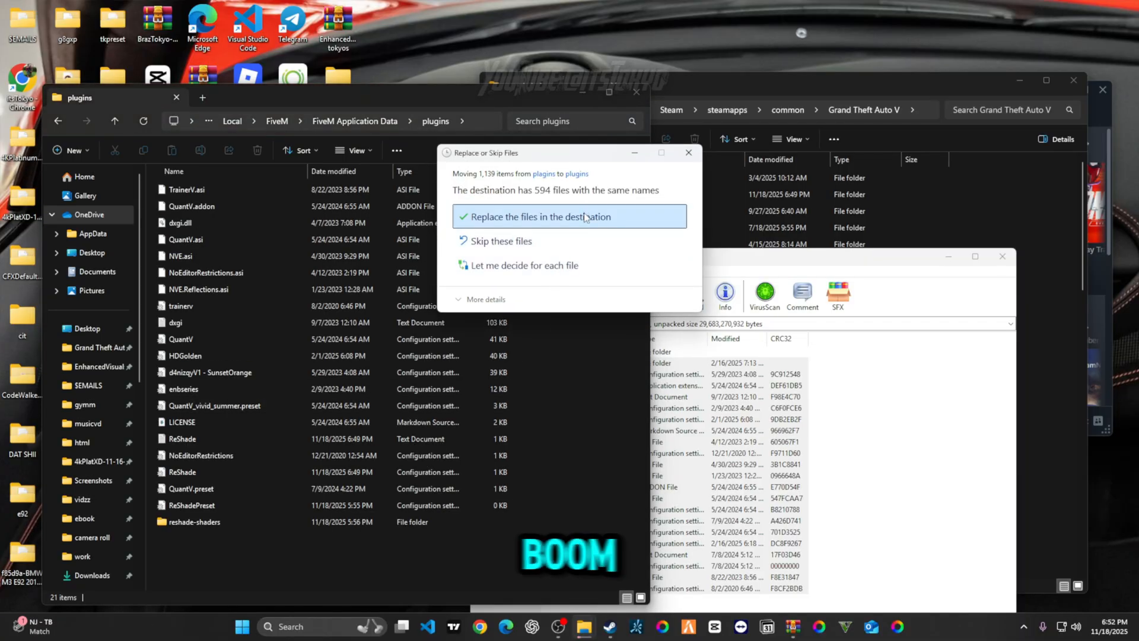
{"action": "left_click", "coordinate": [569, 216]}
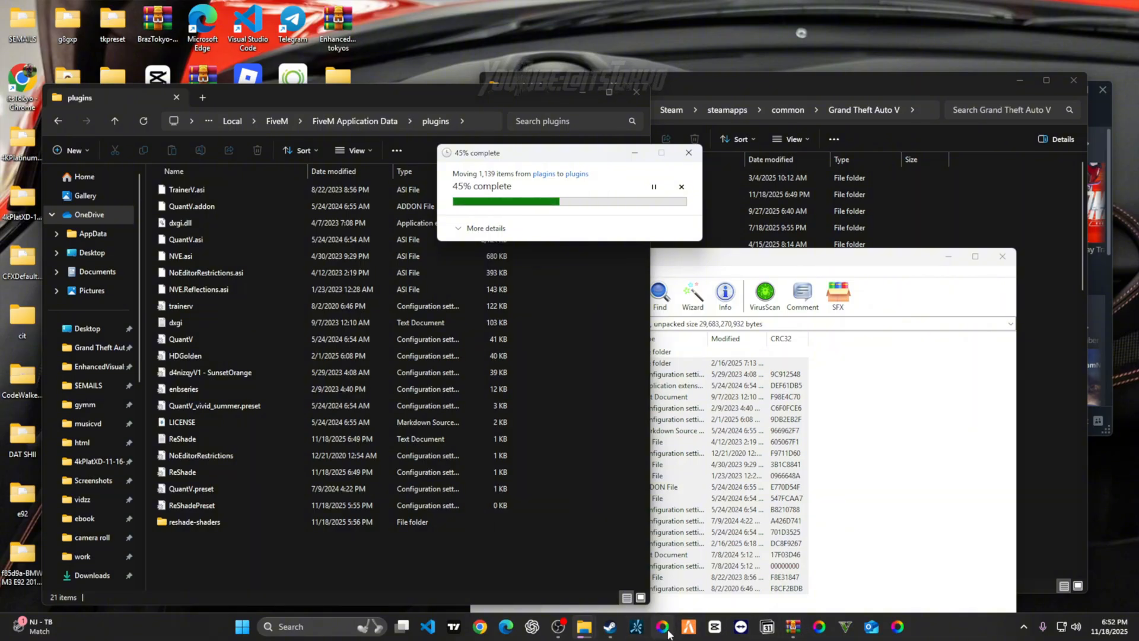
{"action": "mouse_move", "coordinate": [681, 626]}
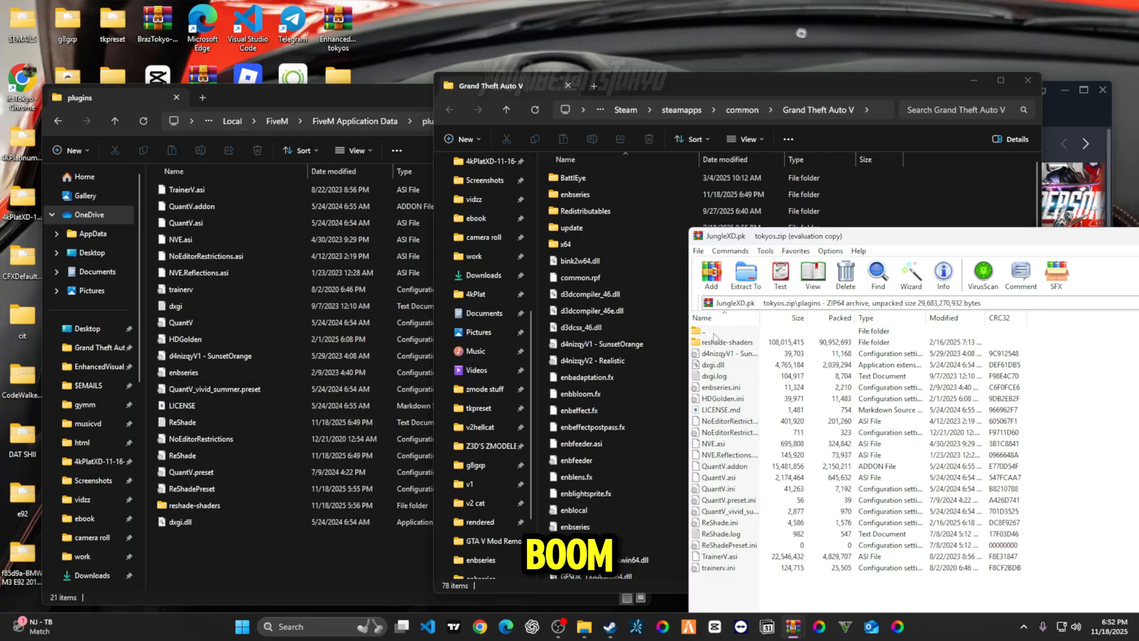
{"action": "double_click", "coordinate": [728, 341]}
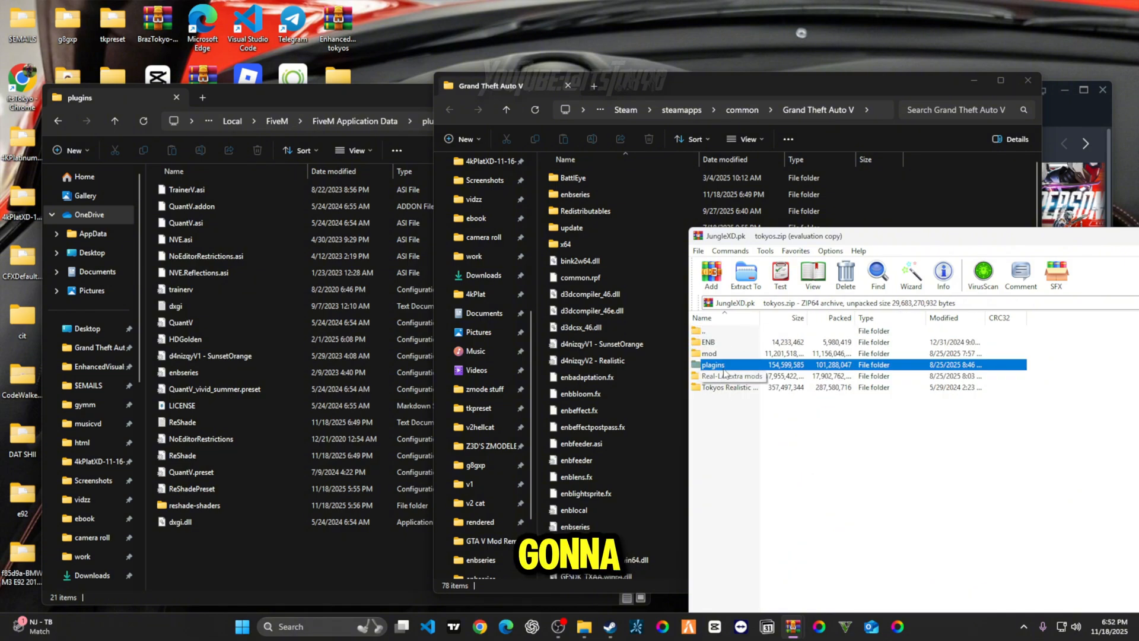
Place the pack's nine ENB files into the Grand Theft Auto V folder
{"action": "double_click", "coordinate": [708, 342]}
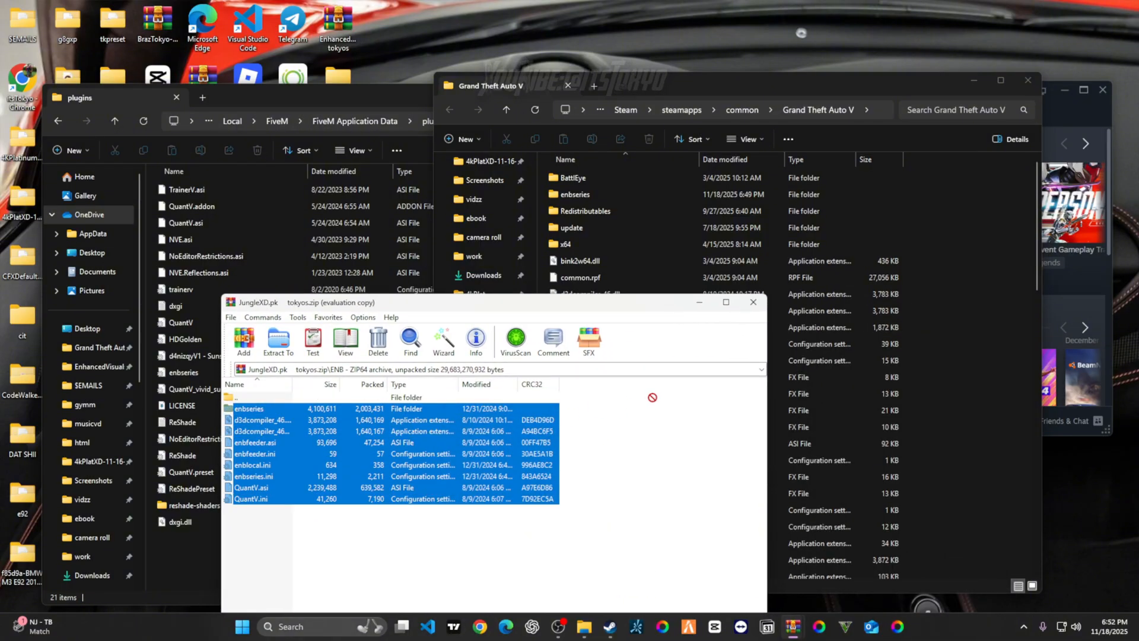
{"action": "left_click", "coordinate": [277, 342]}
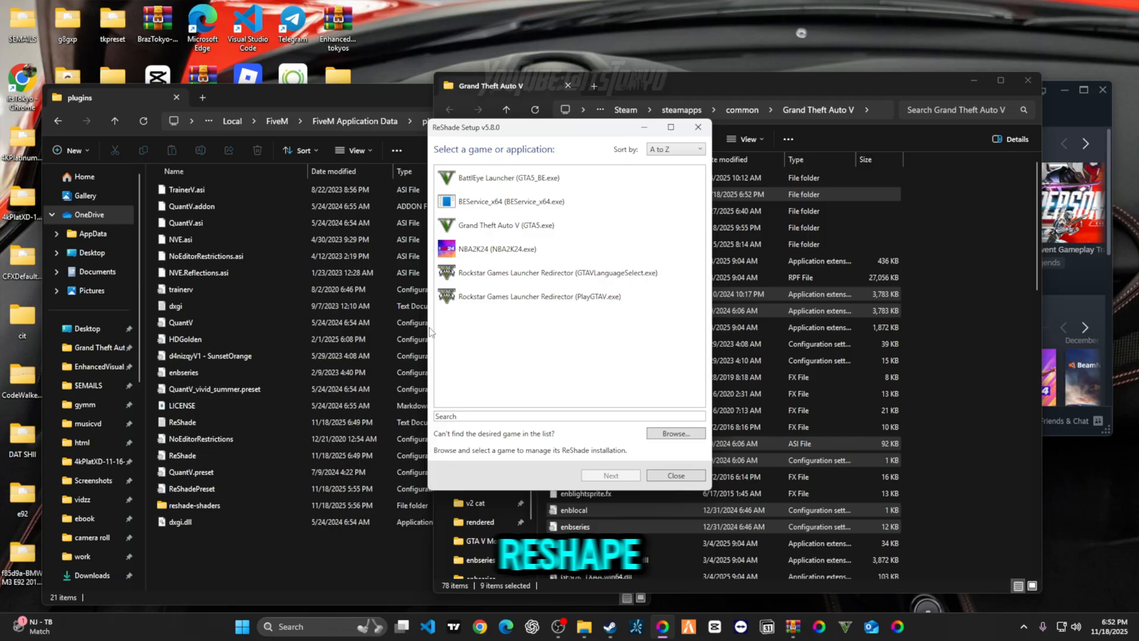
Install ReShade for Grand Theft Auto V (GTA5.exe) with no preset and every effect package ticked
{"action": "left_click", "coordinate": [556, 273]}
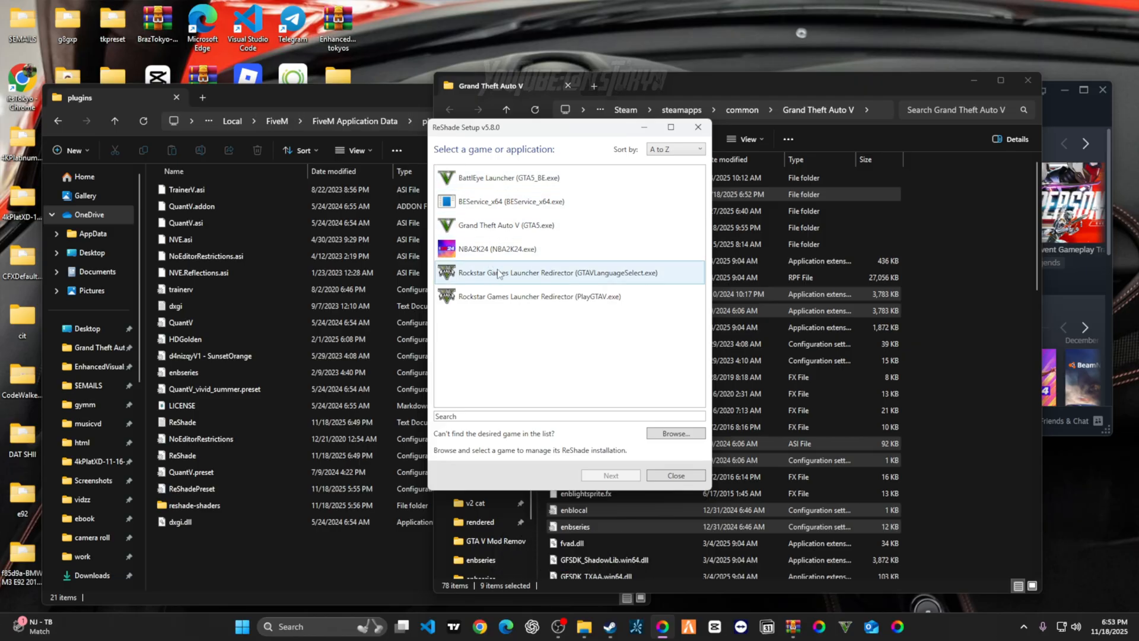
{"action": "left_click", "coordinate": [506, 224]}
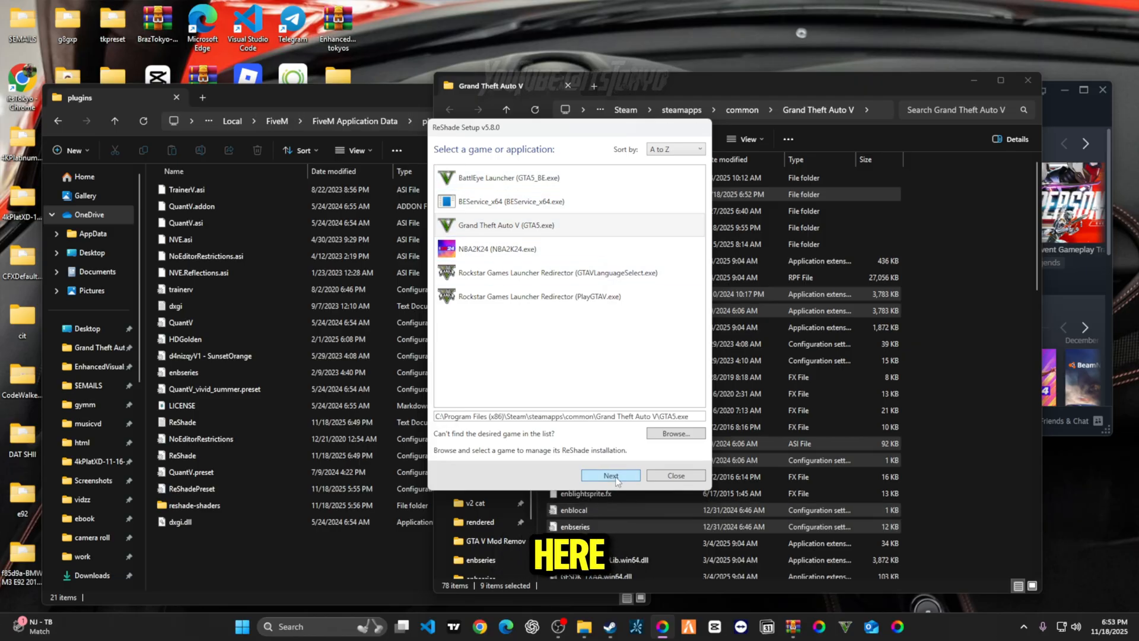
{"action": "left_click", "coordinate": [609, 474]}
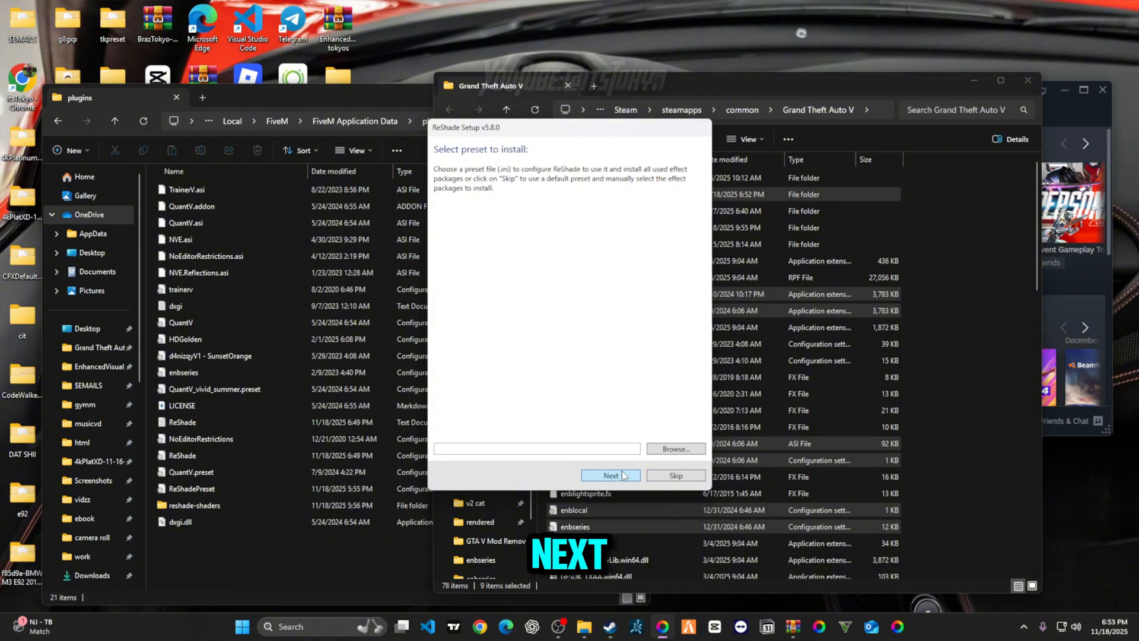
{"action": "left_click", "coordinate": [610, 474]}
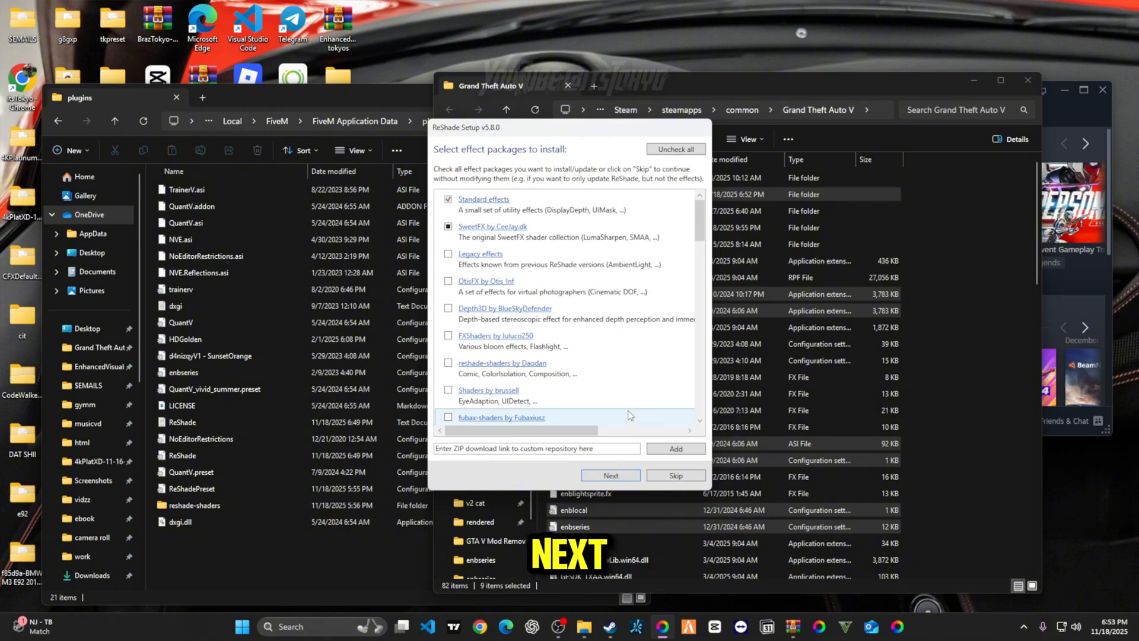
{"action": "left_click", "coordinate": [675, 149]}
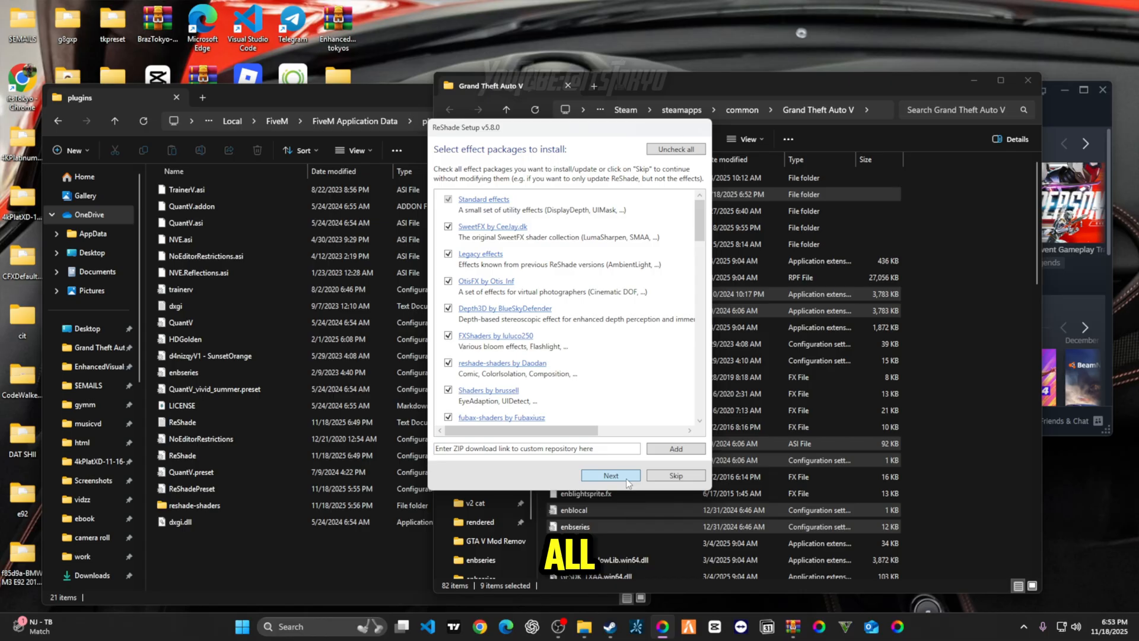
{"action": "left_click", "coordinate": [609, 474]}
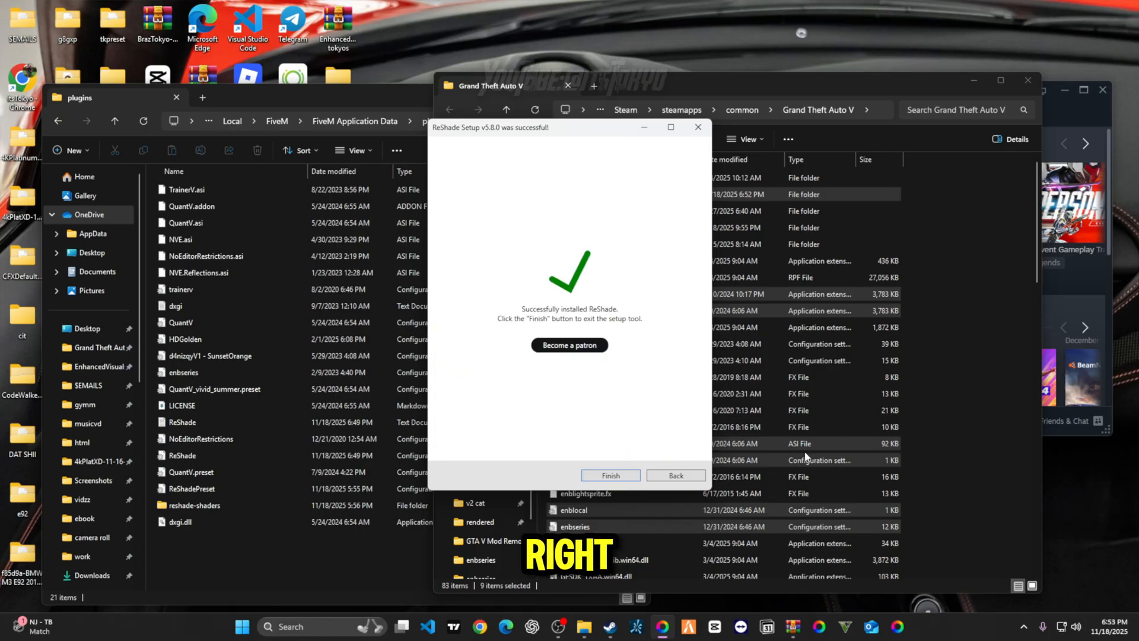
{"action": "left_click", "coordinate": [610, 474]}
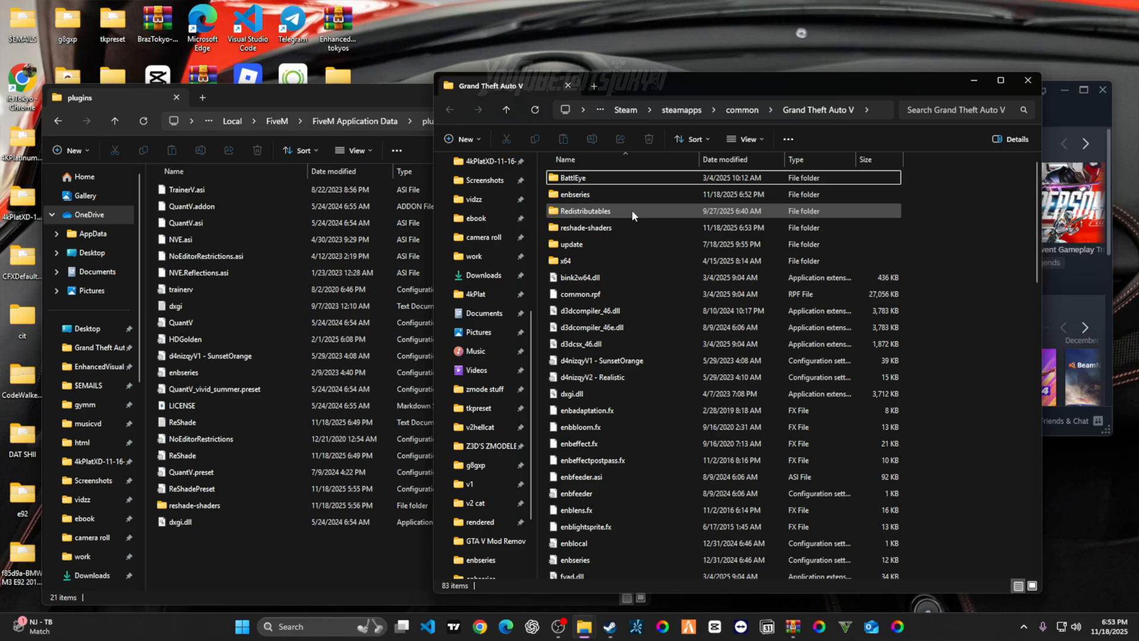
Move reshade-shaders, dxgi.dll and the three ReShade files into FiveM's plugins, replacing each
{"action": "left_click", "coordinate": [585, 228]}
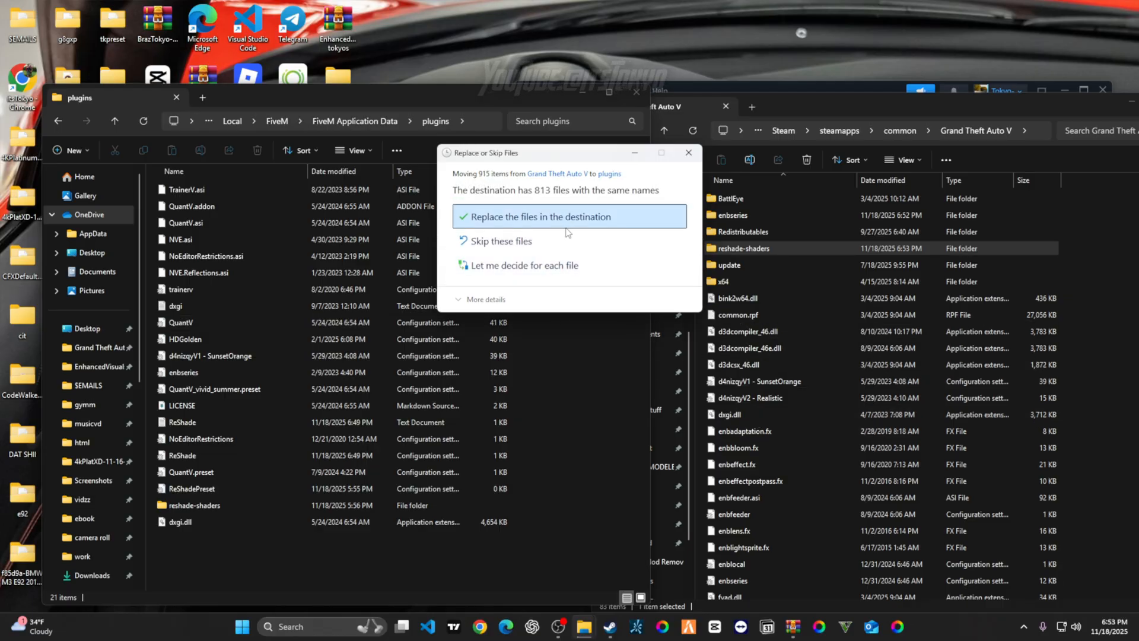
{"action": "left_click", "coordinate": [539, 216]}
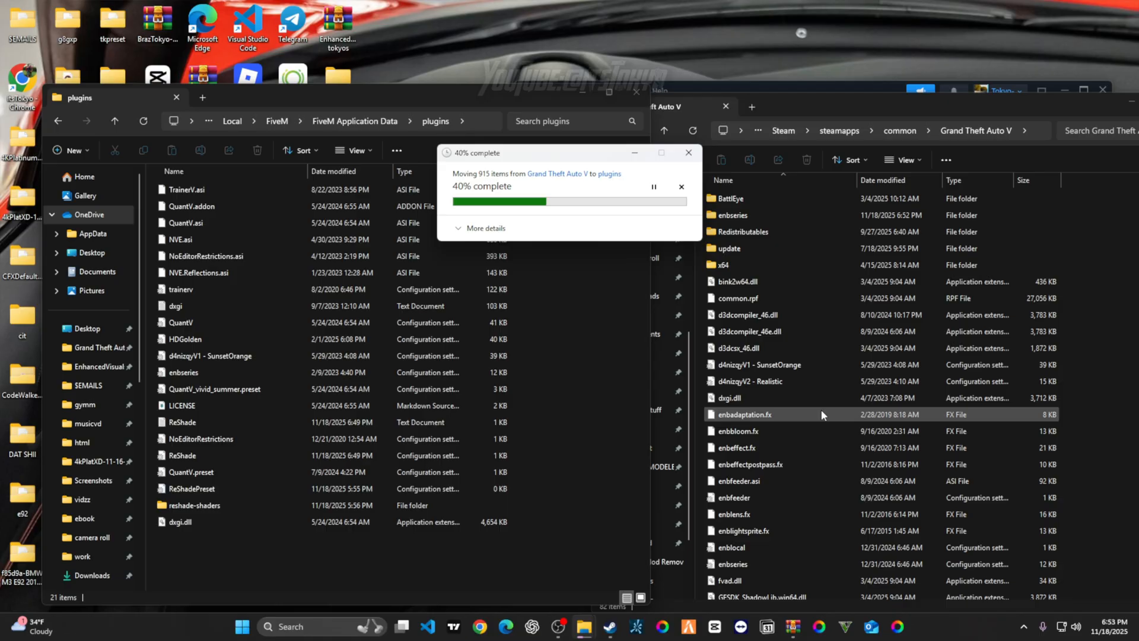
{"action": "left_click", "coordinate": [729, 397]}
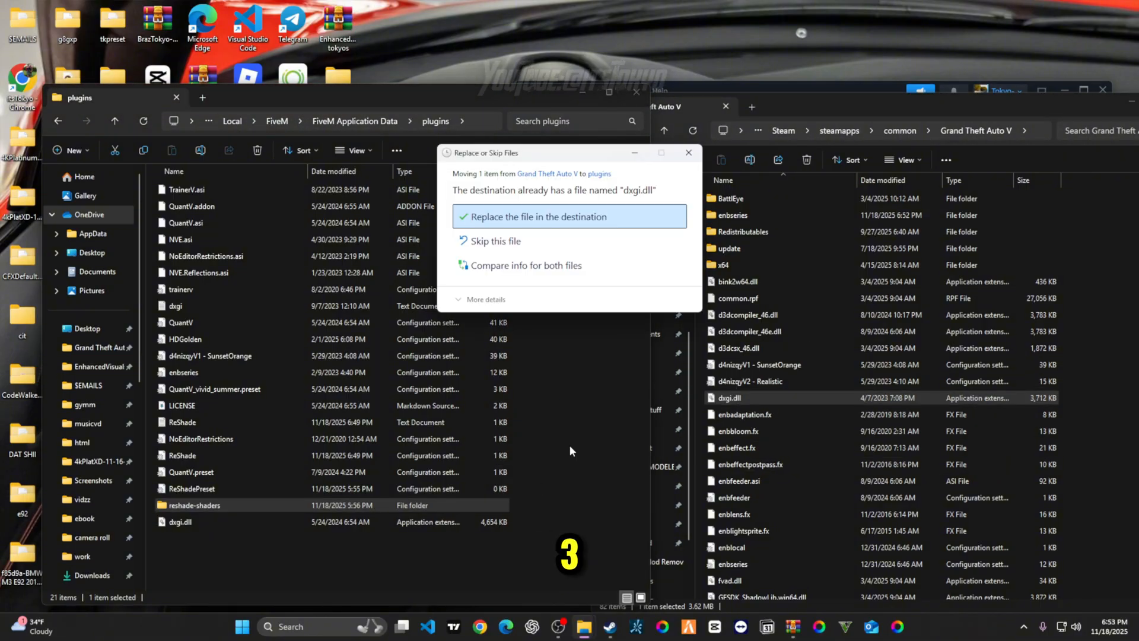
{"action": "left_click", "coordinate": [541, 216]}
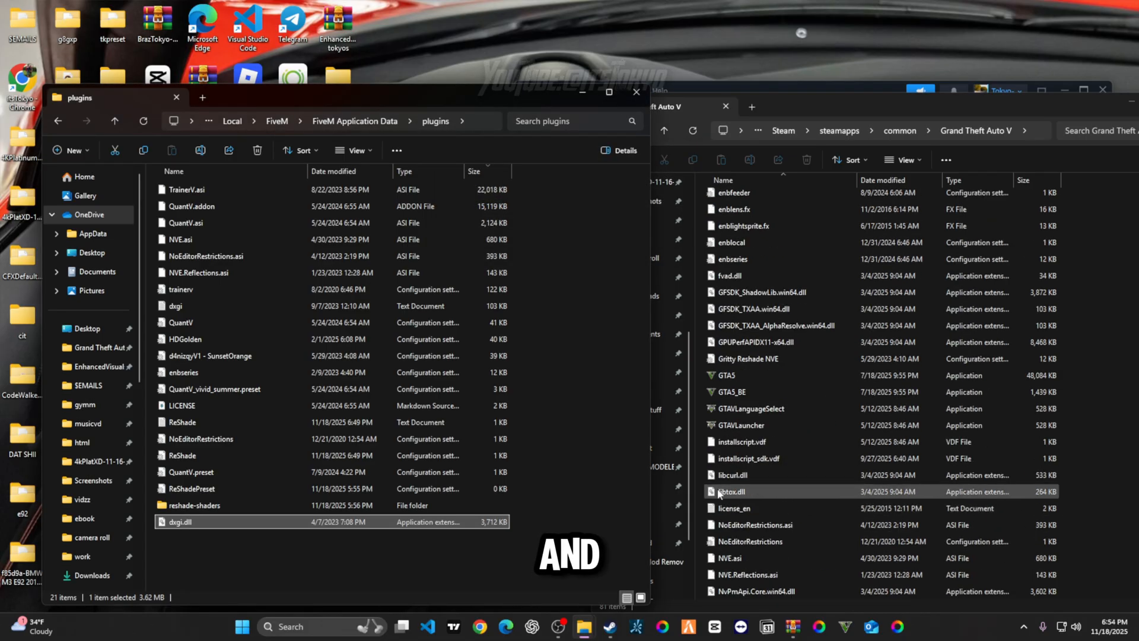
{"action": "scroll", "scroll_direction": "down", "scroll_amount": 3}
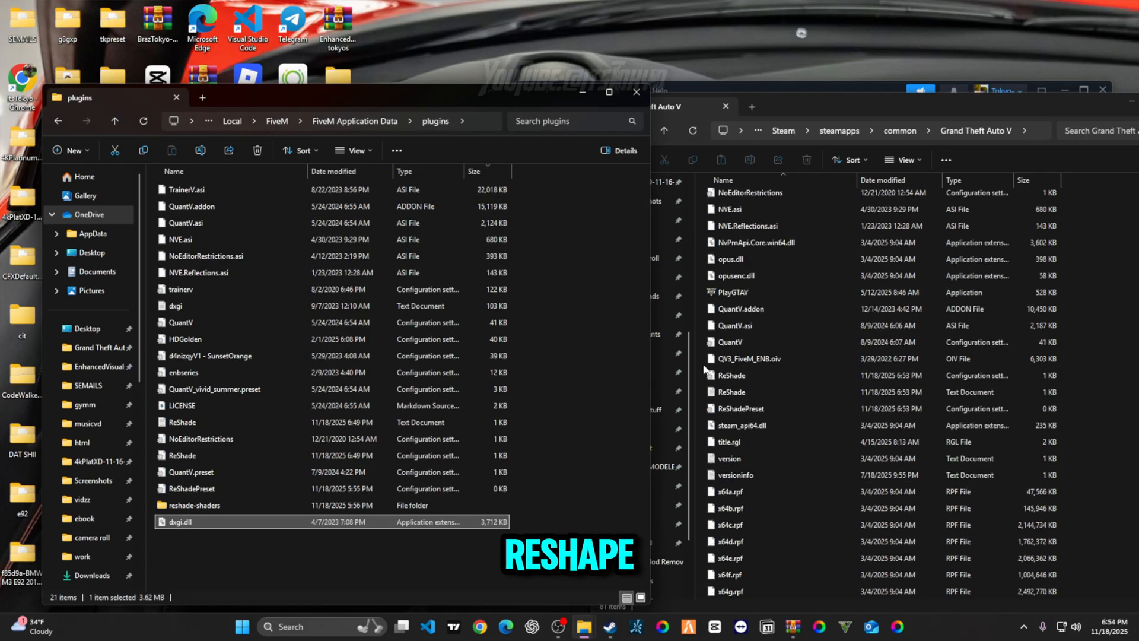
{"action": "left_click", "coordinate": [731, 392]}
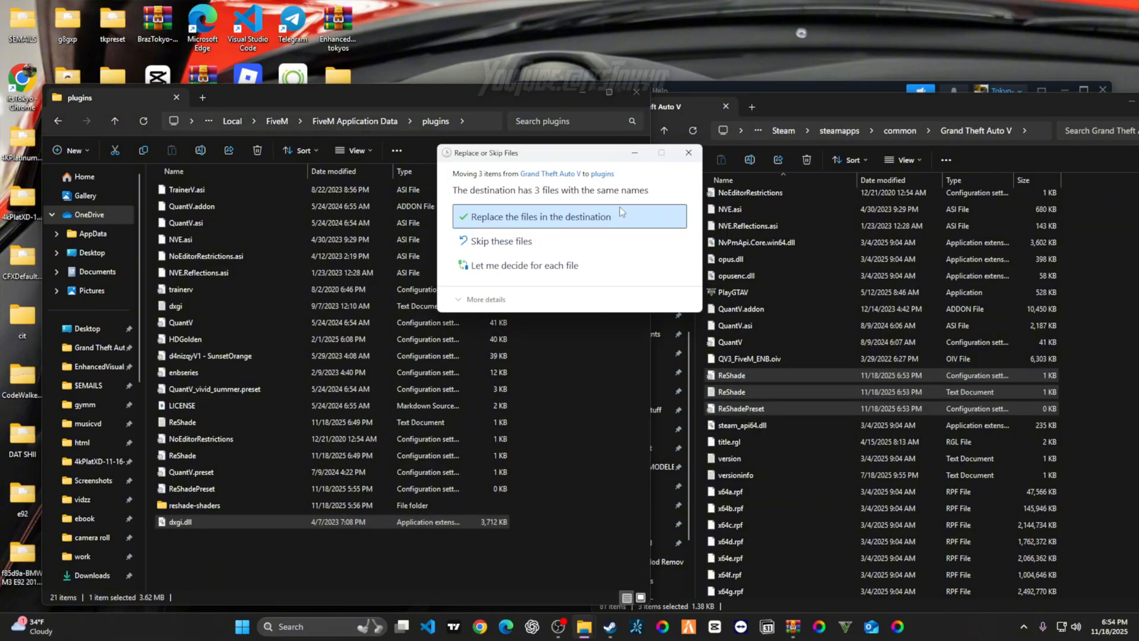
{"action": "left_click", "coordinate": [542, 216]}
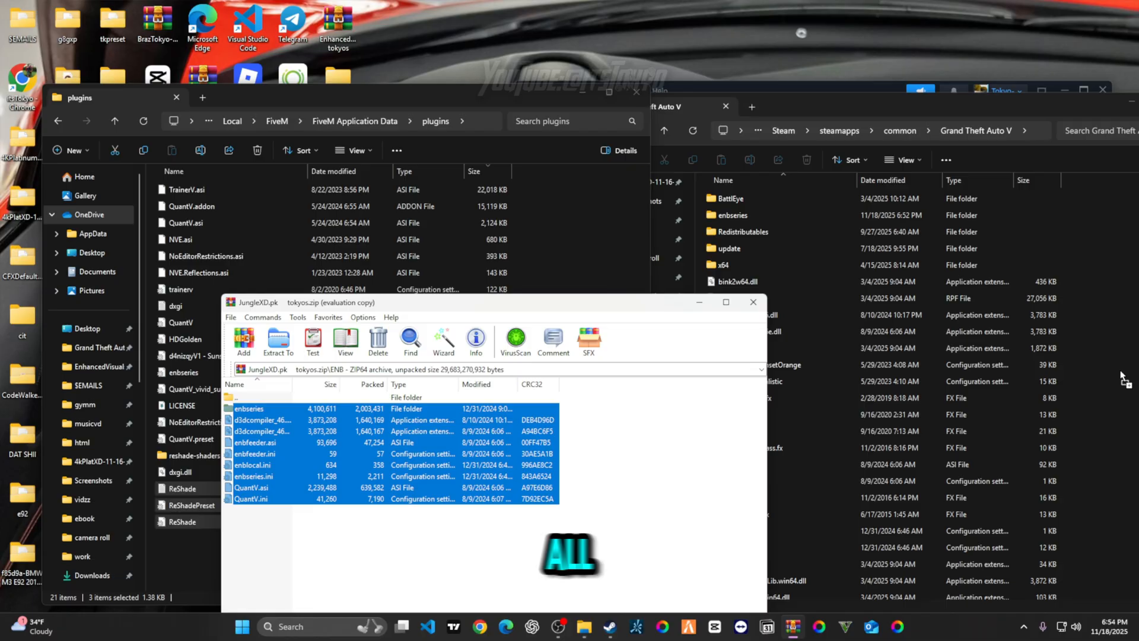
Overwrite the Grand Theft Auto V folder's ENB files with the pack's versions
{"action": "left_click", "coordinate": [647, 106]}
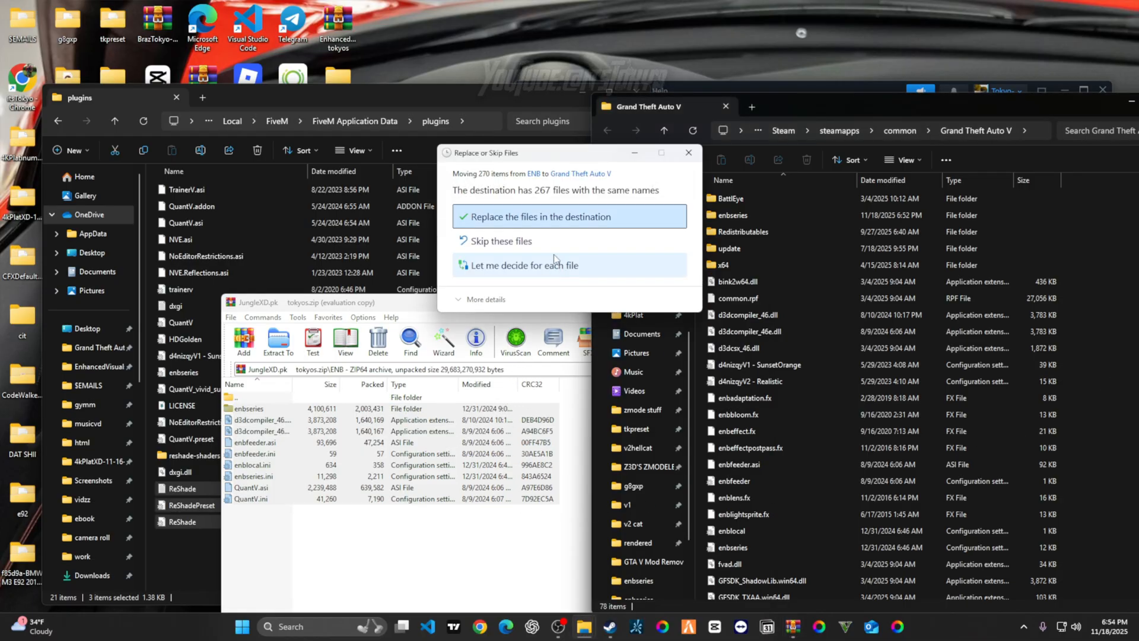
{"action": "left_click", "coordinate": [541, 216]}
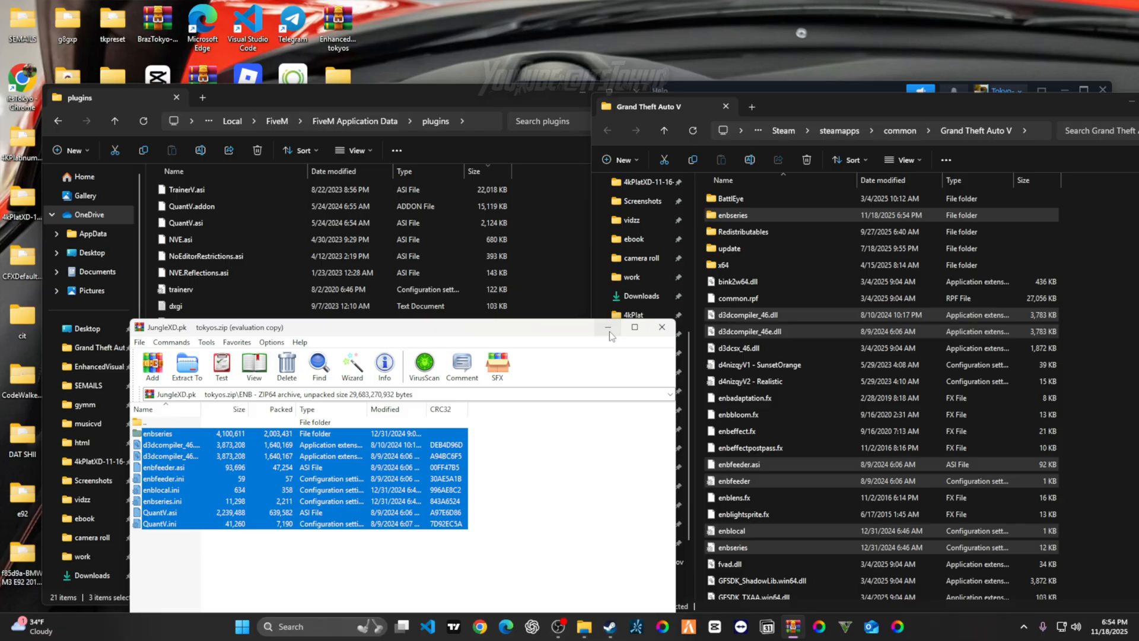
{"action": "mouse_move", "coordinate": [585, 627]}
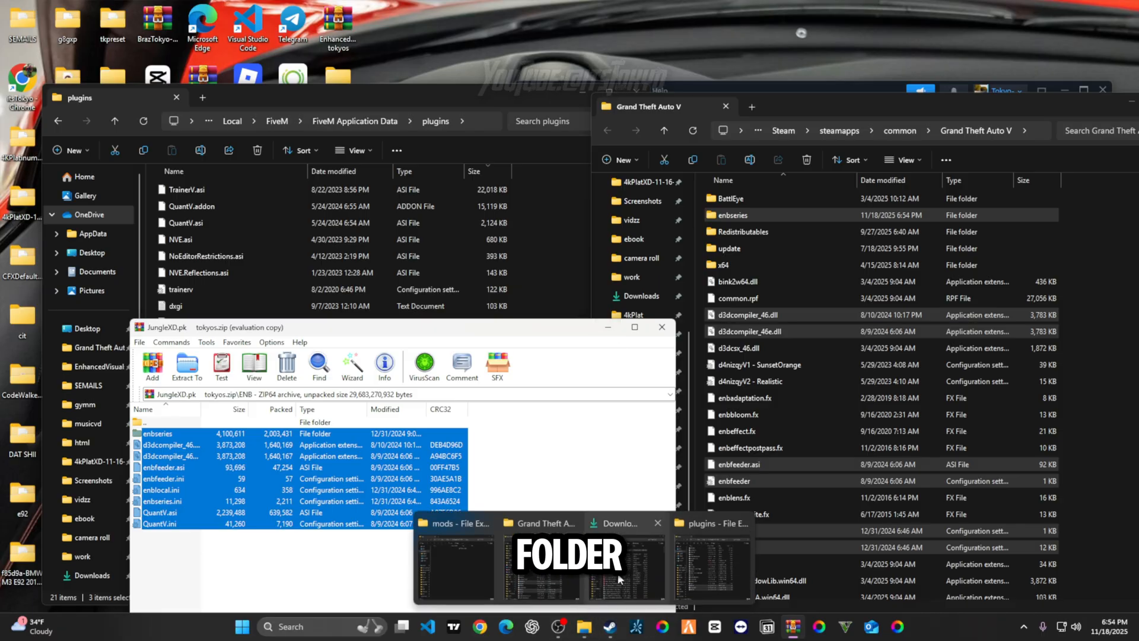
{"action": "mouse_move", "coordinate": [577, 633]}
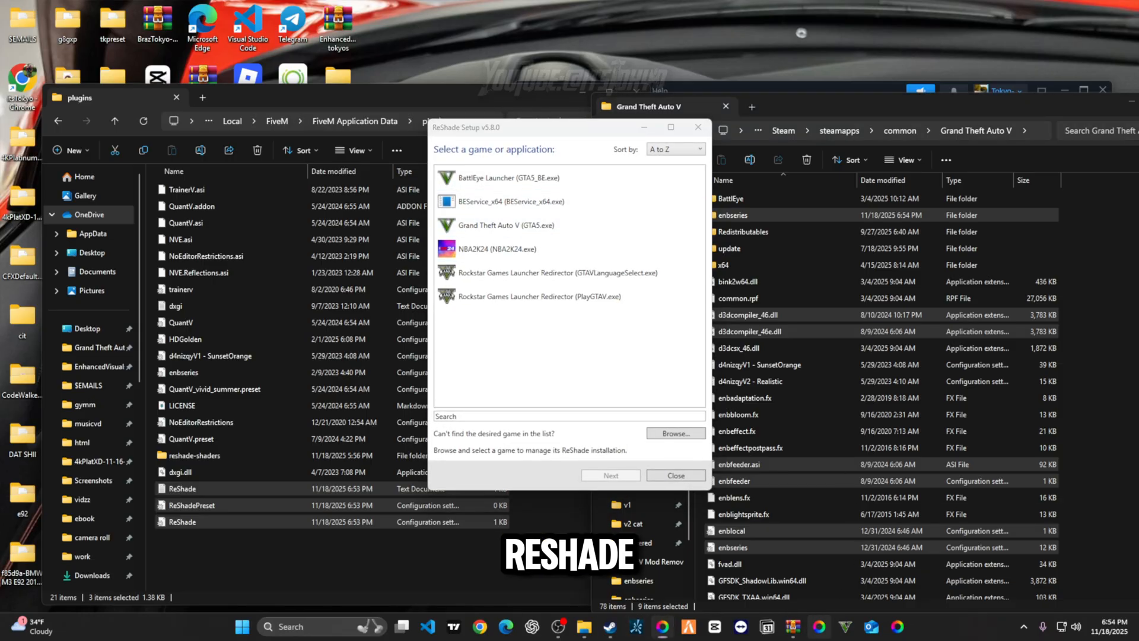
Install ReShade 6.1.1 for GTA5.exe with DirectX 10/11/12 and all effects, then start the 5.8.0 setup the same way
{"action": "left_click", "coordinate": [505, 226]}
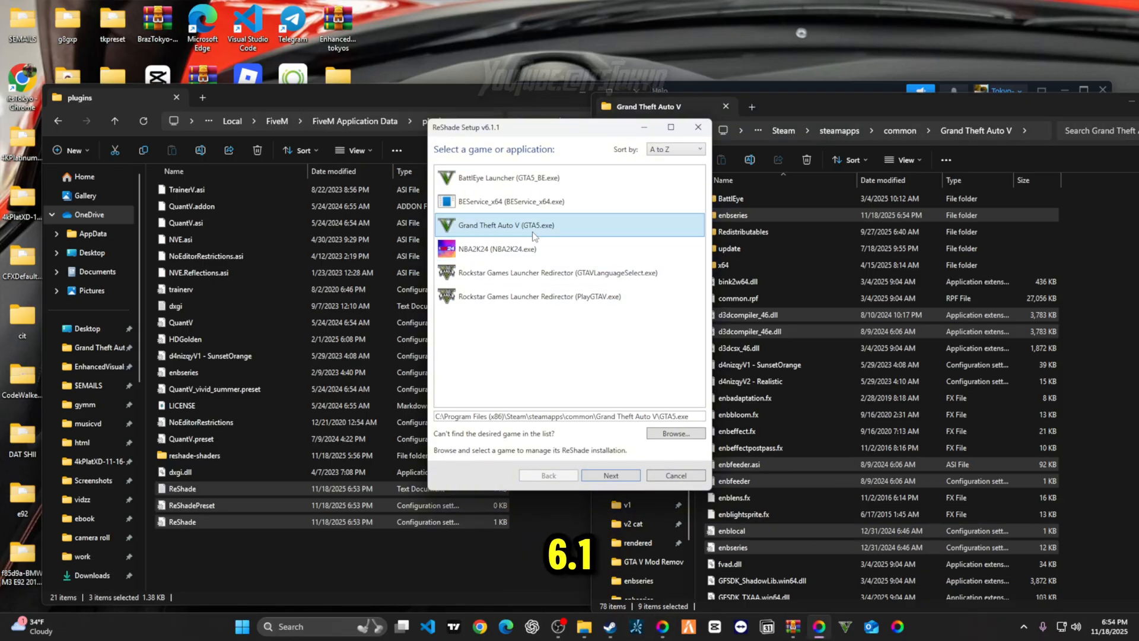
{"action": "left_click", "coordinate": [610, 474]}
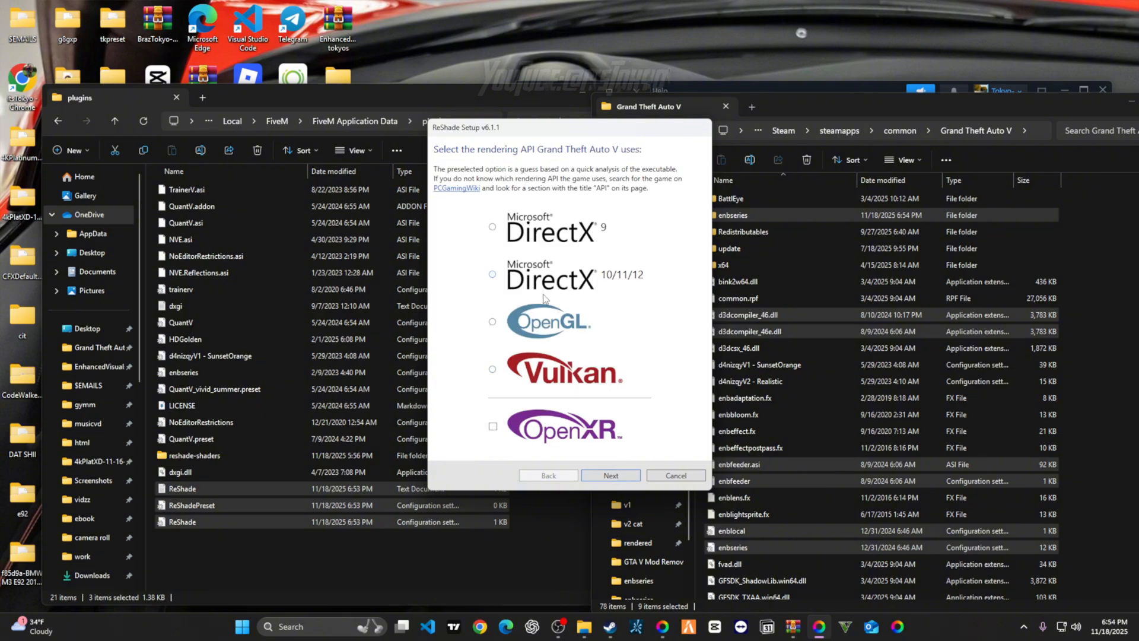
{"action": "left_click", "coordinate": [609, 474]}
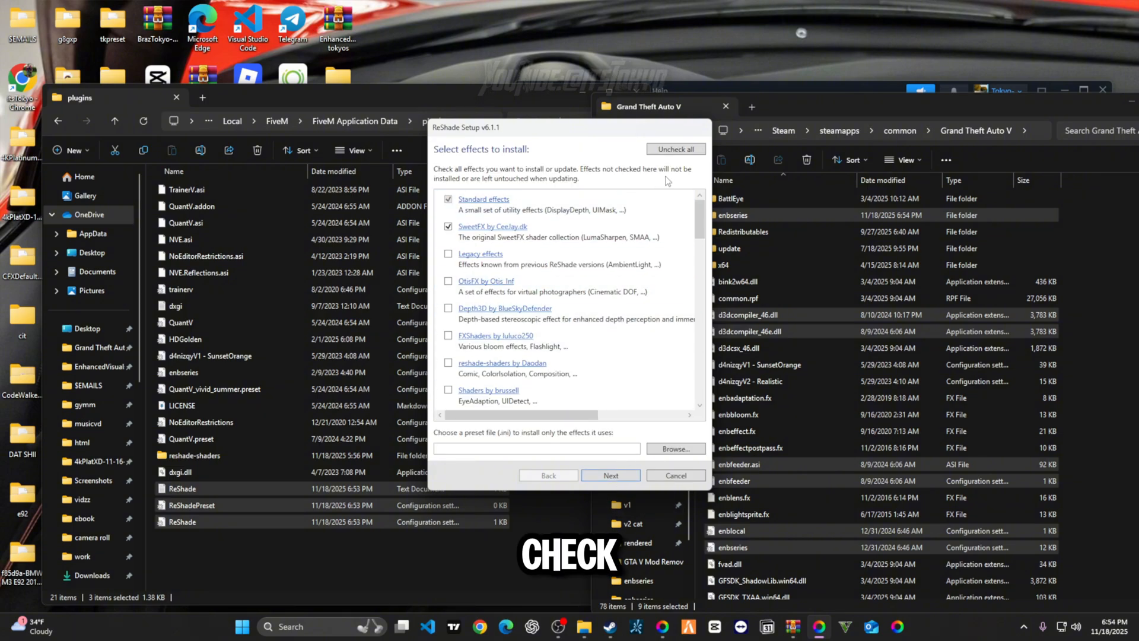
{"action": "left_click", "coordinate": [674, 150]}
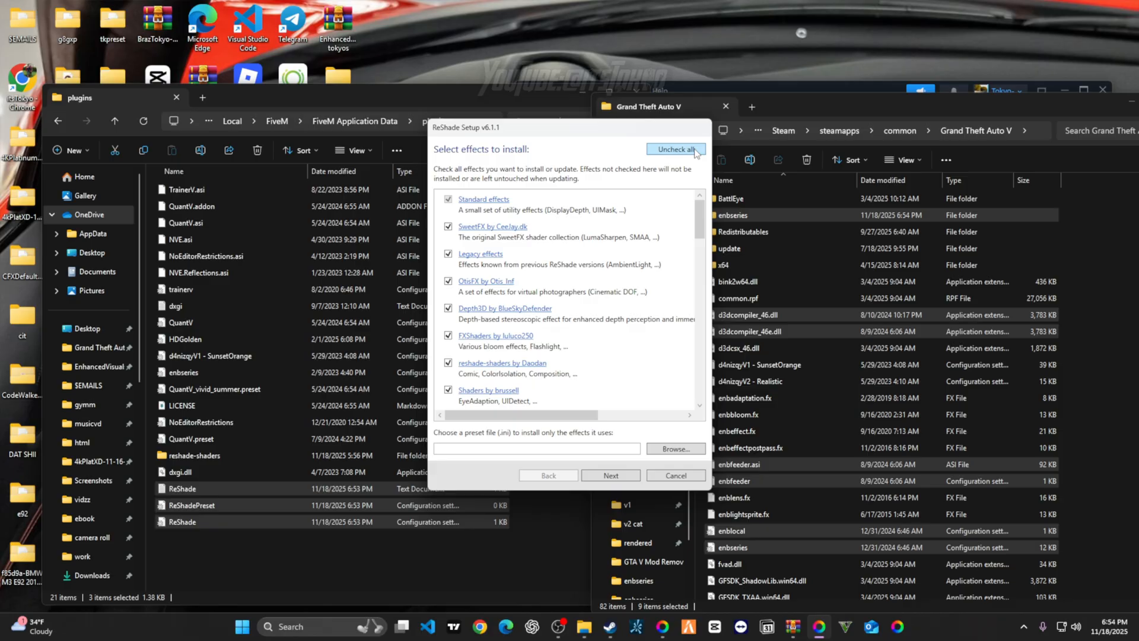
{"action": "left_click", "coordinate": [610, 474]}
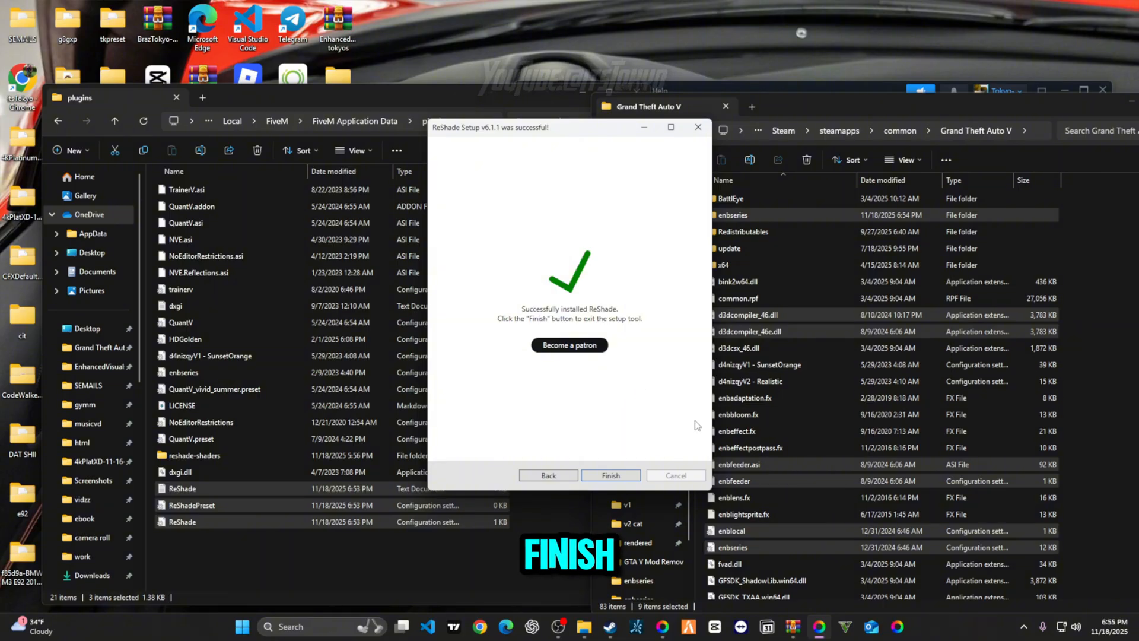
{"action": "left_click", "coordinate": [610, 475]}
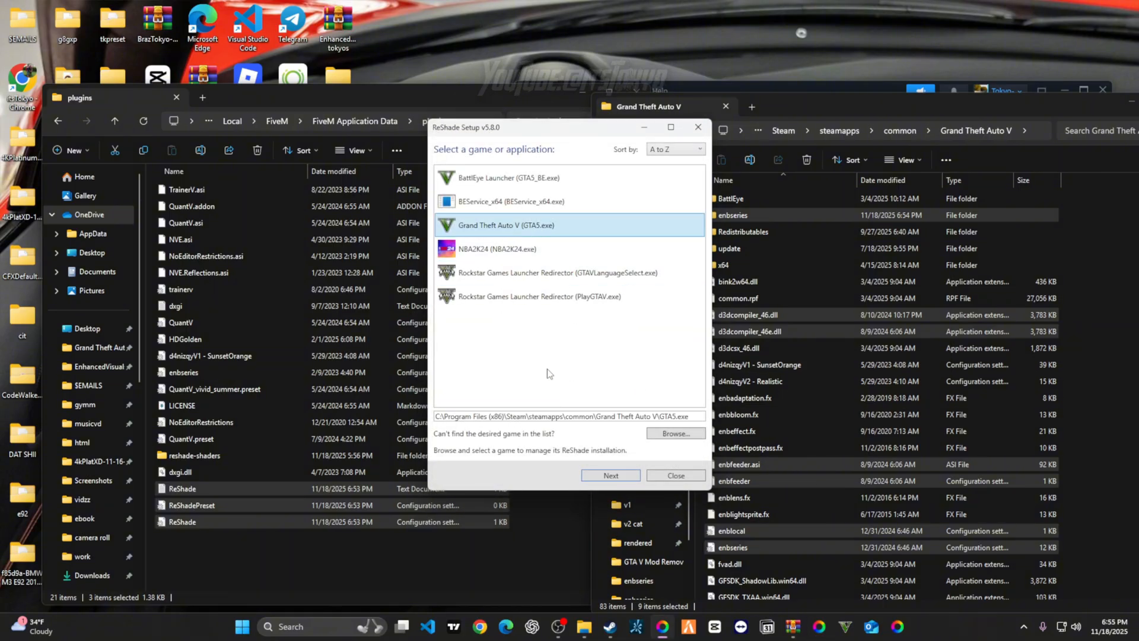
{"action": "left_click", "coordinate": [610, 475]}
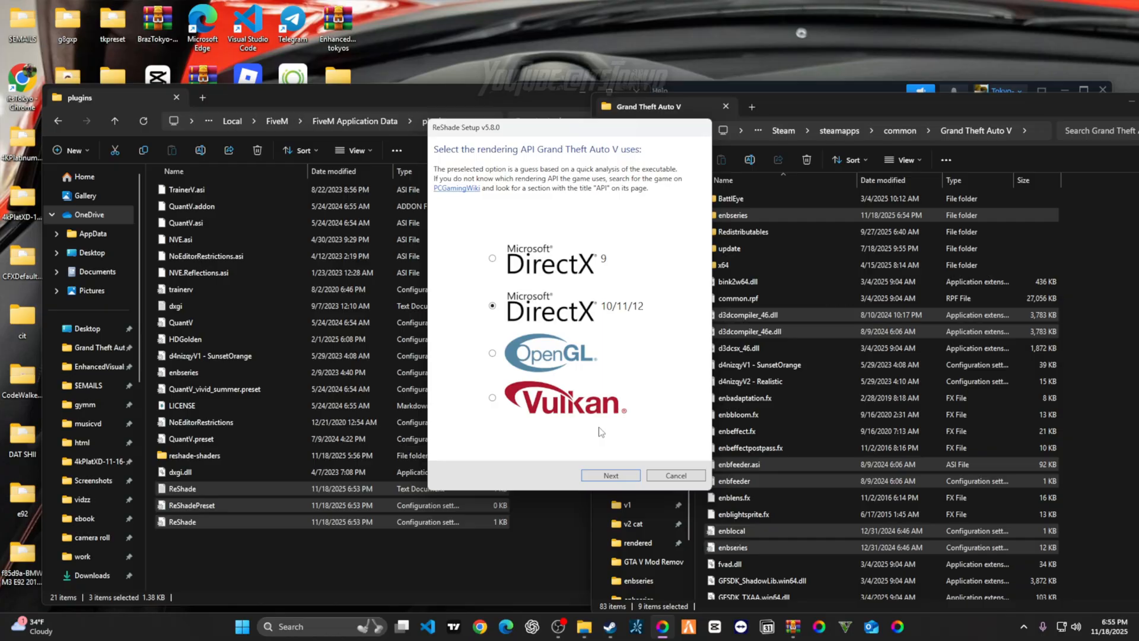
{"action": "left_click", "coordinate": [609, 474]}
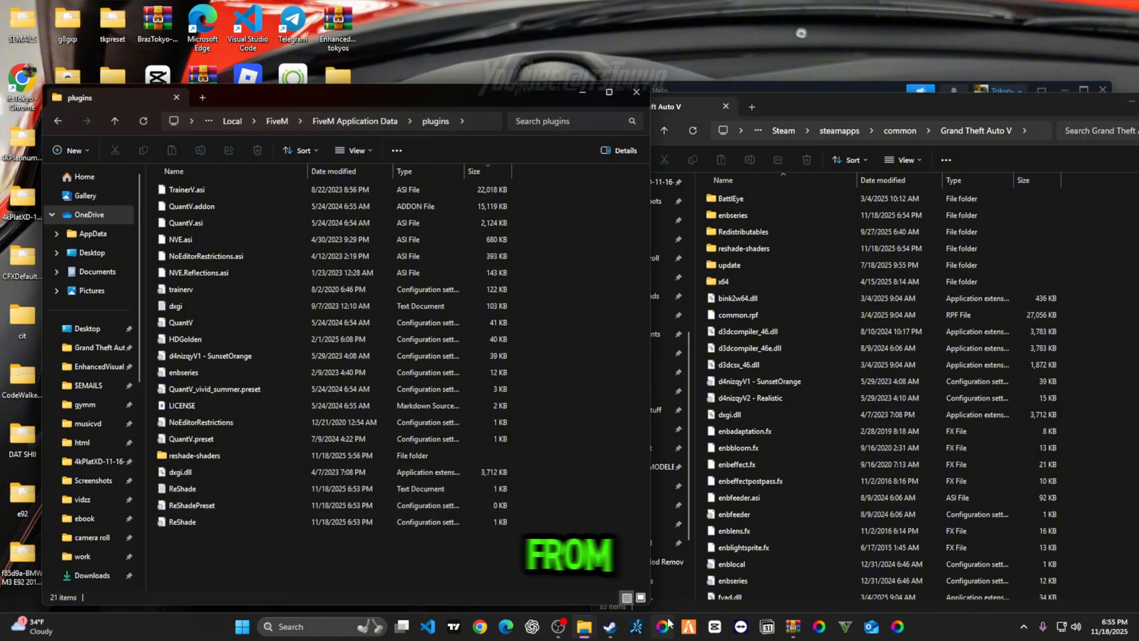
{"action": "mouse_move", "coordinate": [583, 627]}
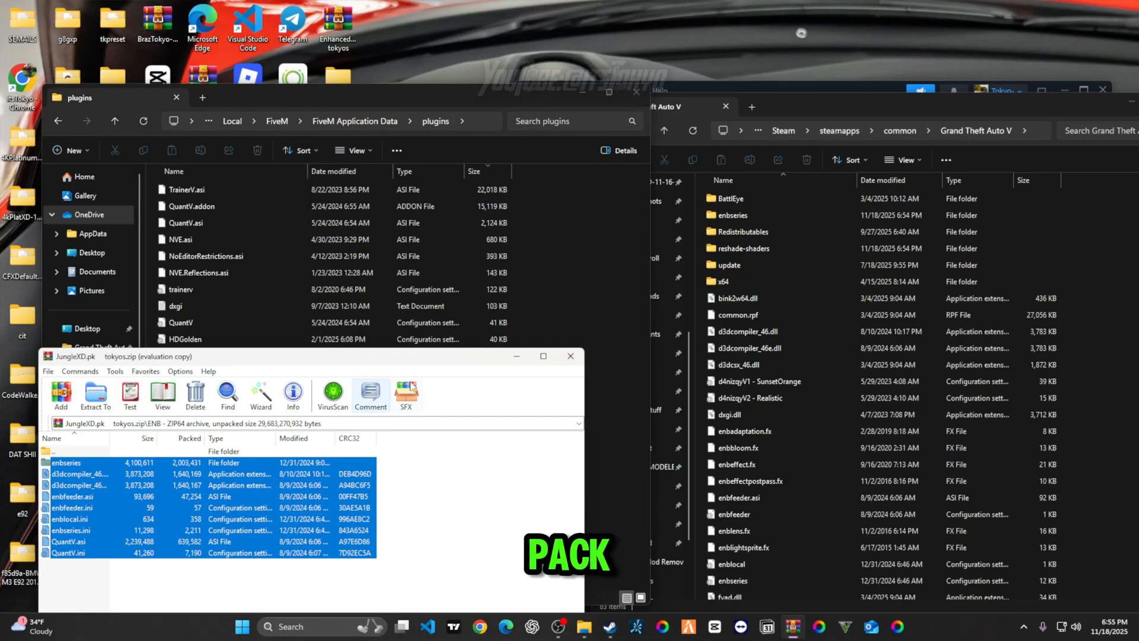
Move the archive's plugins files into FiveM's plugins folder, replacing same-named files
{"action": "left_click", "coordinate": [61, 394]}
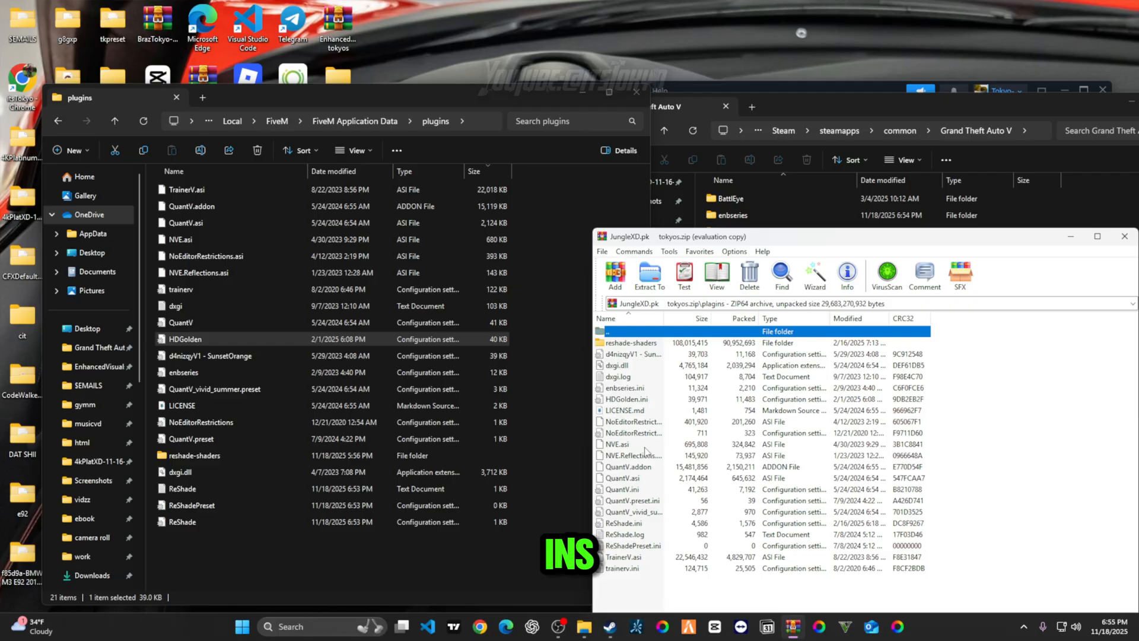
{"action": "left_click", "coordinate": [649, 274]}
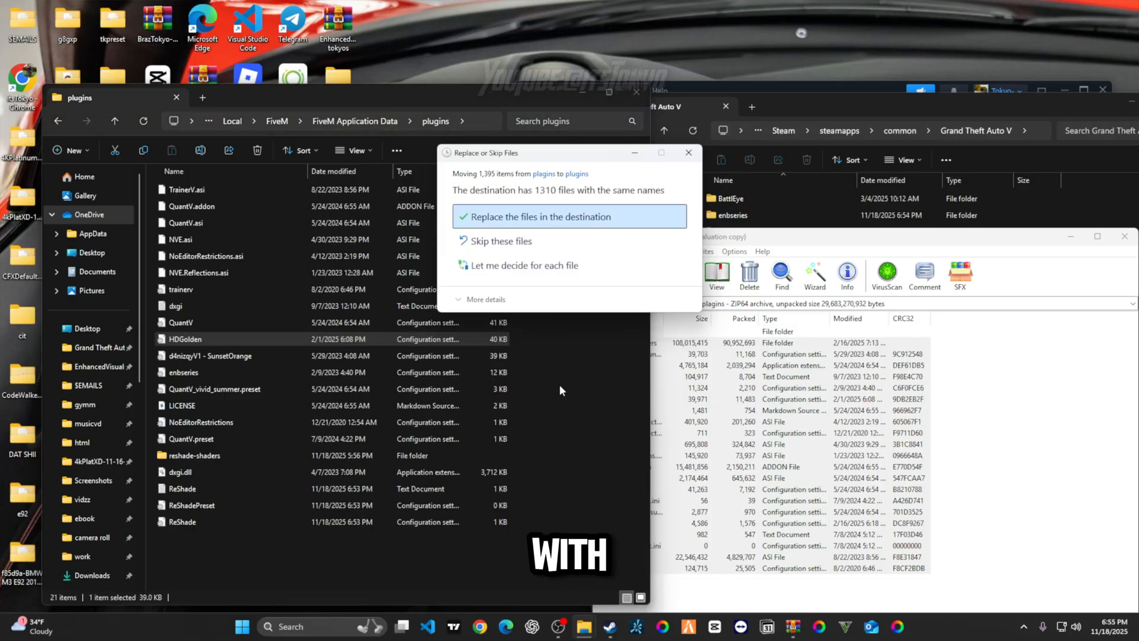
{"action": "left_click", "coordinate": [569, 216]}
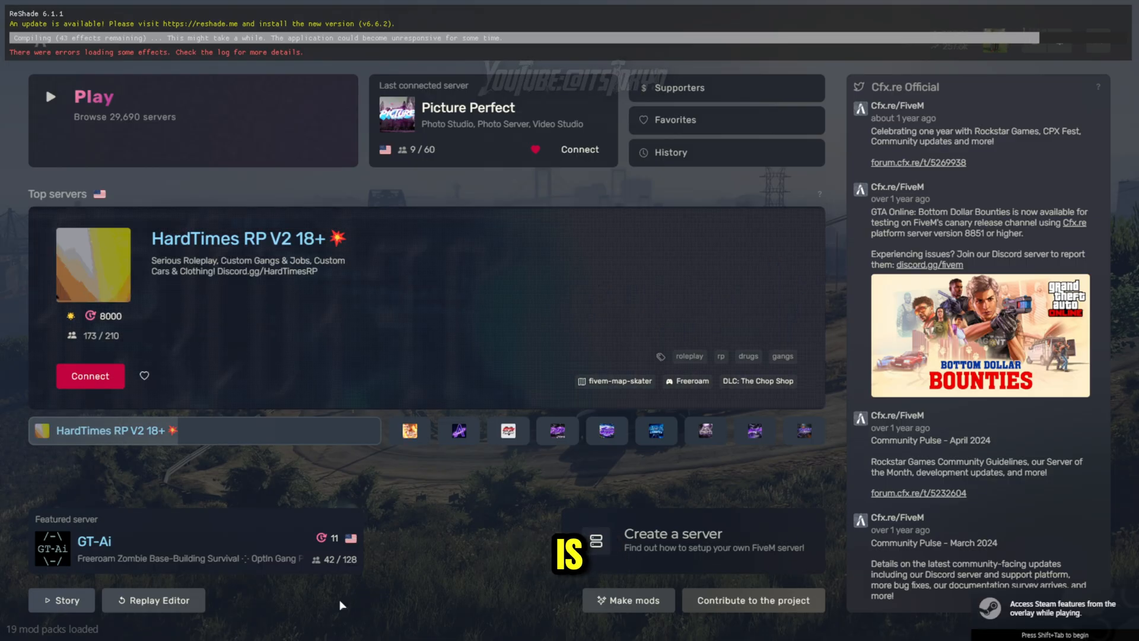
Join the HardTimes RP server and load the d4nizqV2 - Realistic.ini preset in the ReShade overlay
{"action": "left_click", "coordinate": [242, 626]}
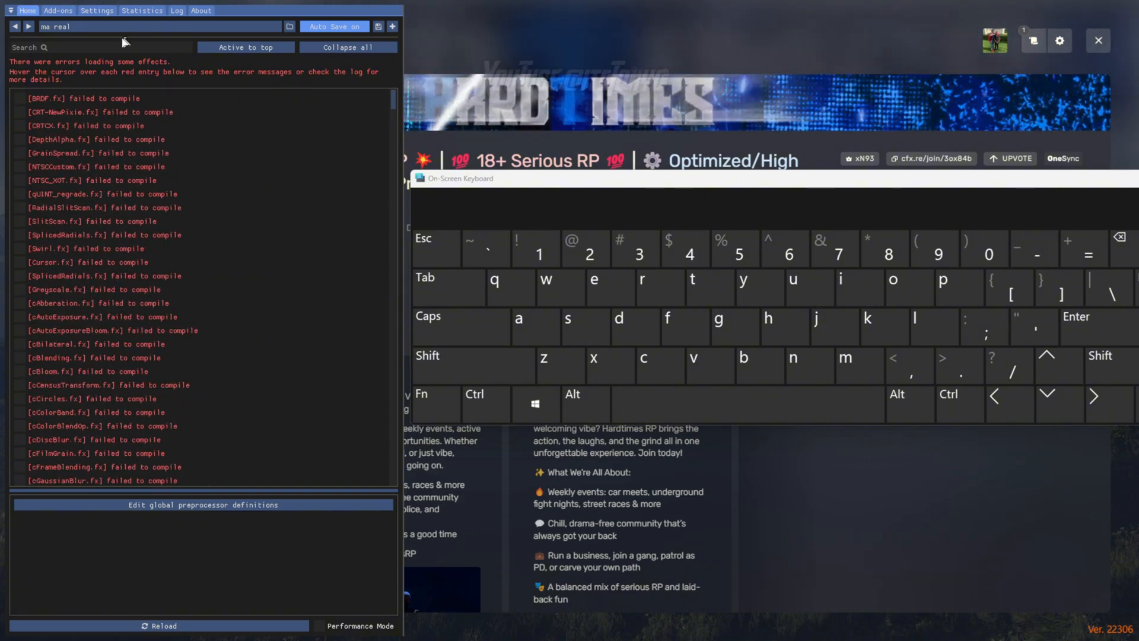
{"action": "left_click", "coordinate": [290, 26]}
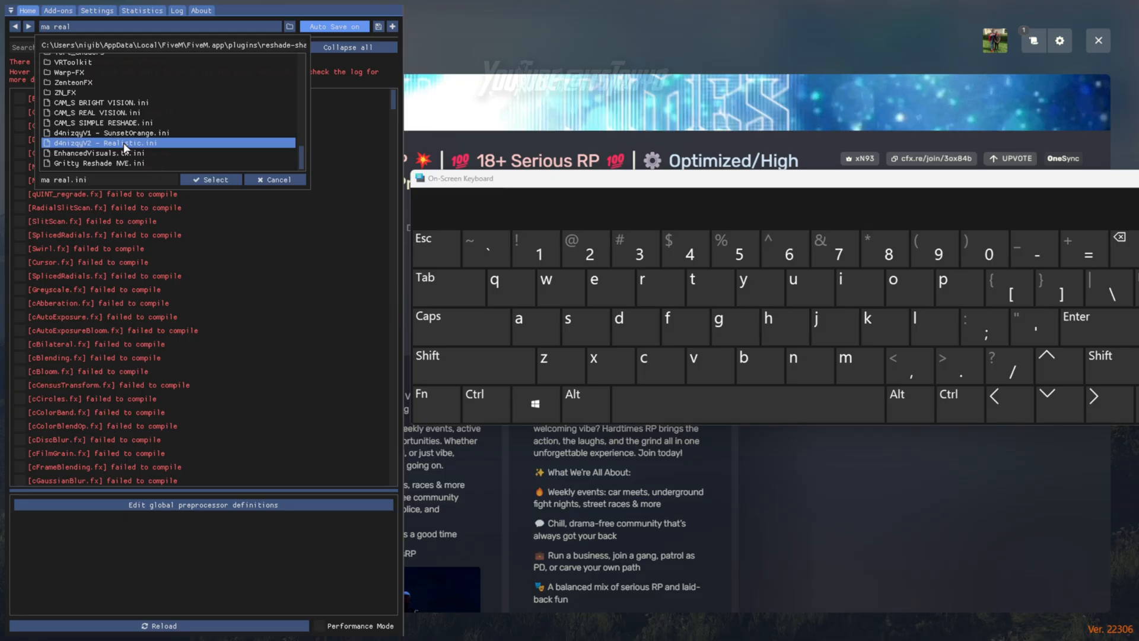
{"action": "left_click", "coordinate": [108, 153]}
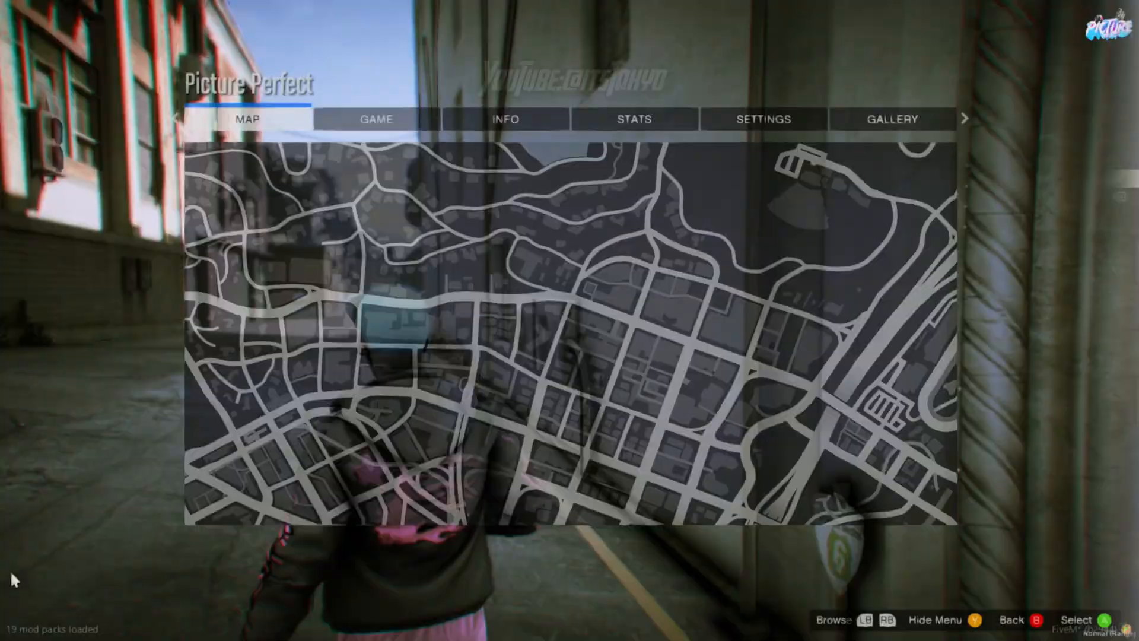
Reach the Graphics page of the in-game Settings from the pause menu
{"action": "left_click", "coordinate": [633, 118]}
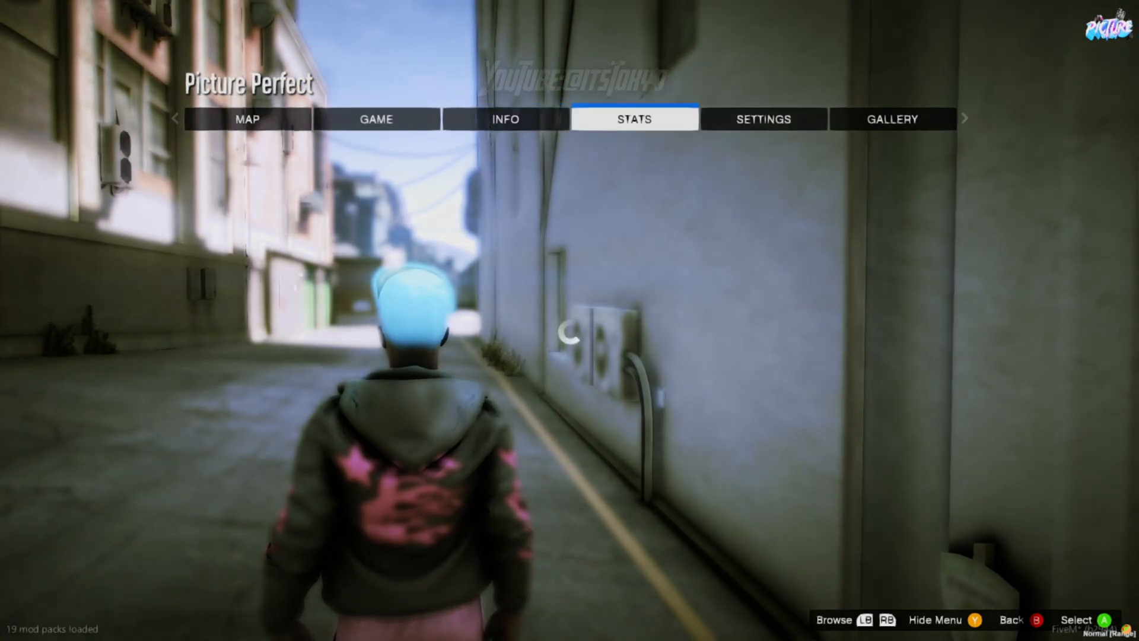
{"action": "left_click", "coordinate": [763, 119]}
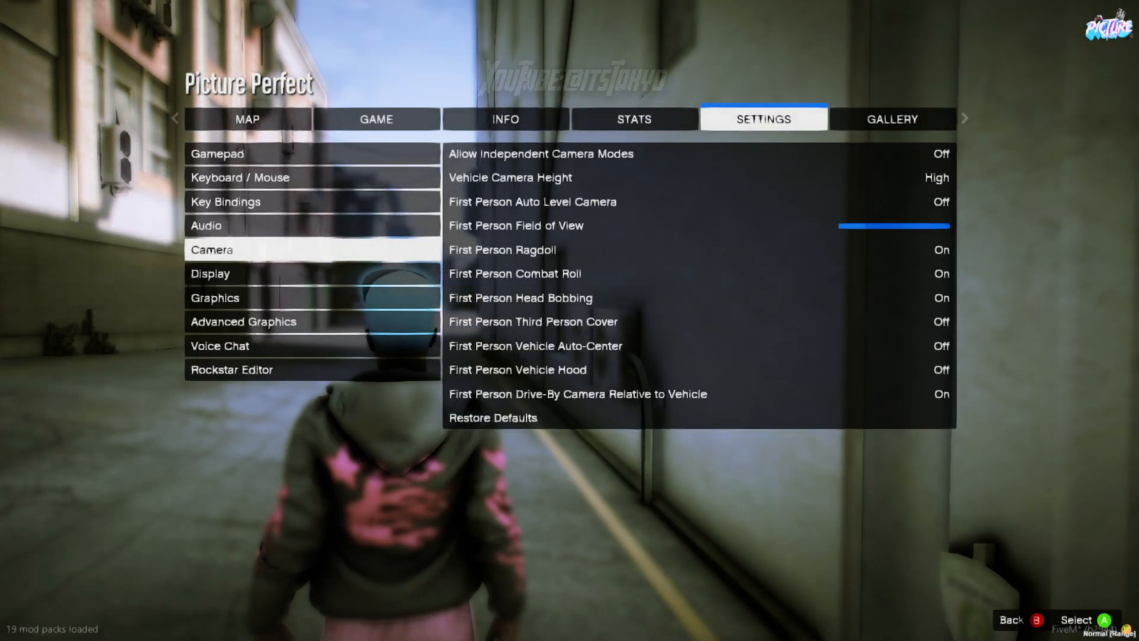
{"action": "left_click", "coordinate": [214, 298]}
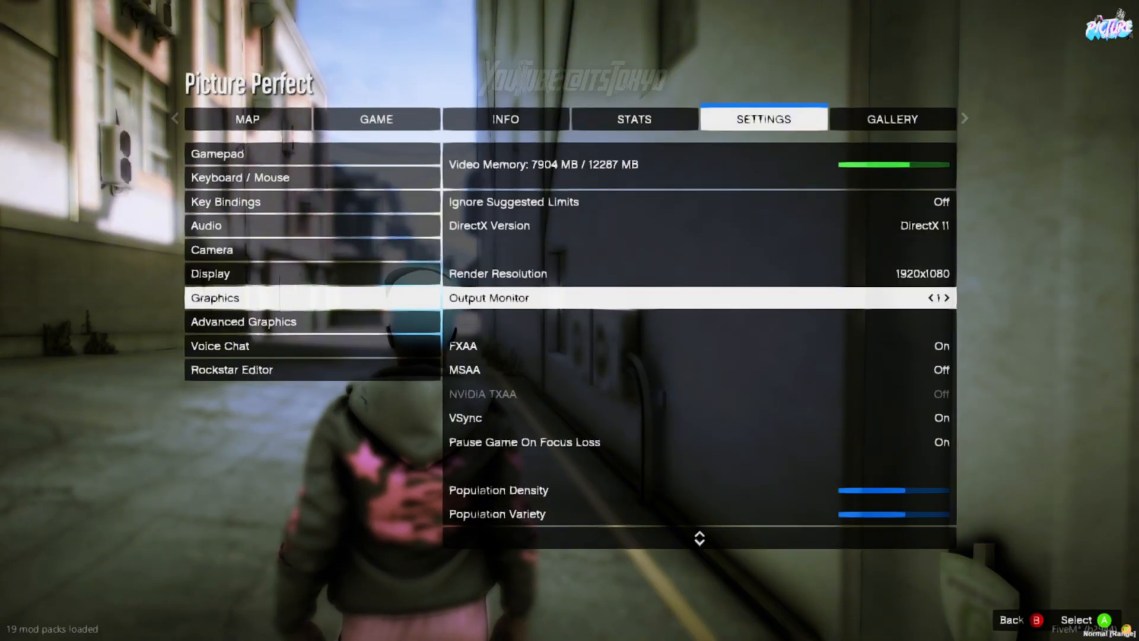
Review the Graphics options (Very High quality, Ultra Post FX) and show Advanced Graphics
{"action": "scroll", "scroll_direction": "down", "scroll_amount": 3}
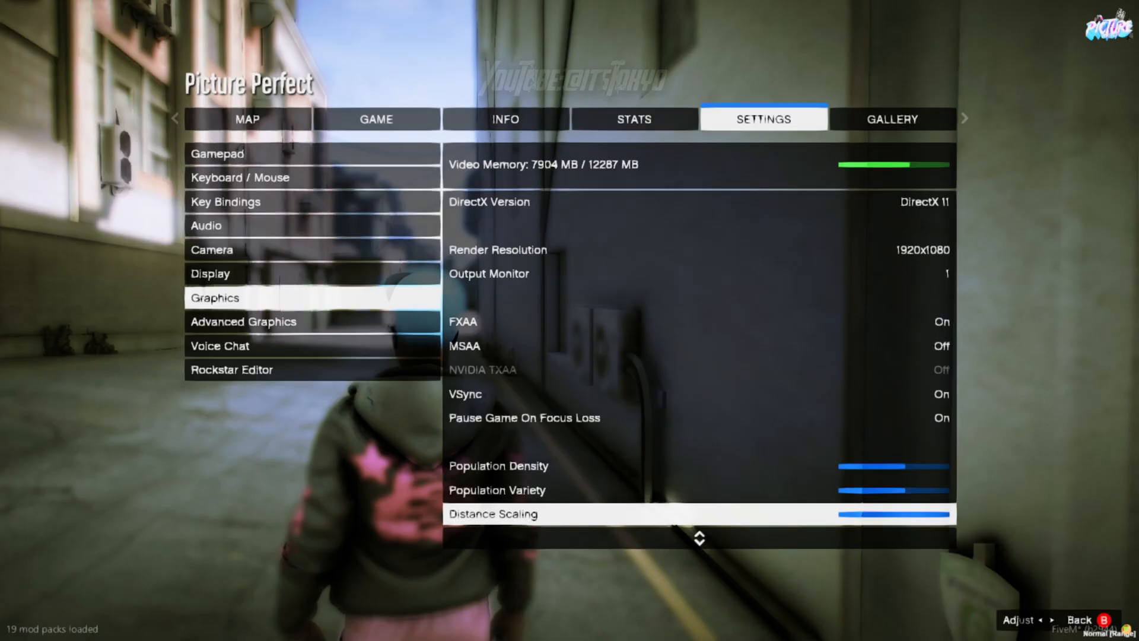
{"action": "scroll", "scroll_direction": "down", "scroll_amount": 3}
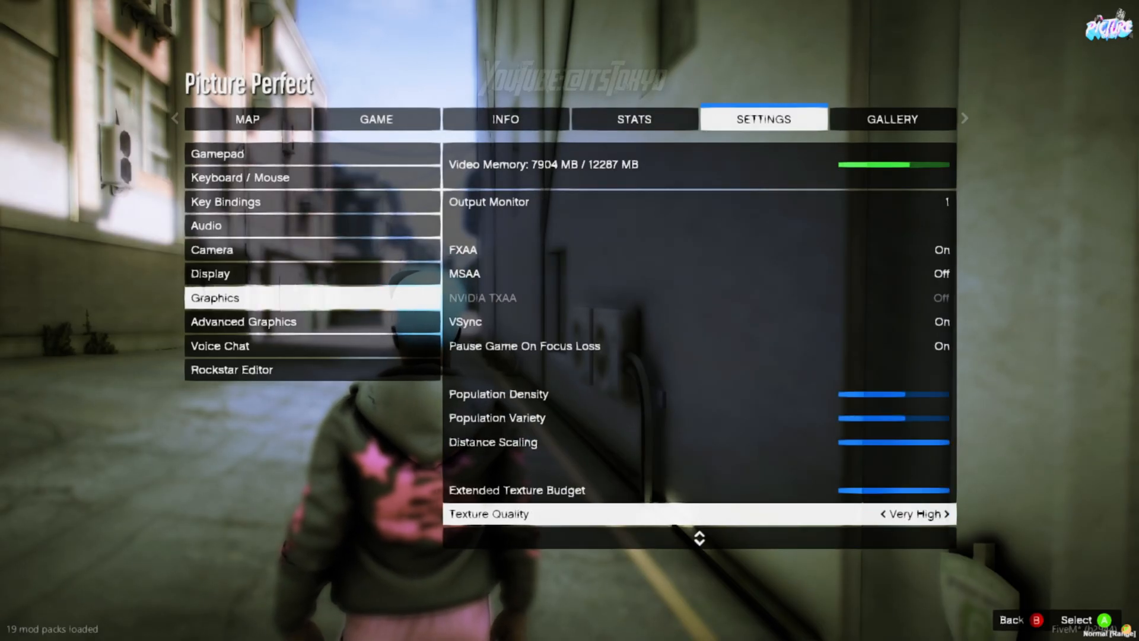
{"action": "scroll", "scroll_direction": "down", "scroll_amount": 3}
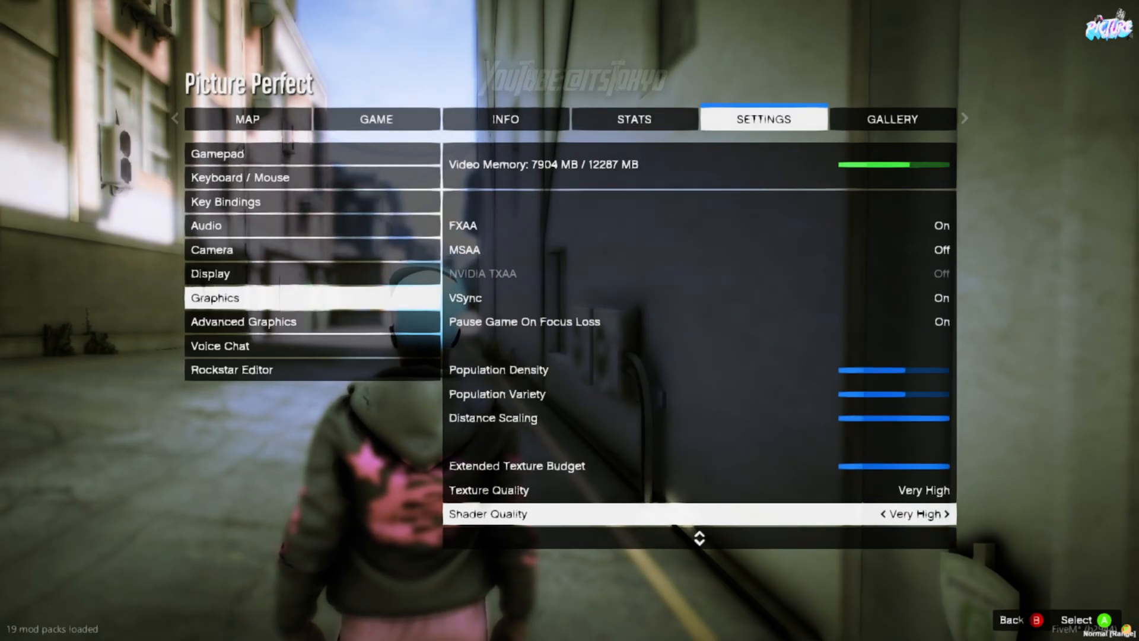
{"action": "scroll", "scroll_direction": "down", "scroll_amount": 3}
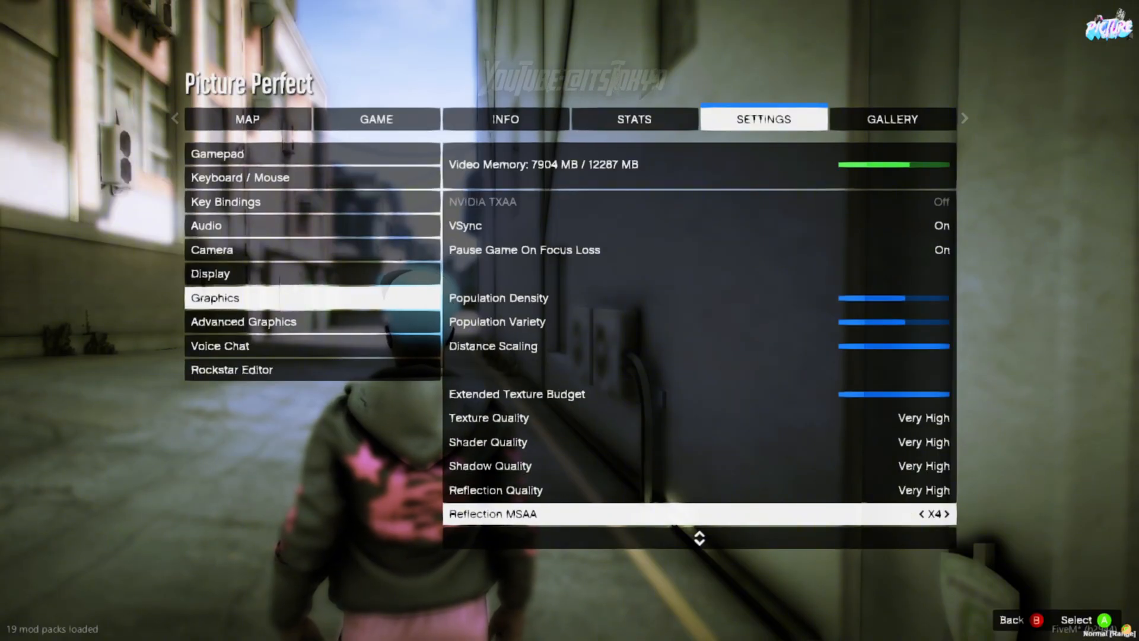
{"action": "scroll", "scroll_direction": "down", "scroll_amount": 3}
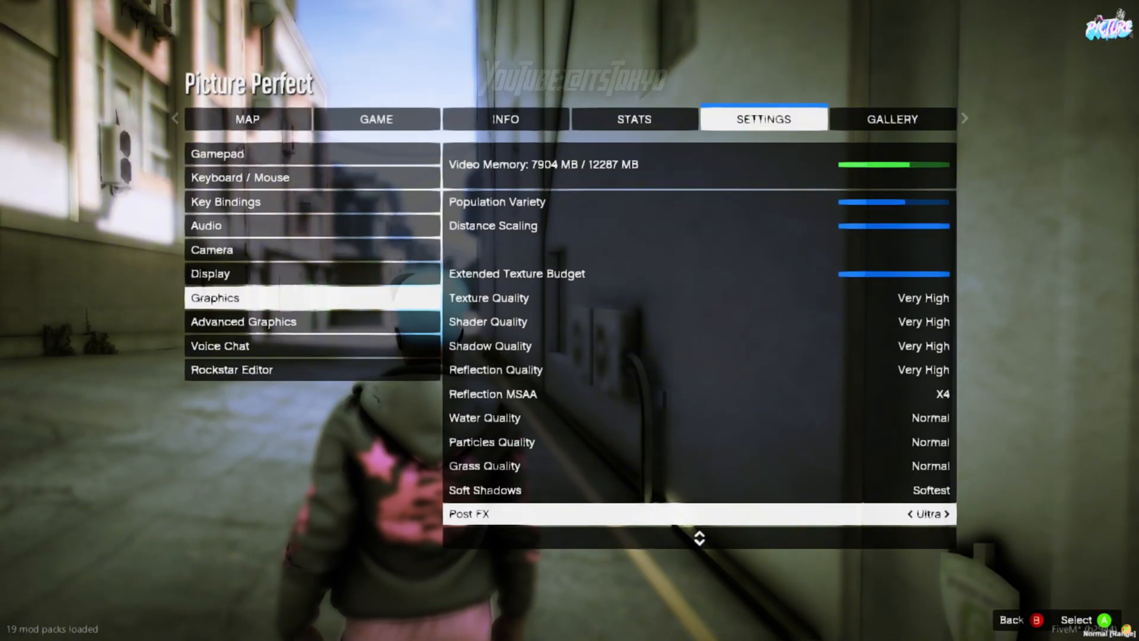
{"action": "scroll", "scroll_direction": "down", "scroll_amount": 3}
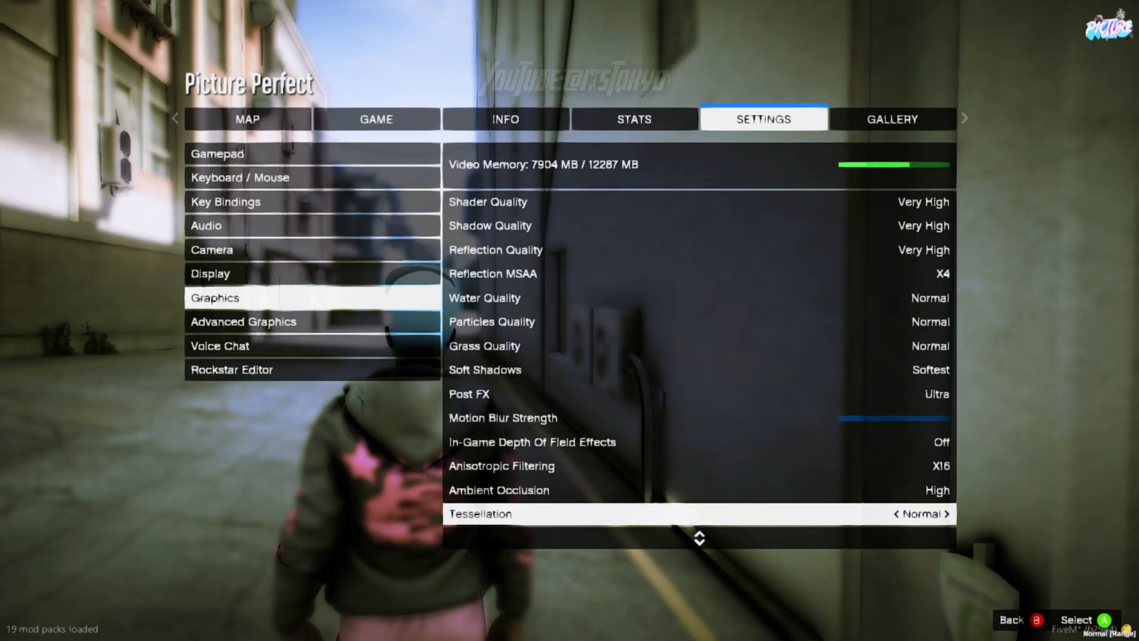
{"action": "scroll", "scroll_direction": "down", "scroll_amount": 3}
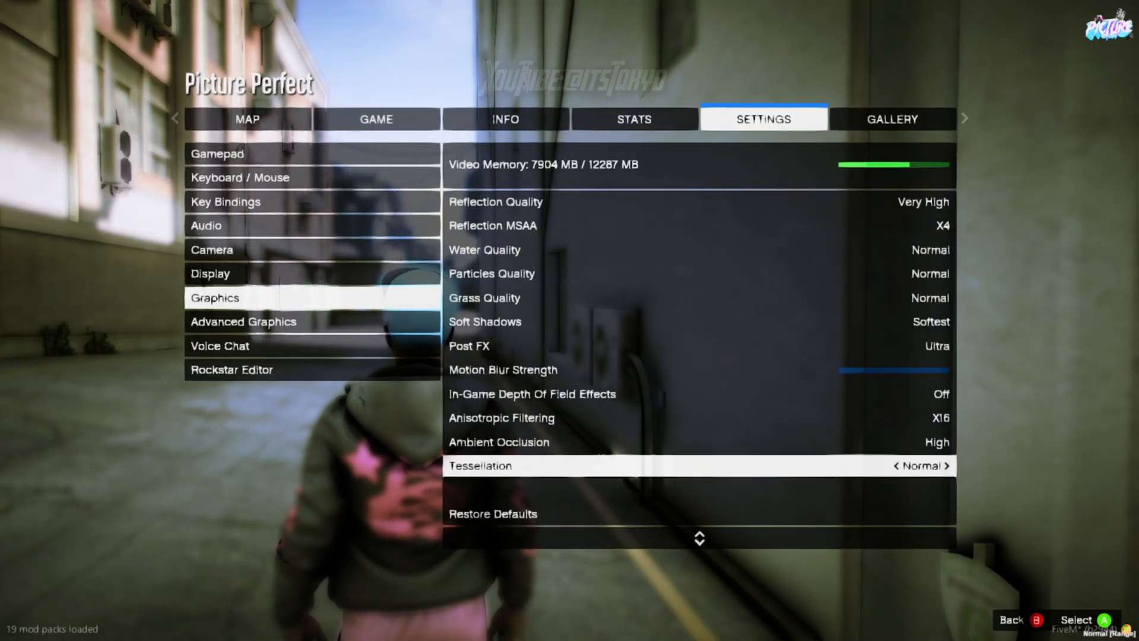
{"action": "left_click", "coordinate": [243, 322]}
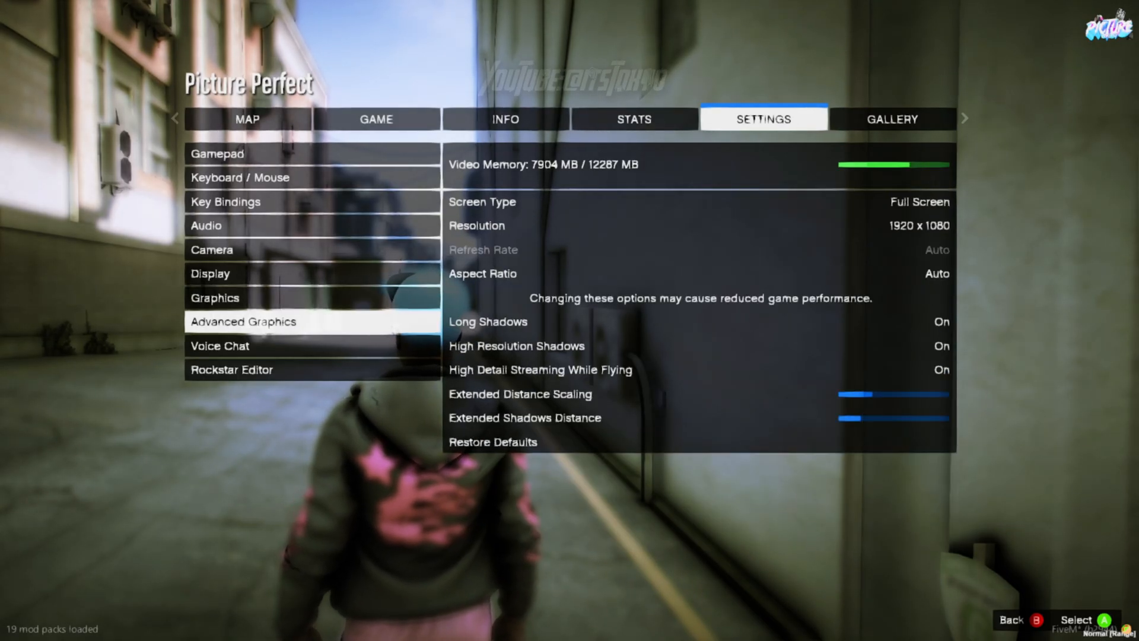